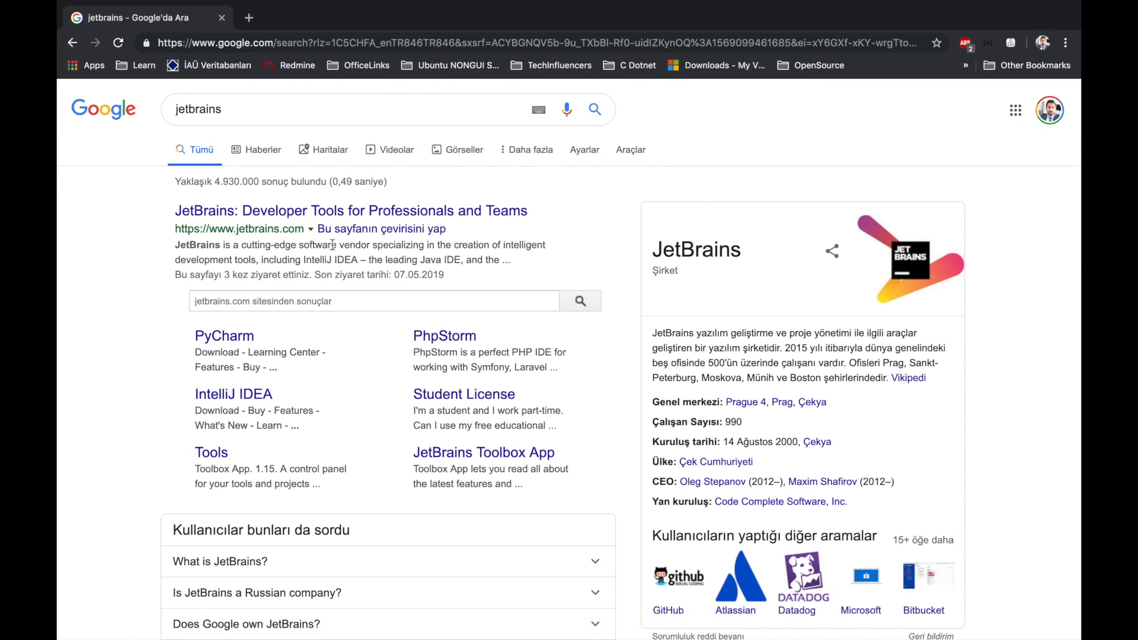
Step: Go to the jetbrains.com home page from the Google search results
{"action": "left_click", "coordinate": [232, 109]}
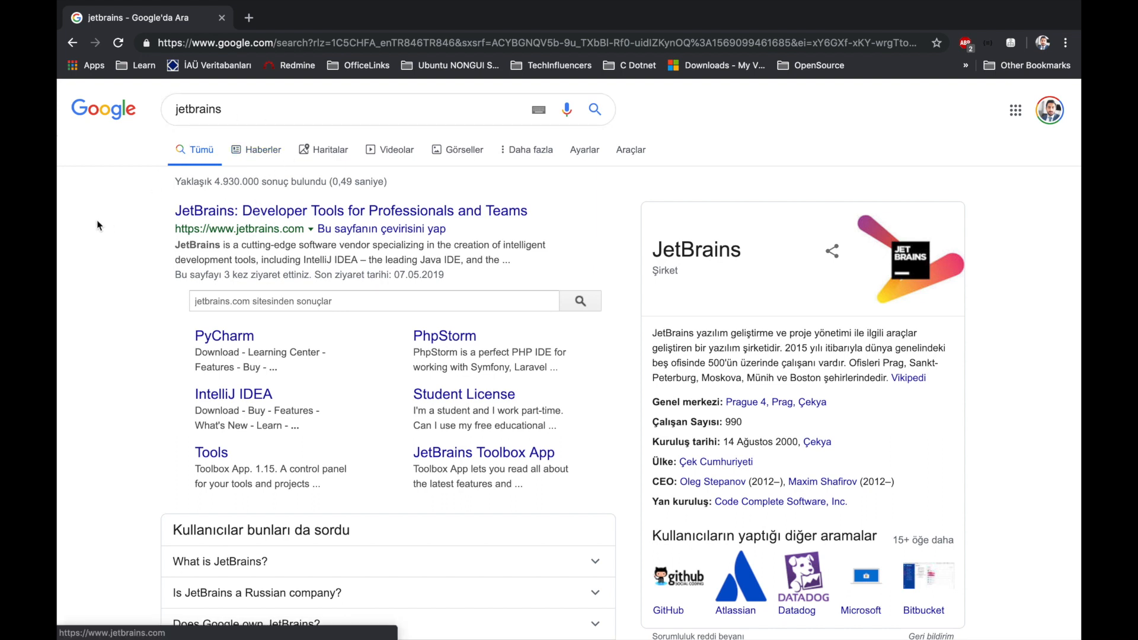
{"action": "left_click", "coordinate": [350, 211]}
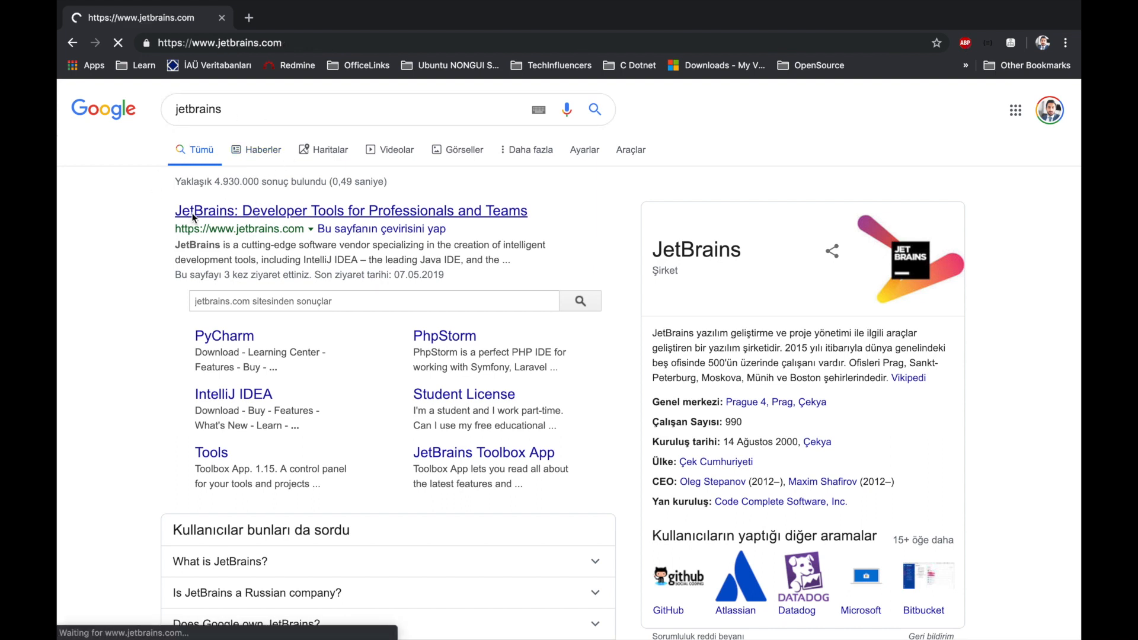
{"action": "left_click", "coordinate": [351, 211]}
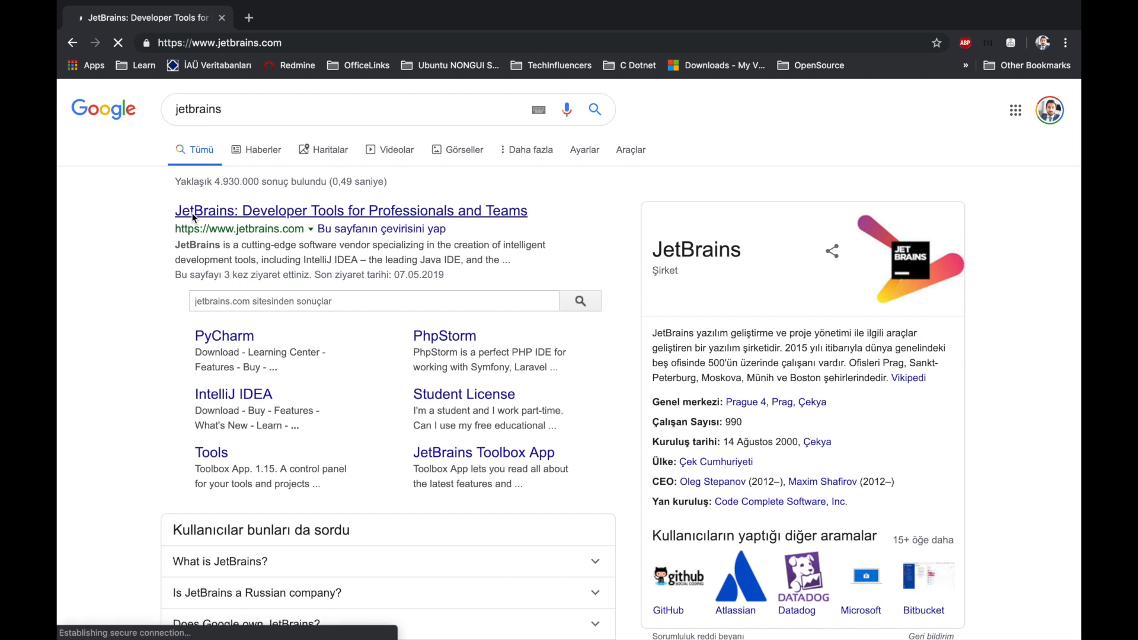
{"action": "left_click", "coordinate": [350, 211]}
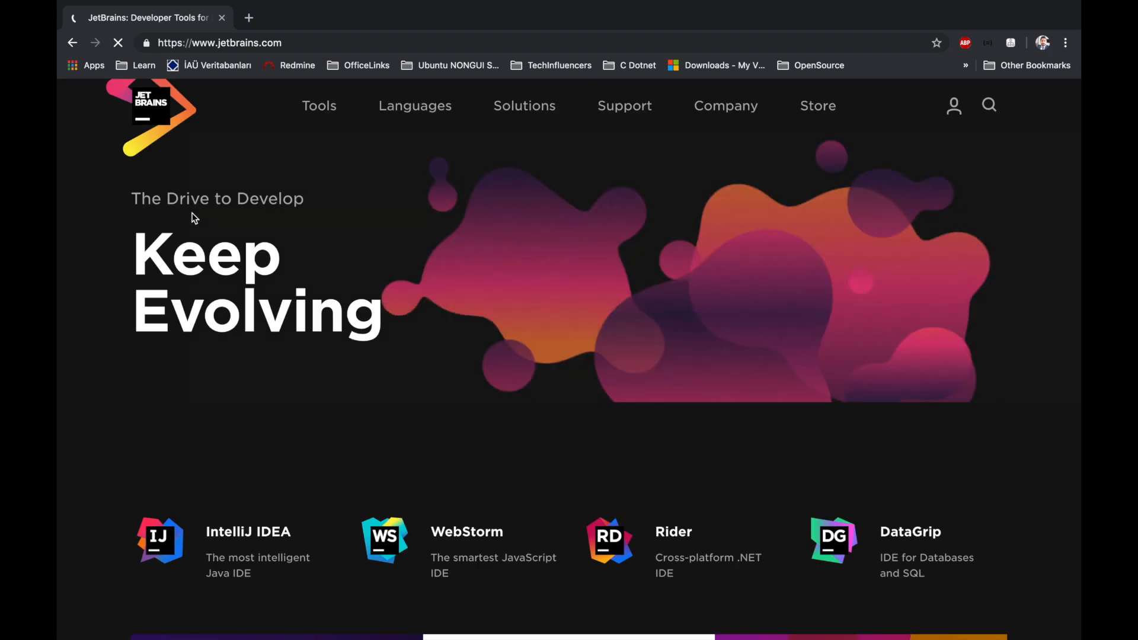
Step: Look over the JetBrains home page and bring up its Solutions menu
{"action": "scroll", "scroll_direction": "down", "scroll_amount": 3}
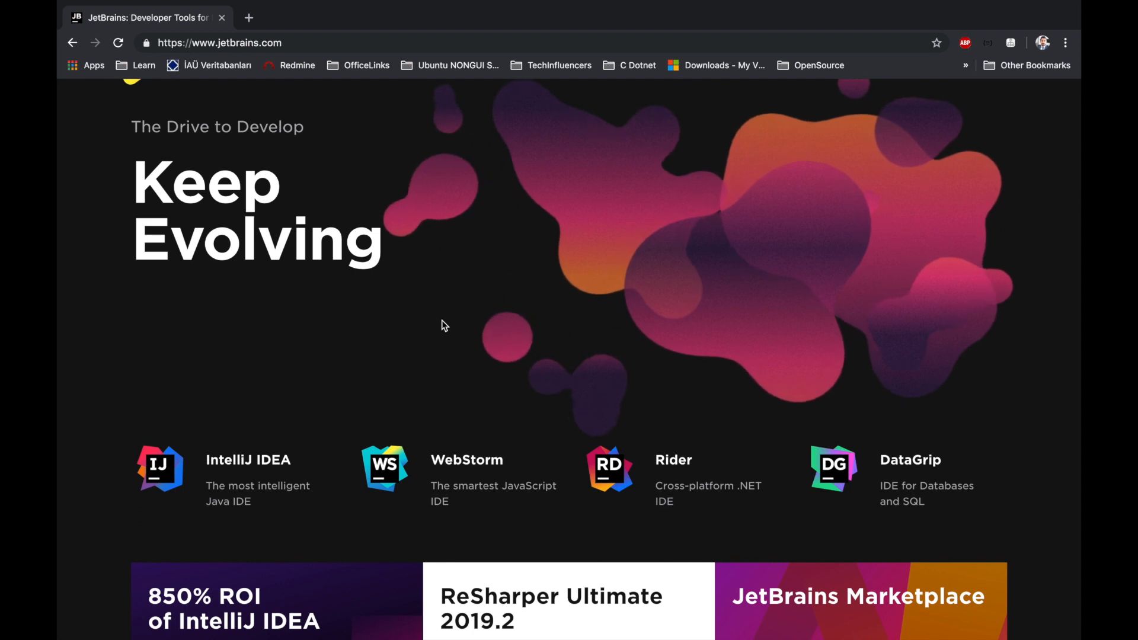
{"action": "scroll", "scroll_direction": "down", "scroll_amount": 3}
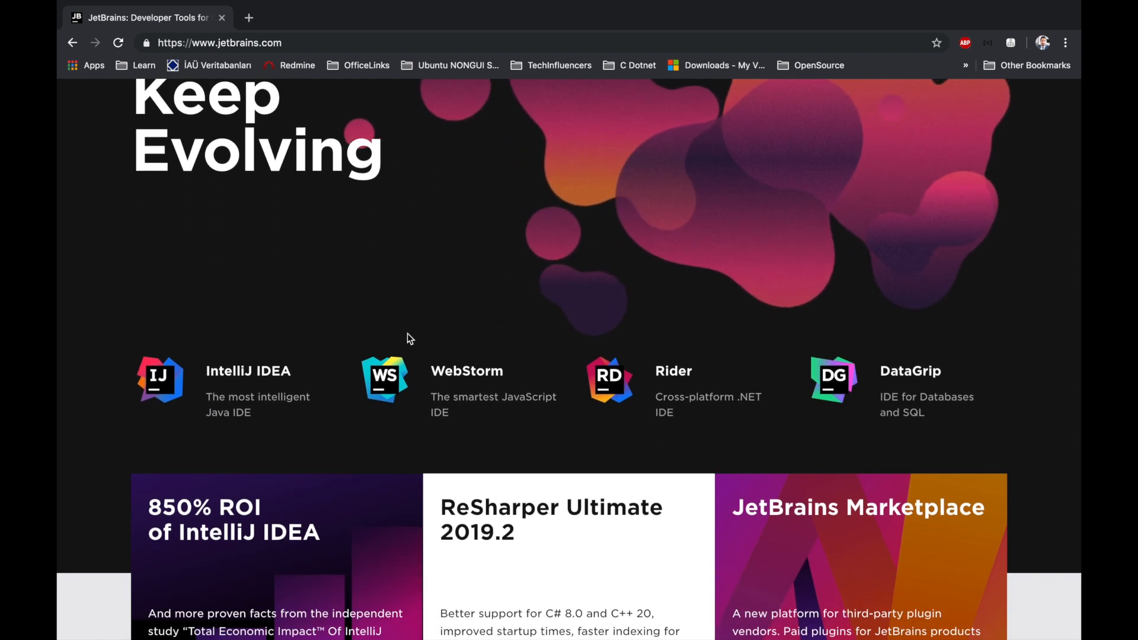
{"action": "scroll", "scroll_direction": "up", "scroll_amount": 3}
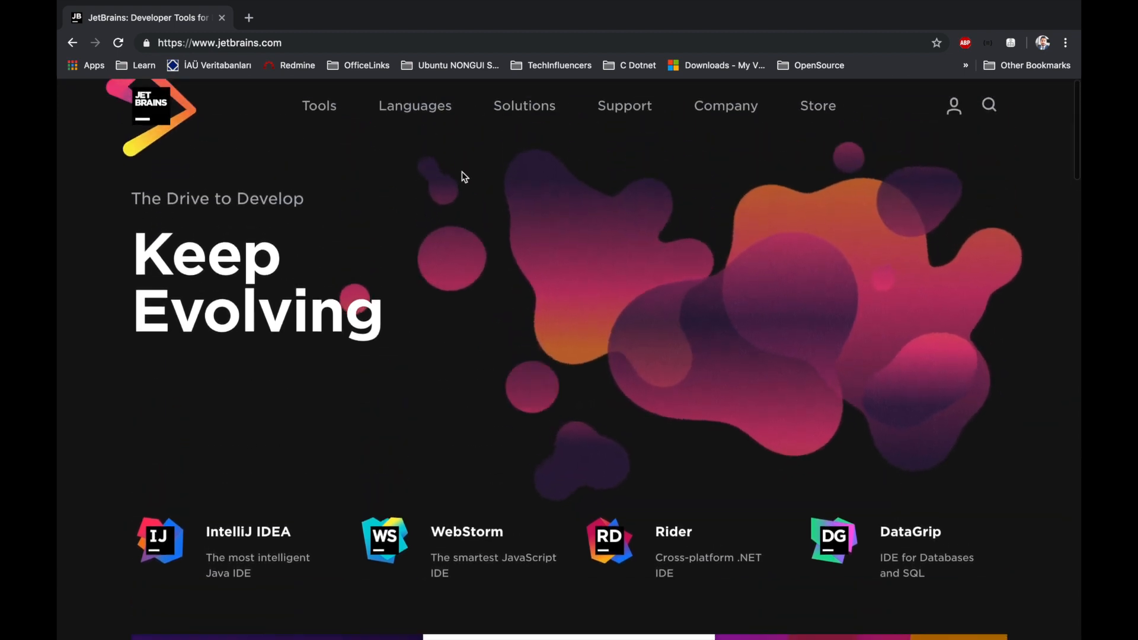
{"action": "left_click", "coordinate": [415, 106]}
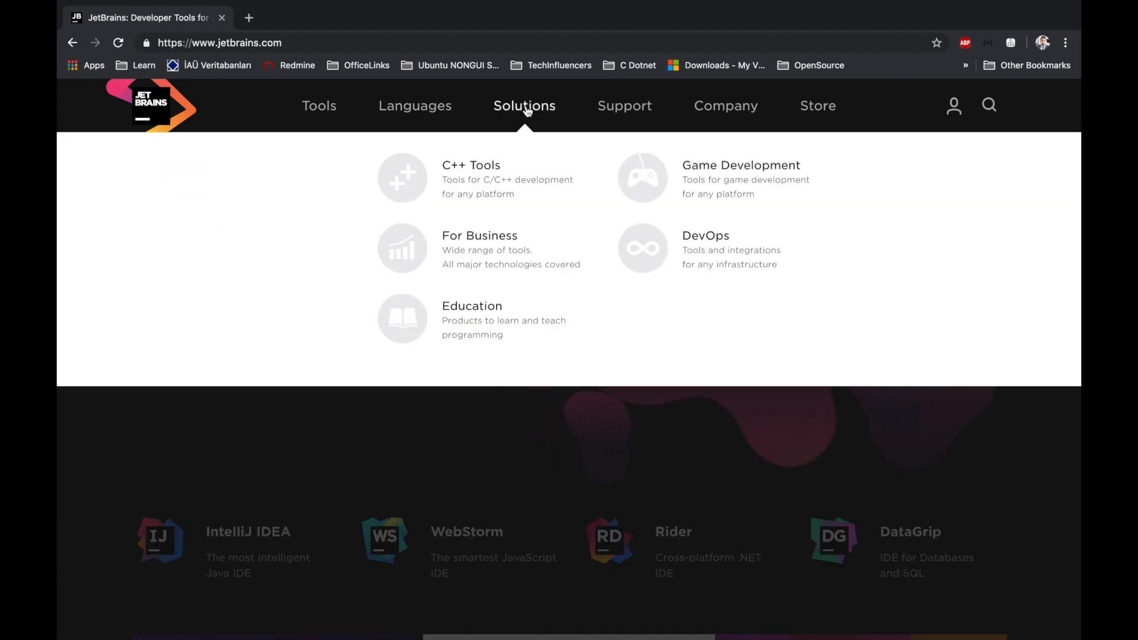
{"action": "mouse_move", "coordinate": [787, 114]}
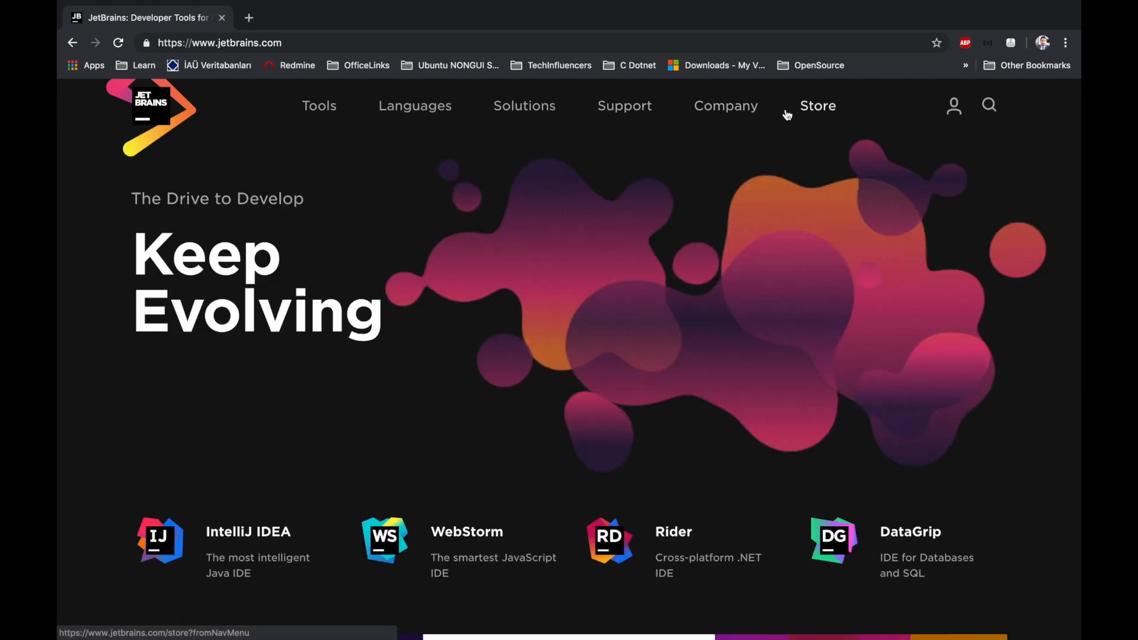
Step: Visit the ReSharper product page from the JetBrains Tools menu
{"action": "left_click", "coordinate": [318, 106]}
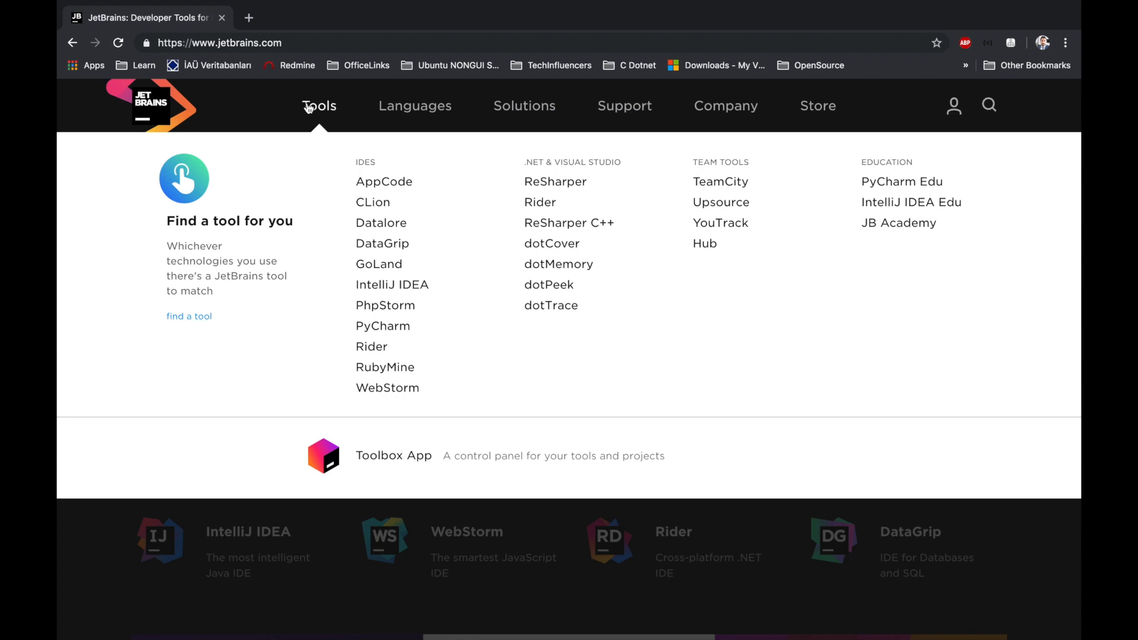
{"action": "mouse_move", "coordinate": [328, 112]}
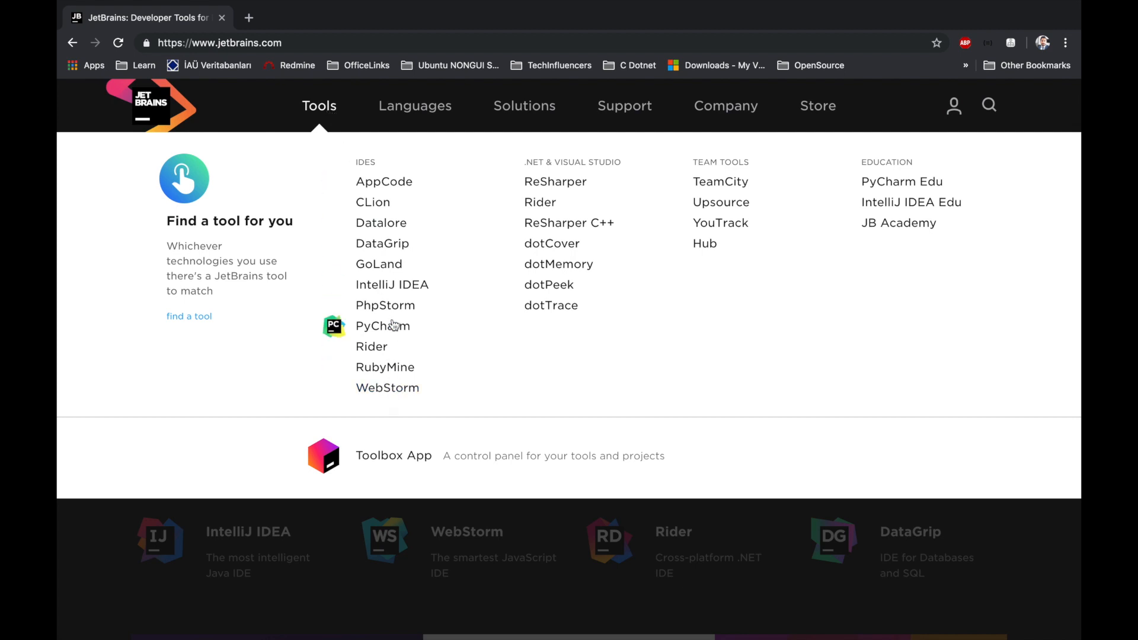
{"action": "mouse_move", "coordinate": [373, 201]}
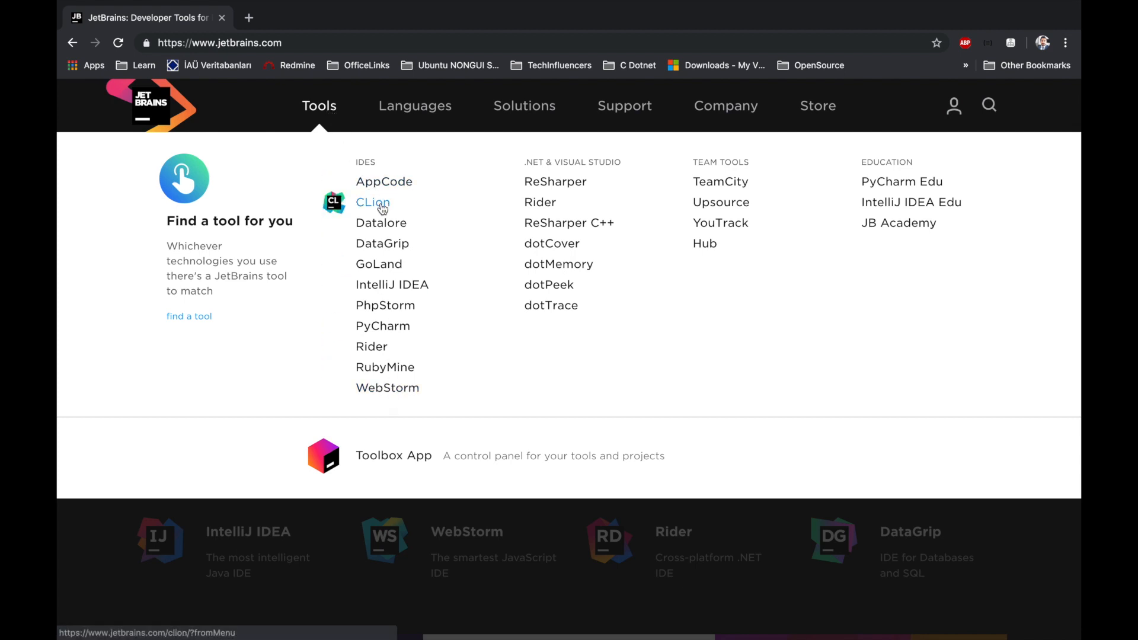
{"action": "mouse_move", "coordinate": [380, 223]}
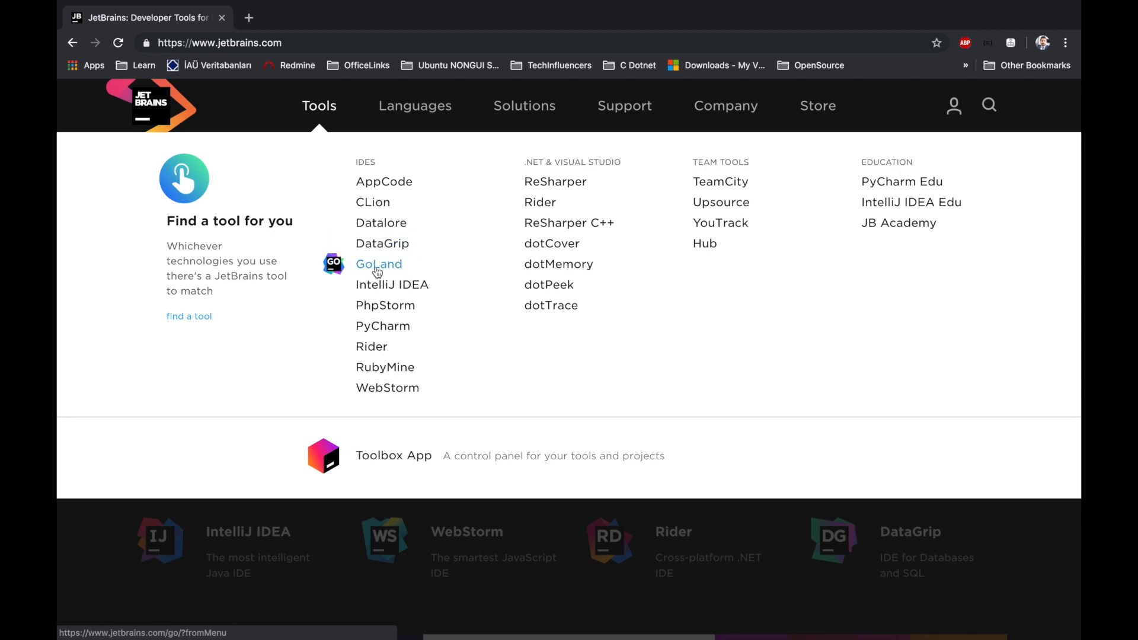
{"action": "mouse_move", "coordinate": [383, 326]}
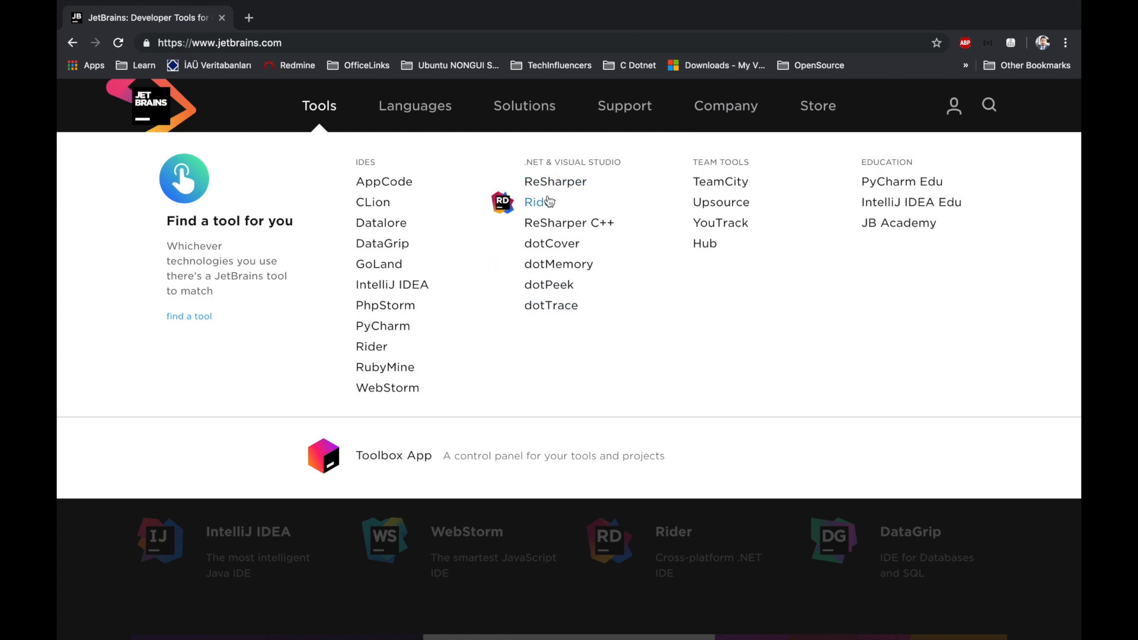
{"action": "left_click", "coordinate": [555, 181]}
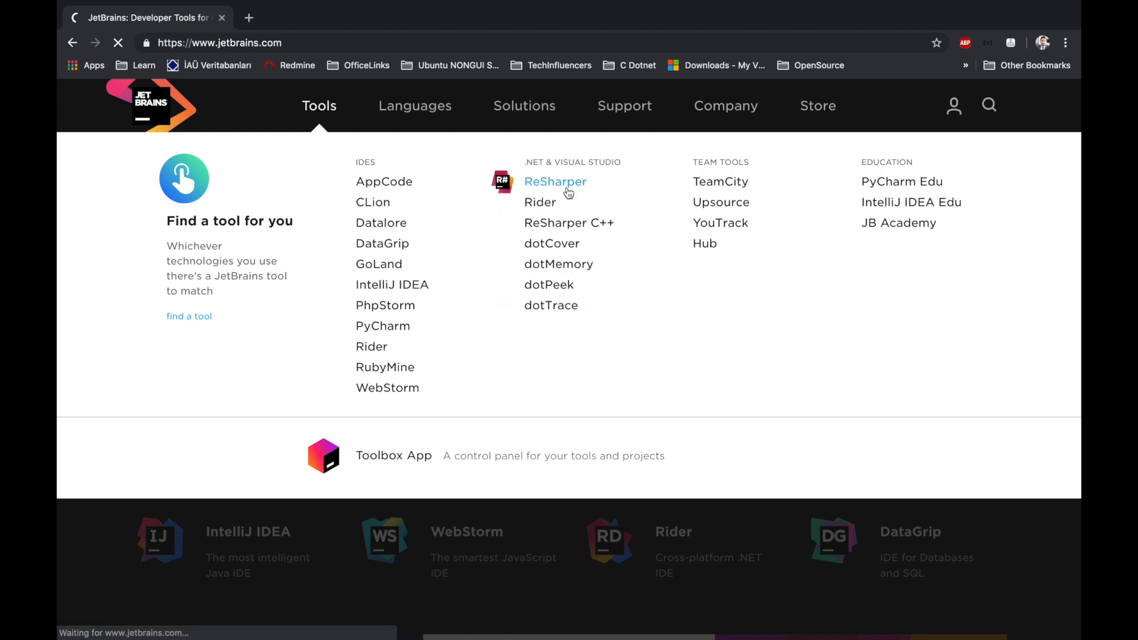
{"action": "left_click", "coordinate": [555, 181]}
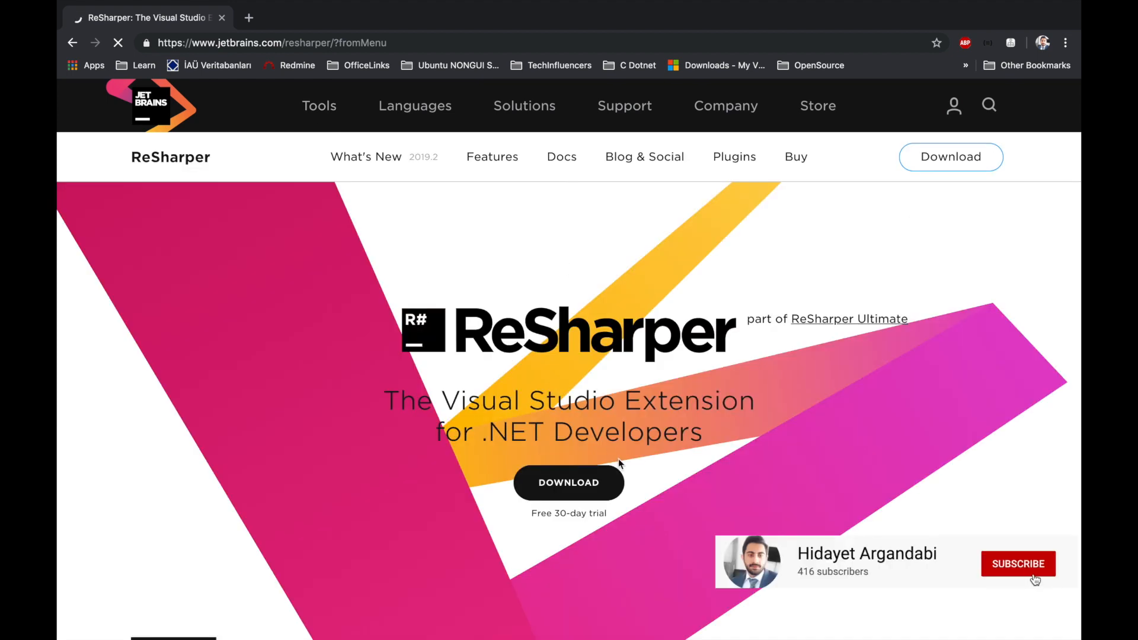
Step: Look down the ReSharper page and bring up the Tools list again
{"action": "scroll", "scroll_direction": "down", "scroll_amount": 3}
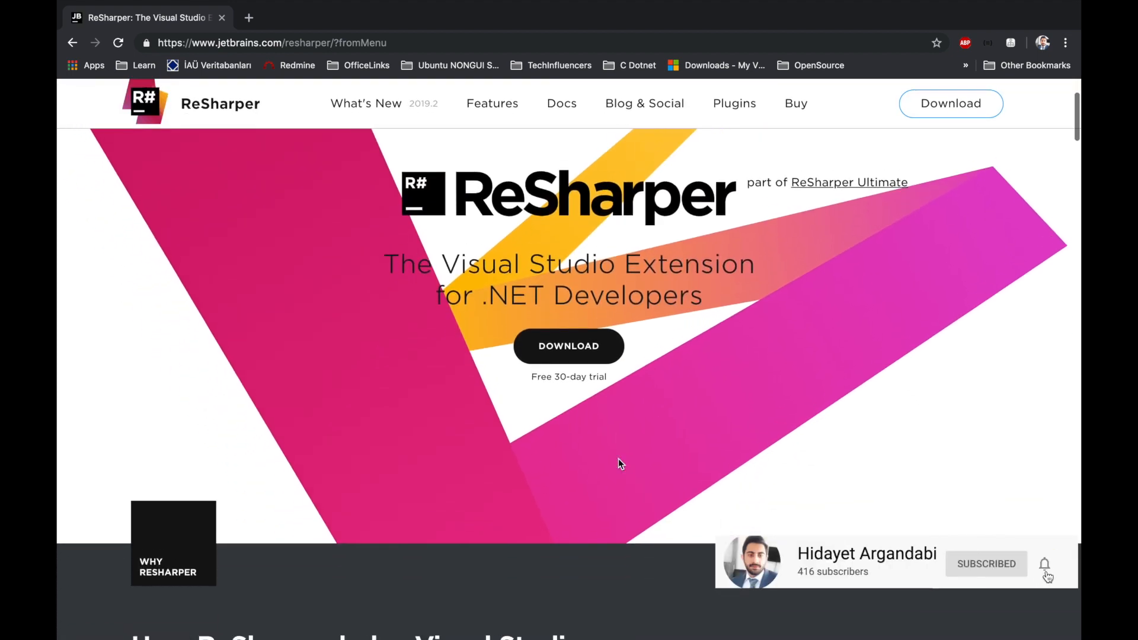
{"action": "scroll", "scroll_direction": "down", "scroll_amount": 3}
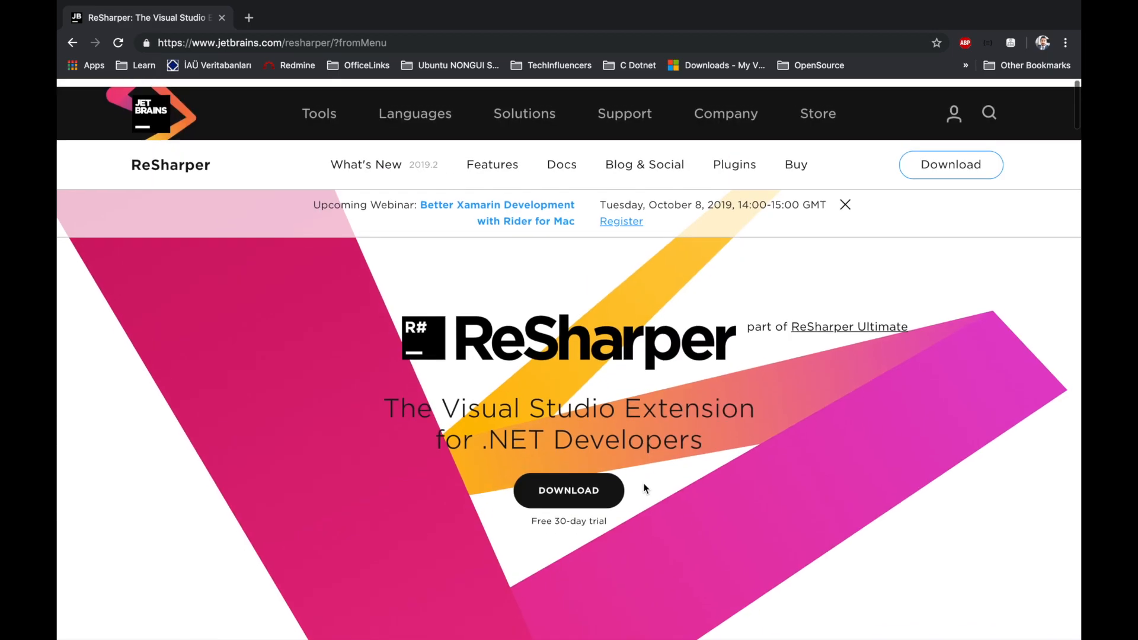
{"action": "left_click", "coordinate": [319, 113]}
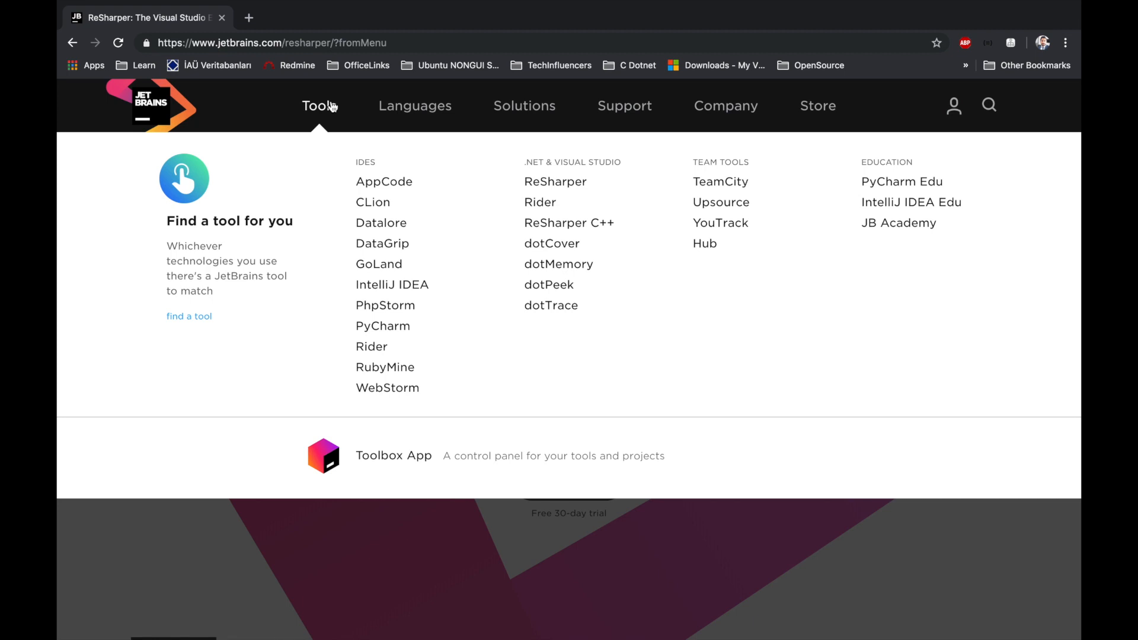
{"action": "mouse_move", "coordinate": [325, 135]}
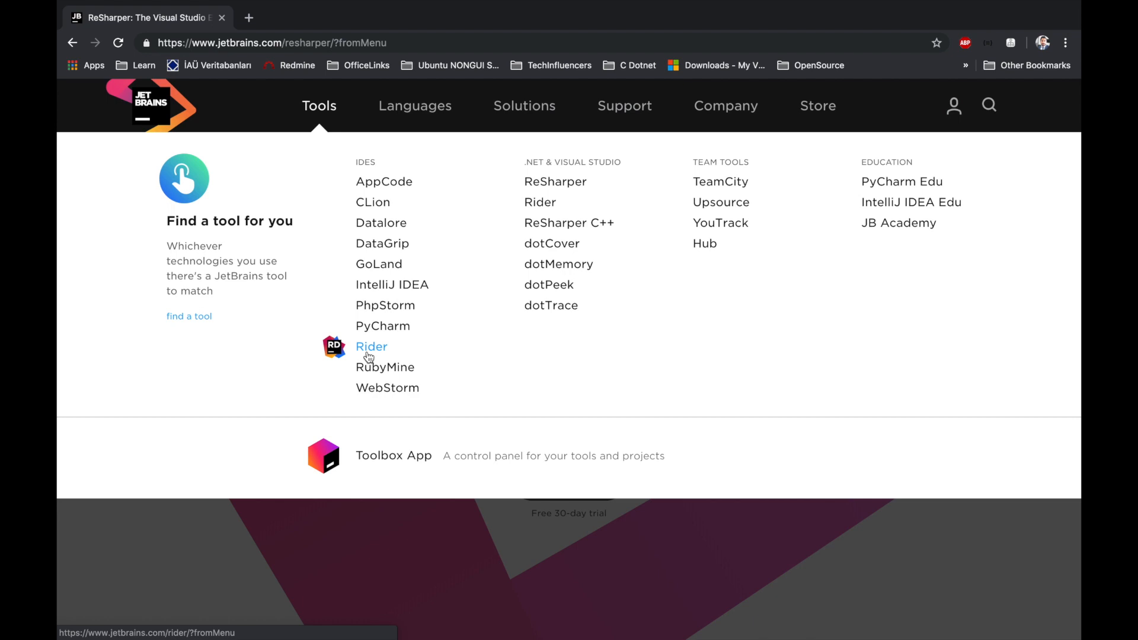
Step: Visit the Rider product page and review its Code analysis, Refactorings and Debugger feature cards
{"action": "left_click", "coordinate": [371, 346]}
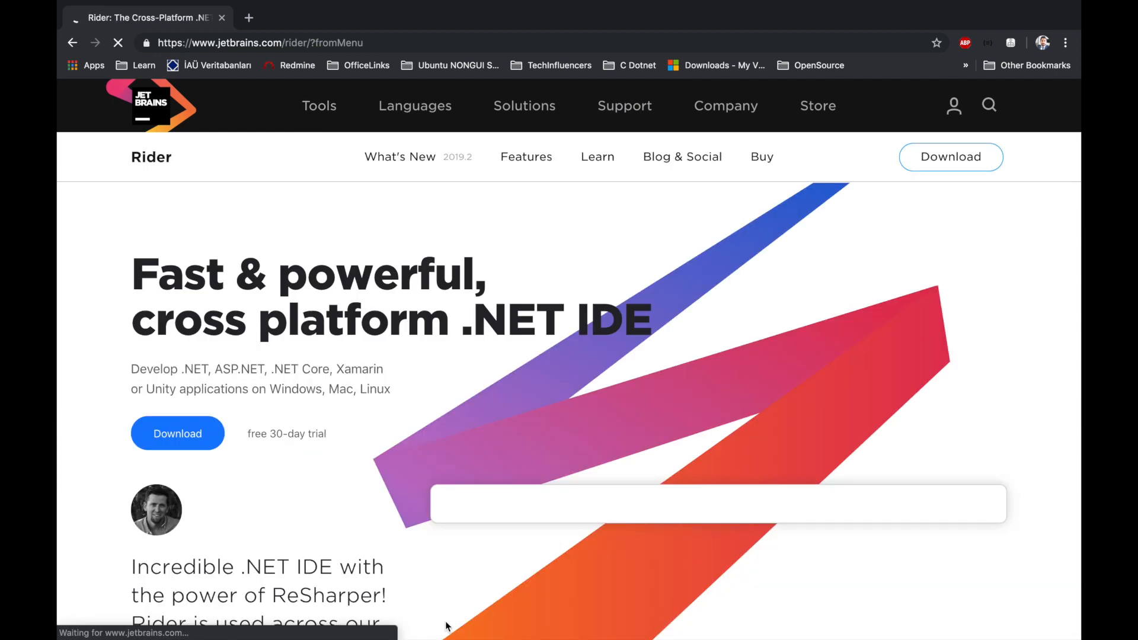
{"action": "scroll", "scroll_direction": "down", "scroll_amount": 3}
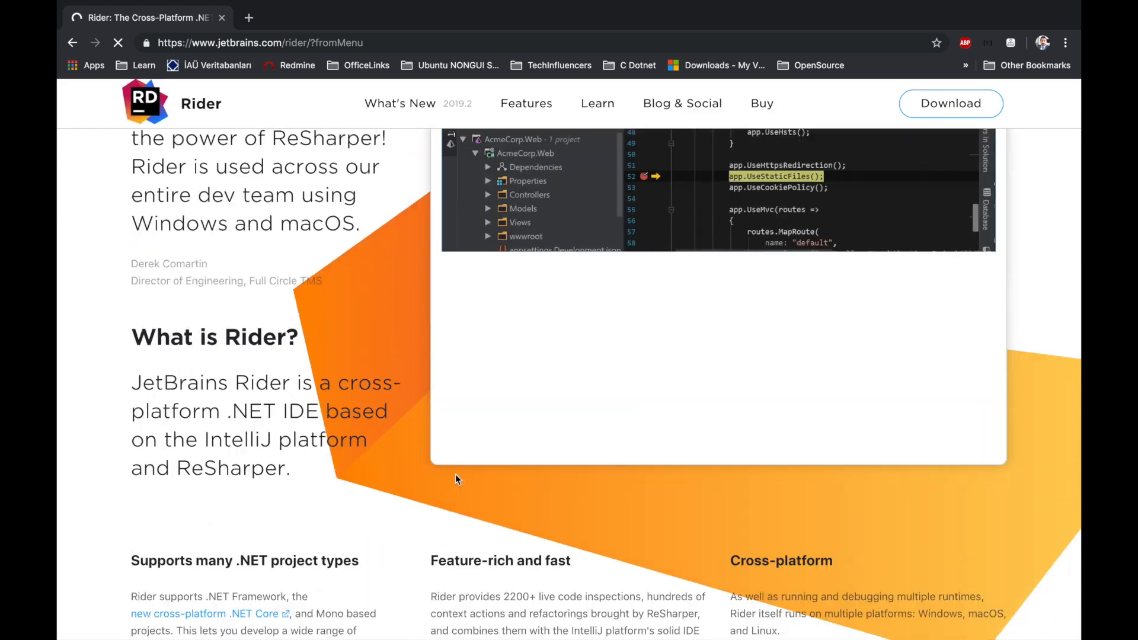
{"action": "scroll", "scroll_direction": "down", "scroll_amount": 3}
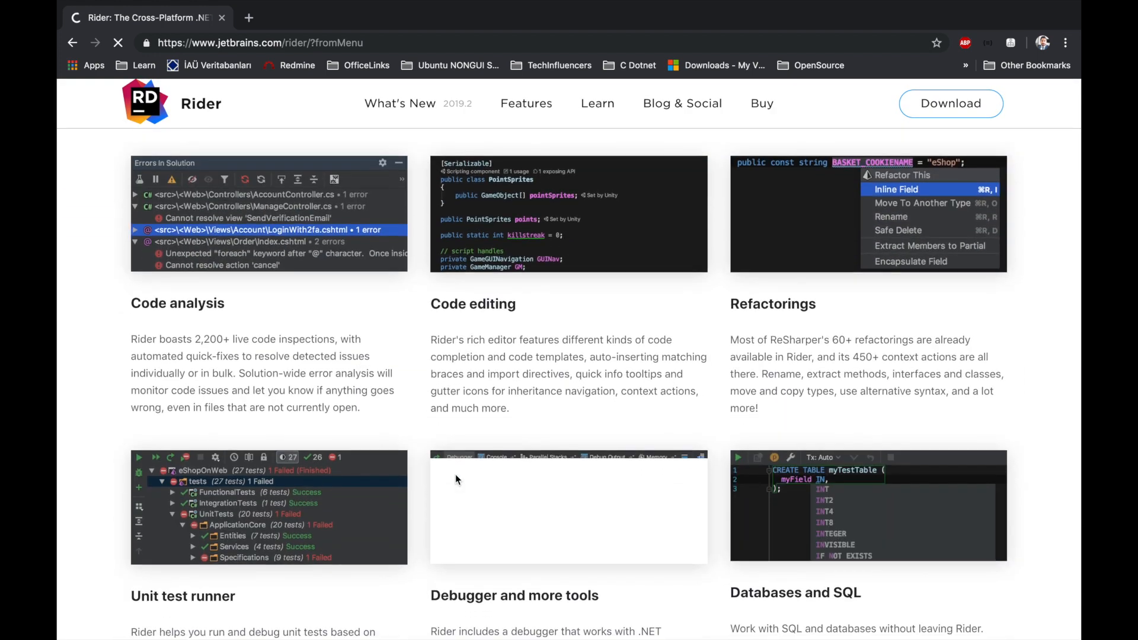
{"action": "scroll", "scroll_direction": "down", "scroll_amount": 3}
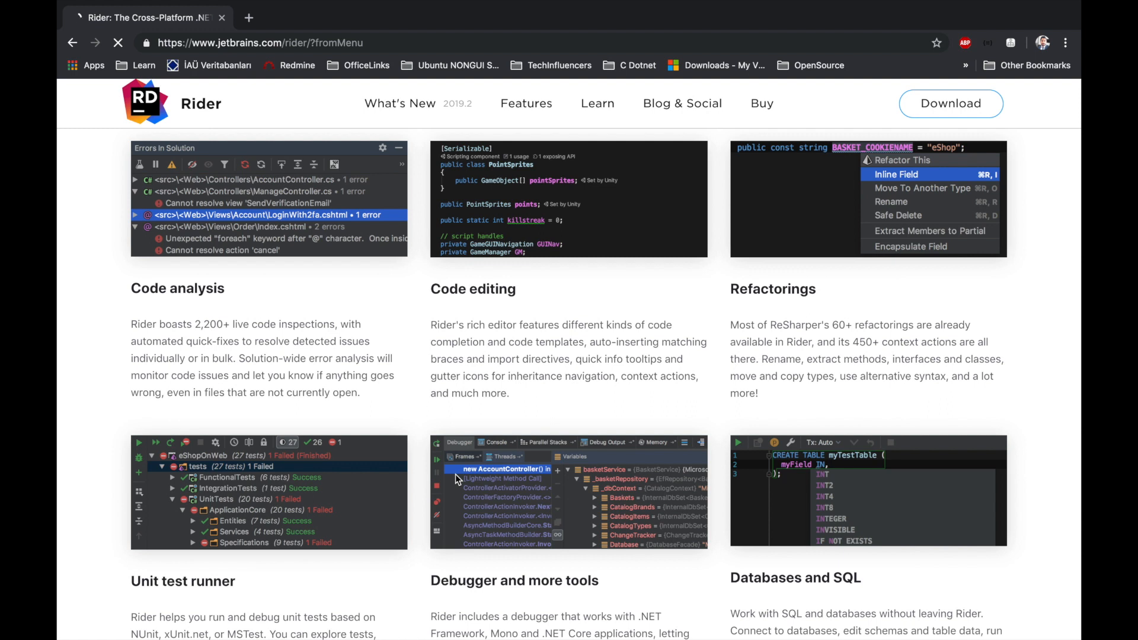
{"action": "scroll", "scroll_direction": "down", "scroll_amount": 3}
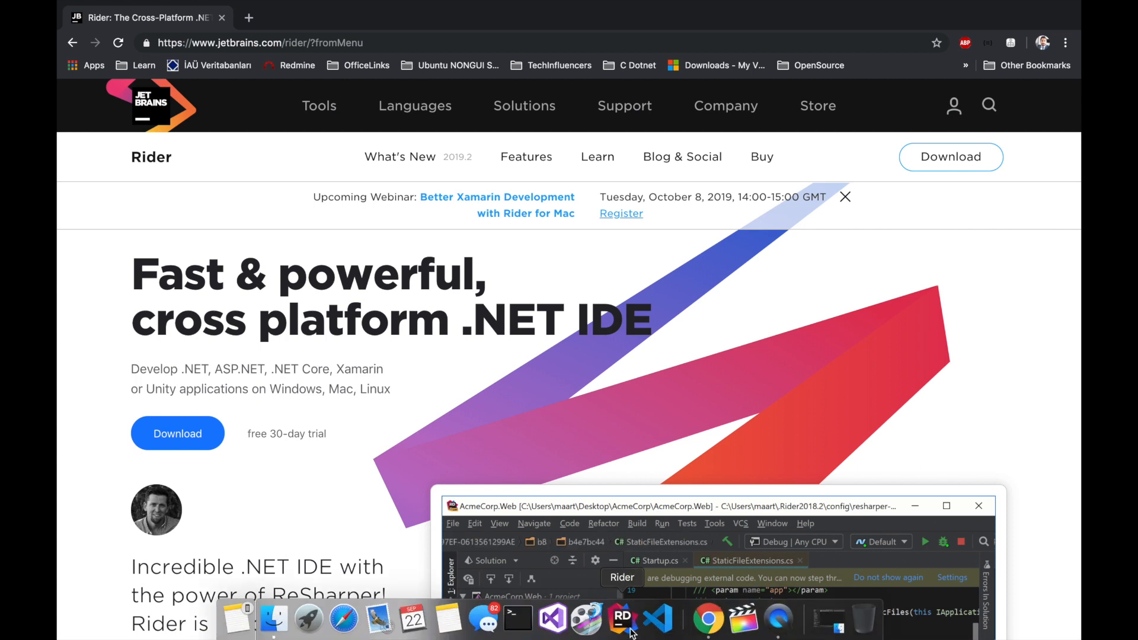
{"action": "mouse_move", "coordinate": [620, 622]}
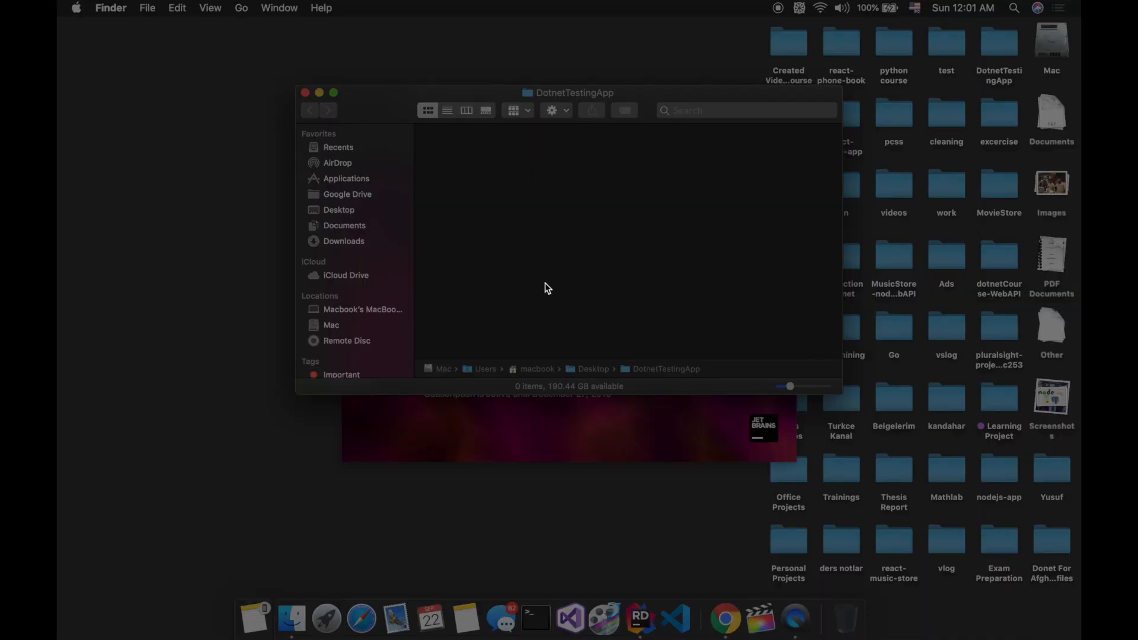
{"action": "mouse_move", "coordinate": [527, 96]}
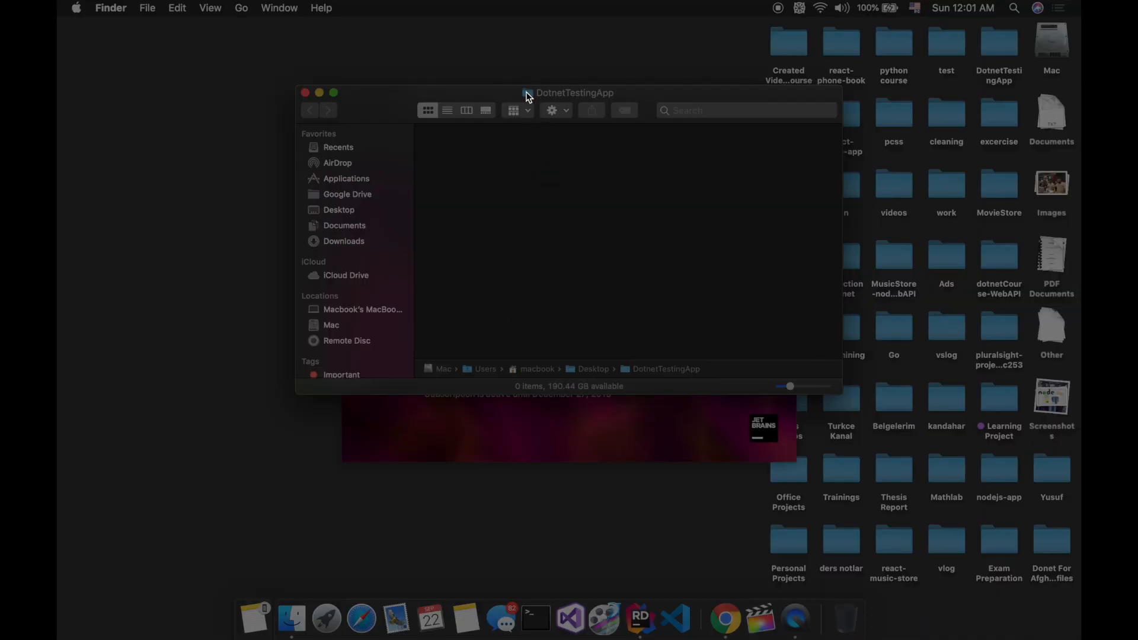
Step: Launch JetBrains Rider from the Dock to reach its welcome screen
{"action": "left_click", "coordinate": [638, 618]}
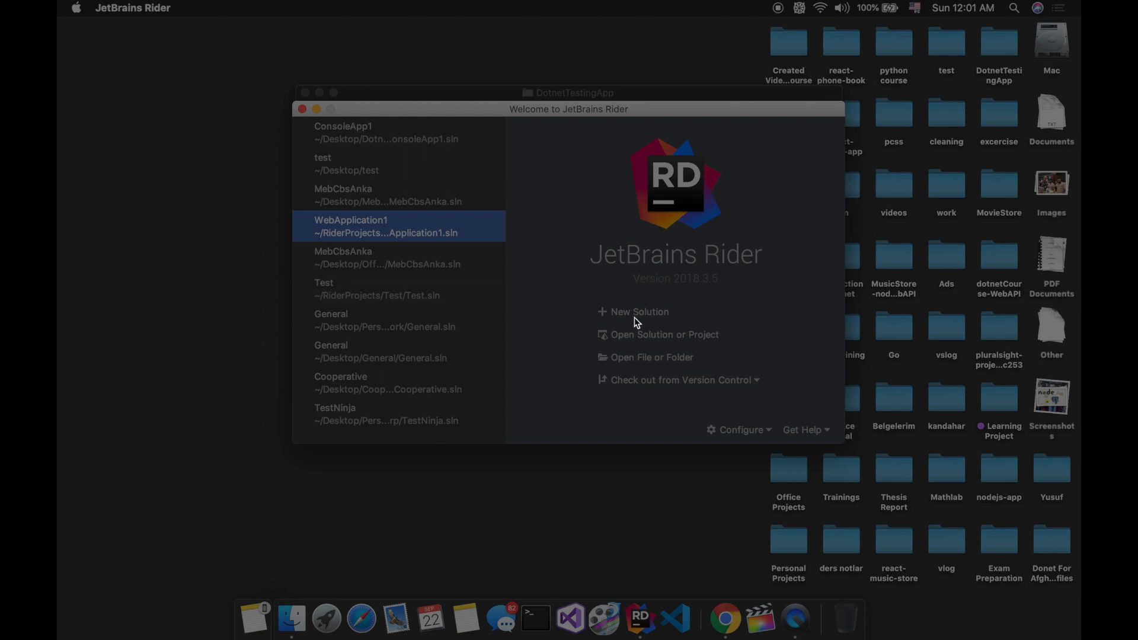
{"action": "mouse_move", "coordinate": [639, 315]}
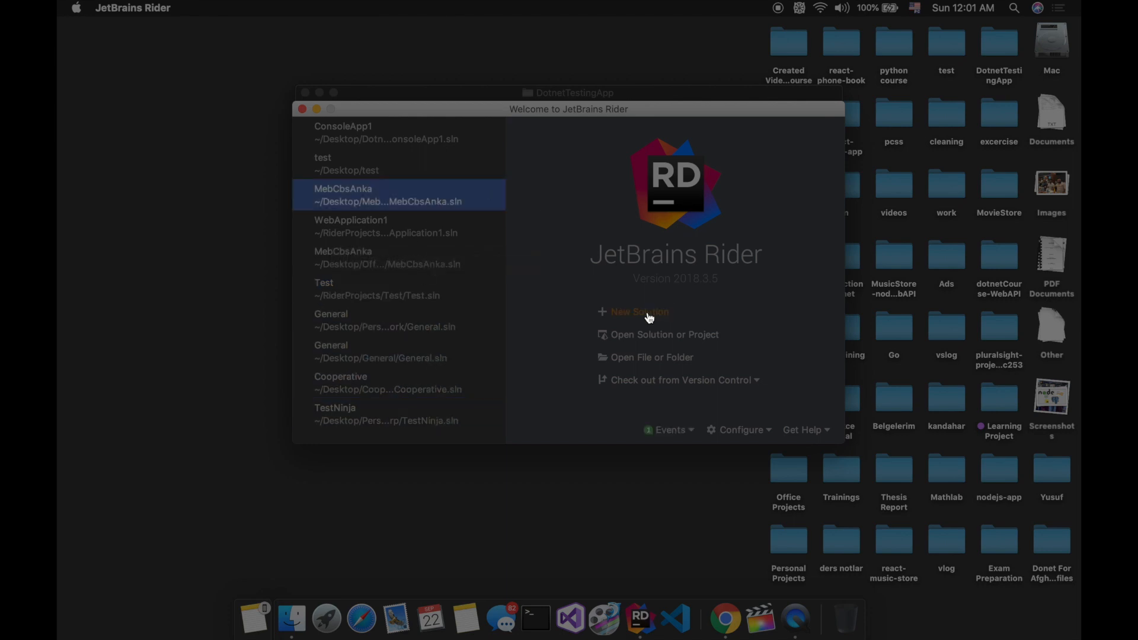
{"action": "mouse_move", "coordinate": [637, 335]}
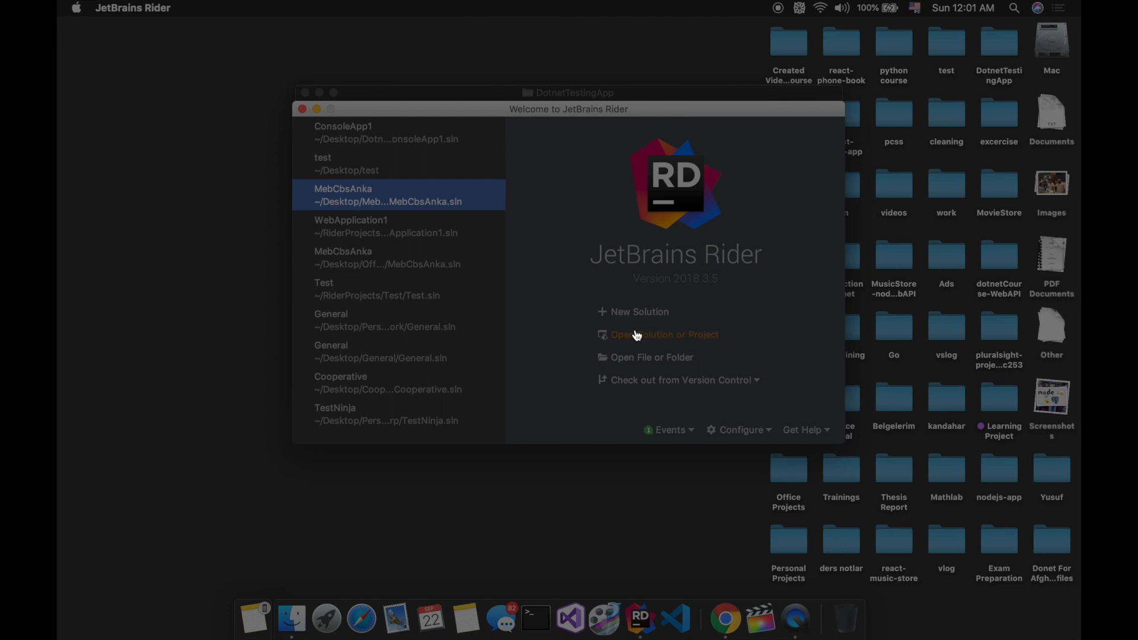
{"action": "mouse_move", "coordinate": [639, 312]}
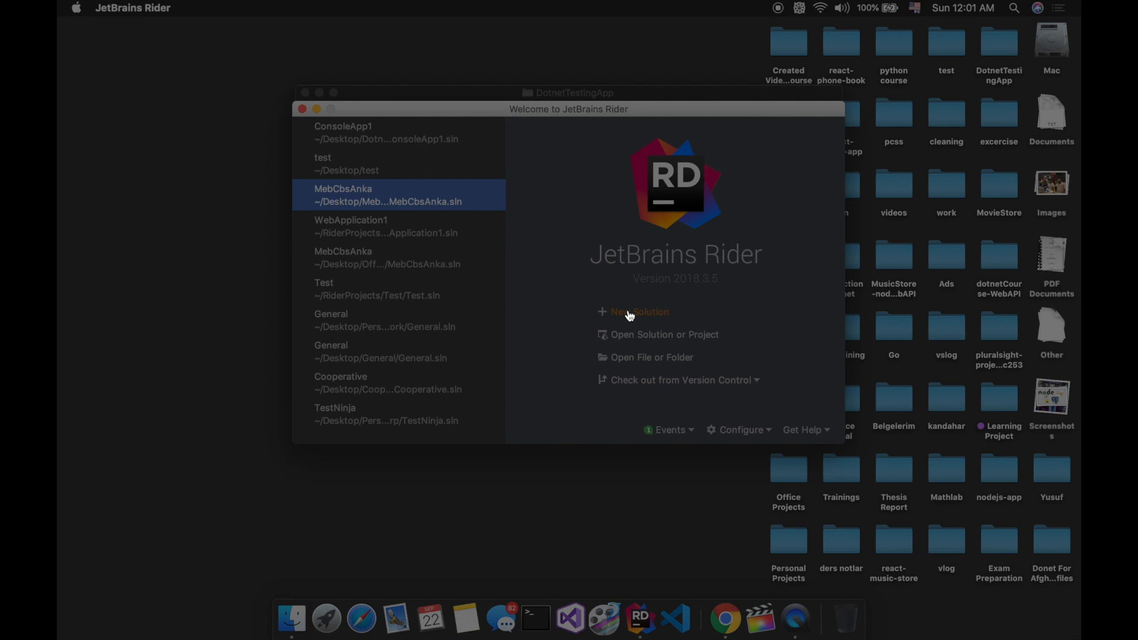
Step: Begin a new solution using the .NET Core Console Application template
{"action": "left_click", "coordinate": [639, 312]}
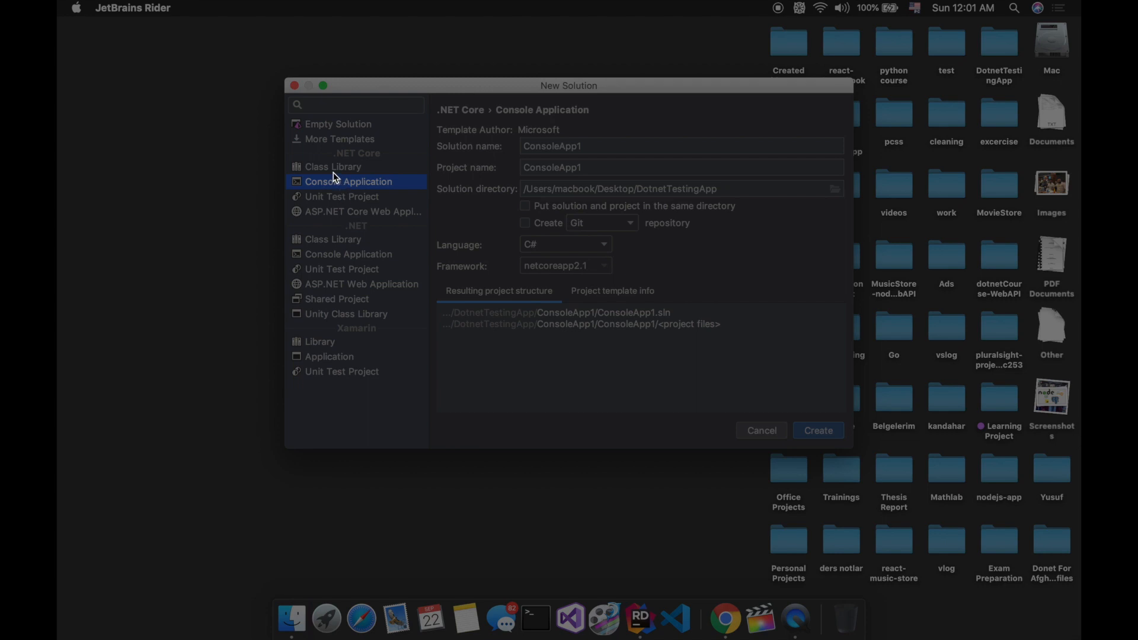
{"action": "mouse_move", "coordinate": [356, 191]}
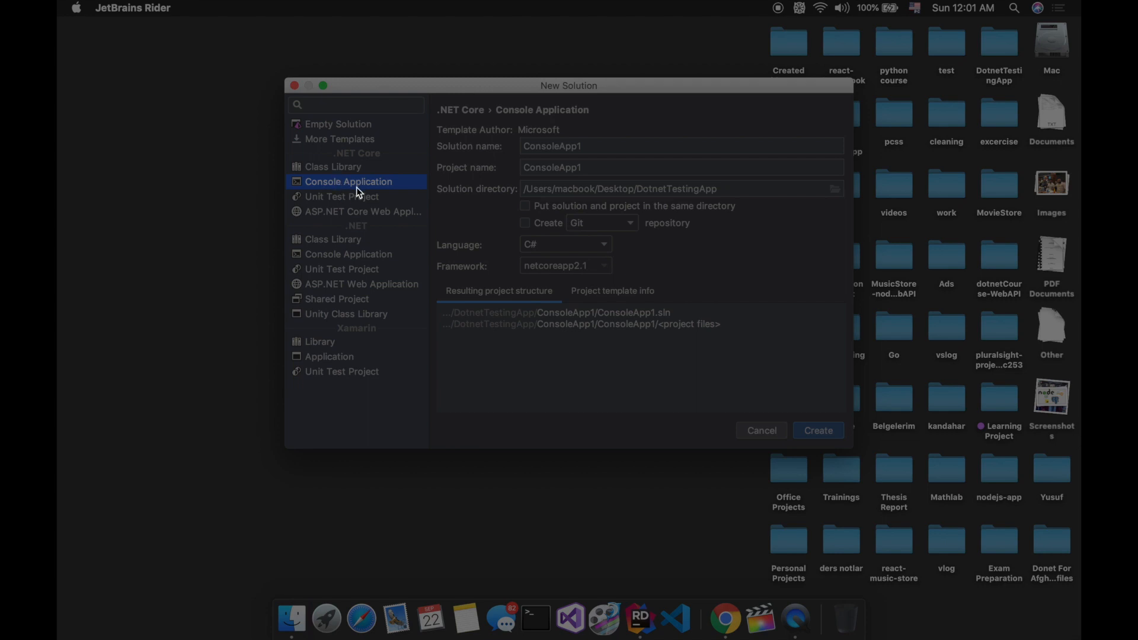
{"action": "mouse_move", "coordinate": [376, 206]}
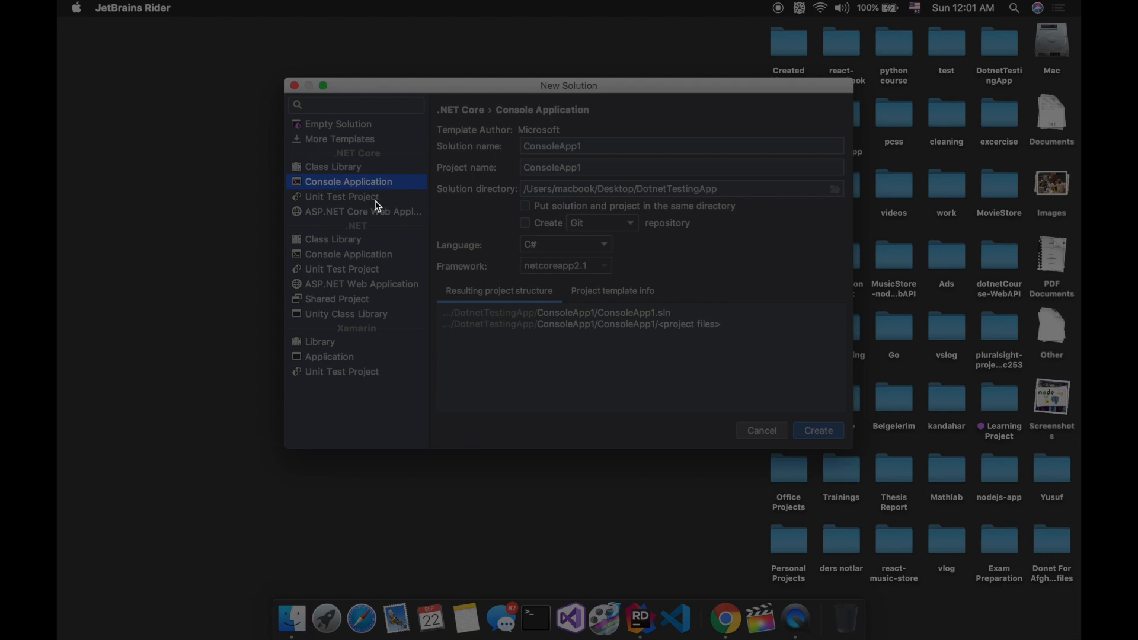
{"action": "mouse_move", "coordinate": [390, 220]}
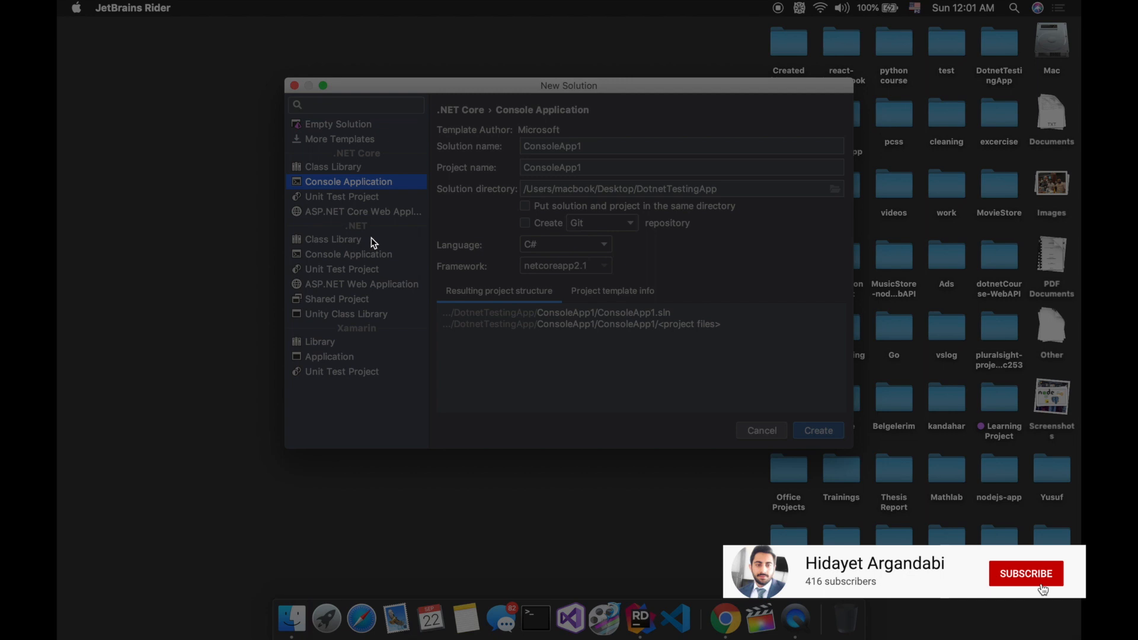
{"action": "left_click", "coordinate": [1025, 574]}
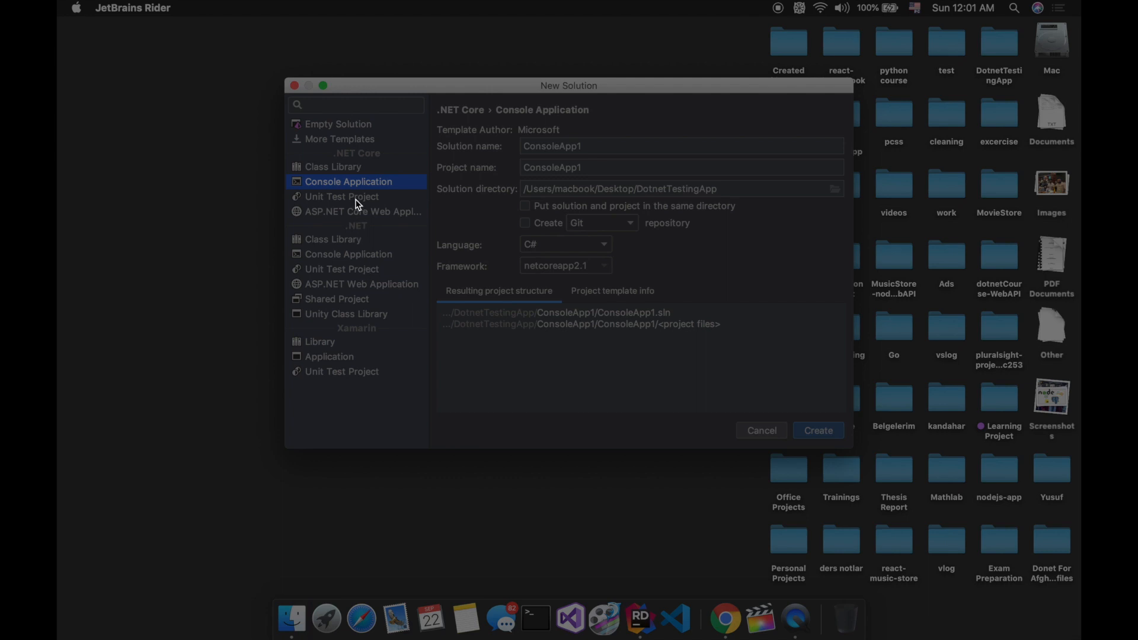
{"action": "mouse_move", "coordinate": [395, 297]}
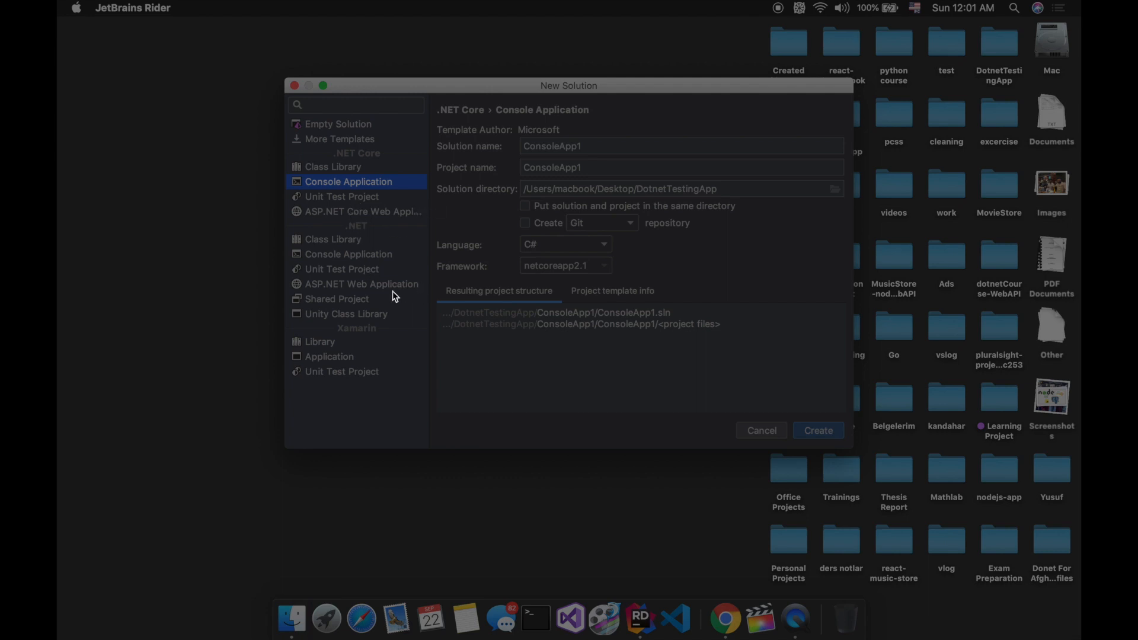
{"action": "mouse_move", "coordinate": [383, 291]}
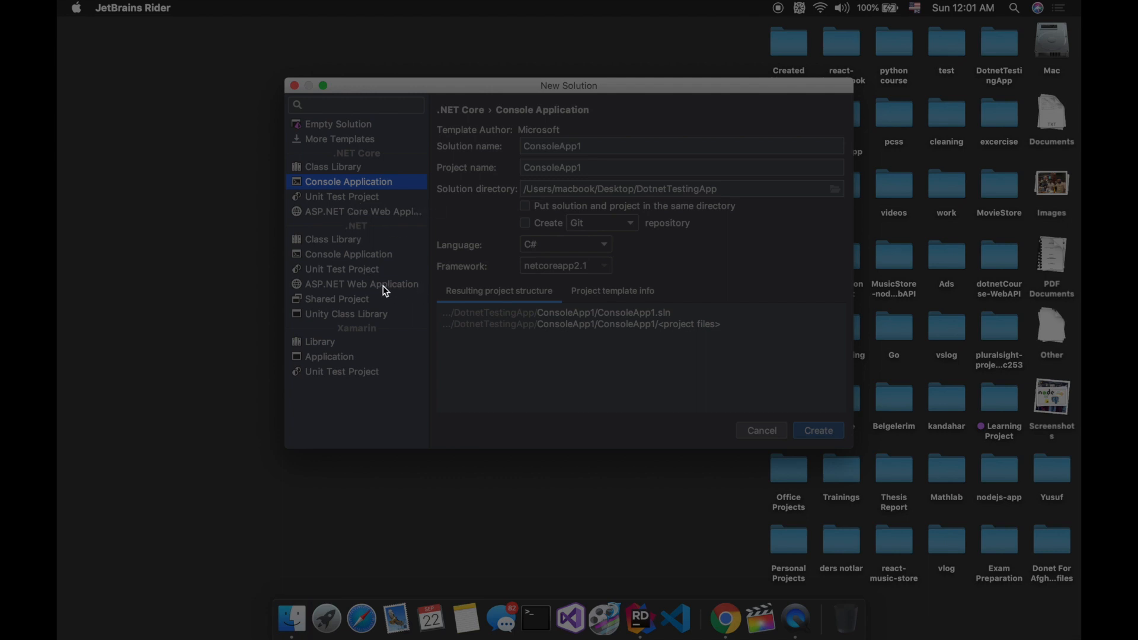
{"action": "mouse_move", "coordinate": [344, 347]}
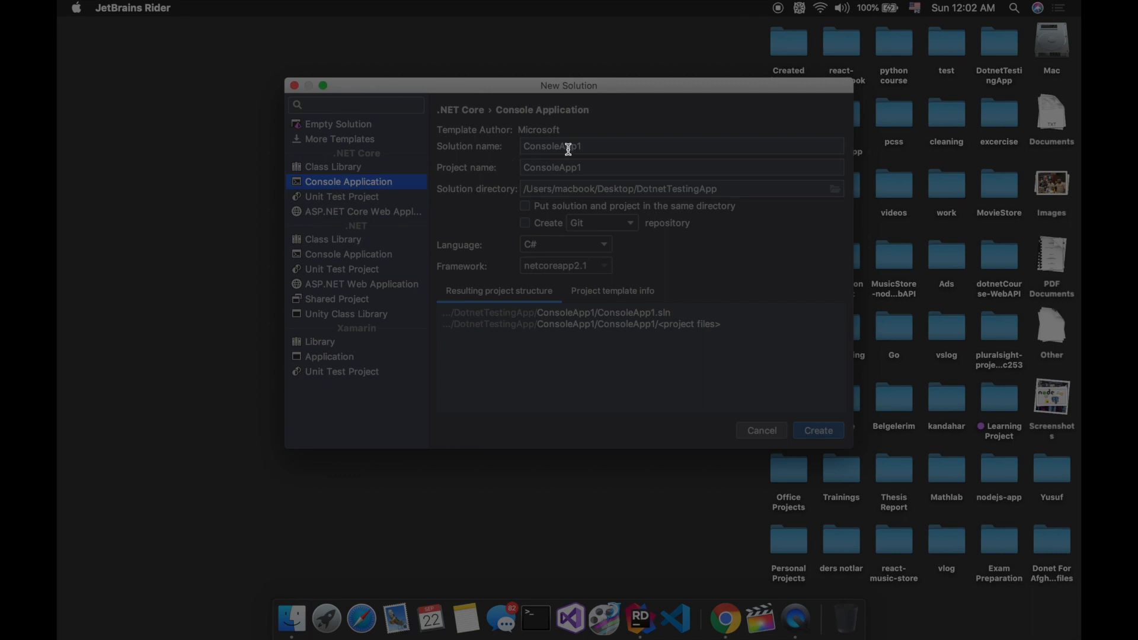
{"action": "double_click", "coordinate": [551, 146]}
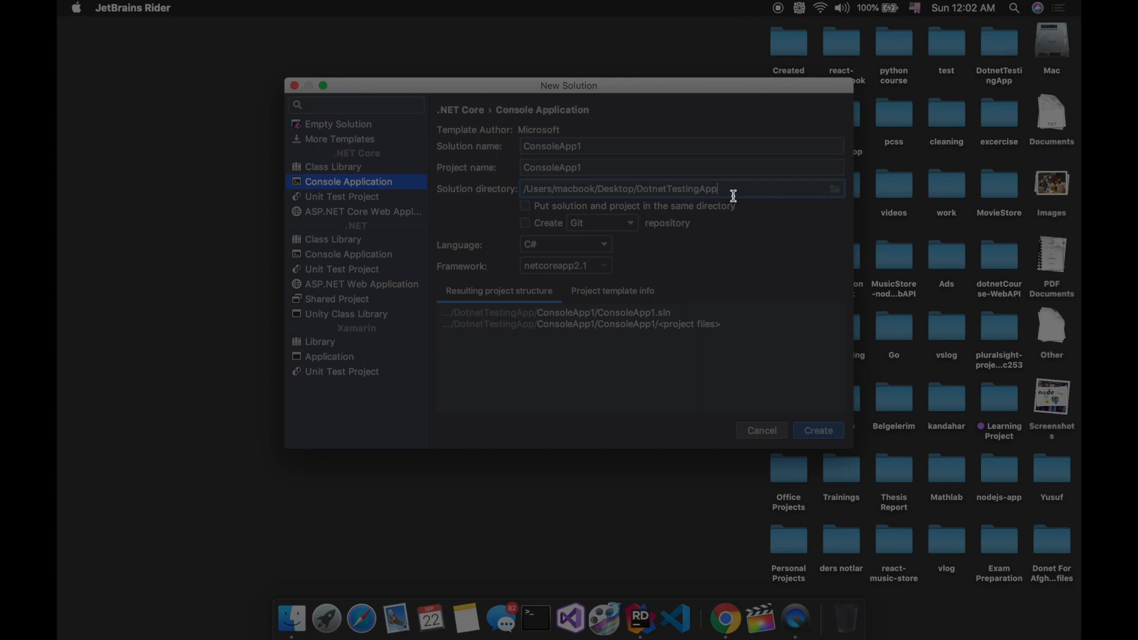
{"action": "mouse_move", "coordinate": [615, 246]}
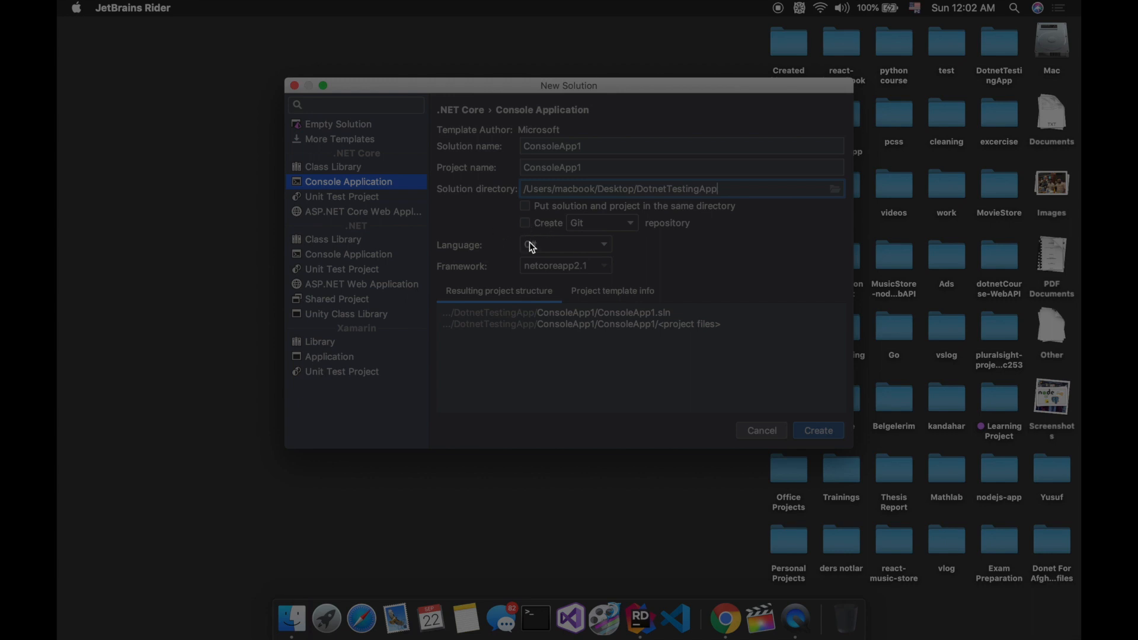
{"action": "left_click", "coordinate": [566, 244]}
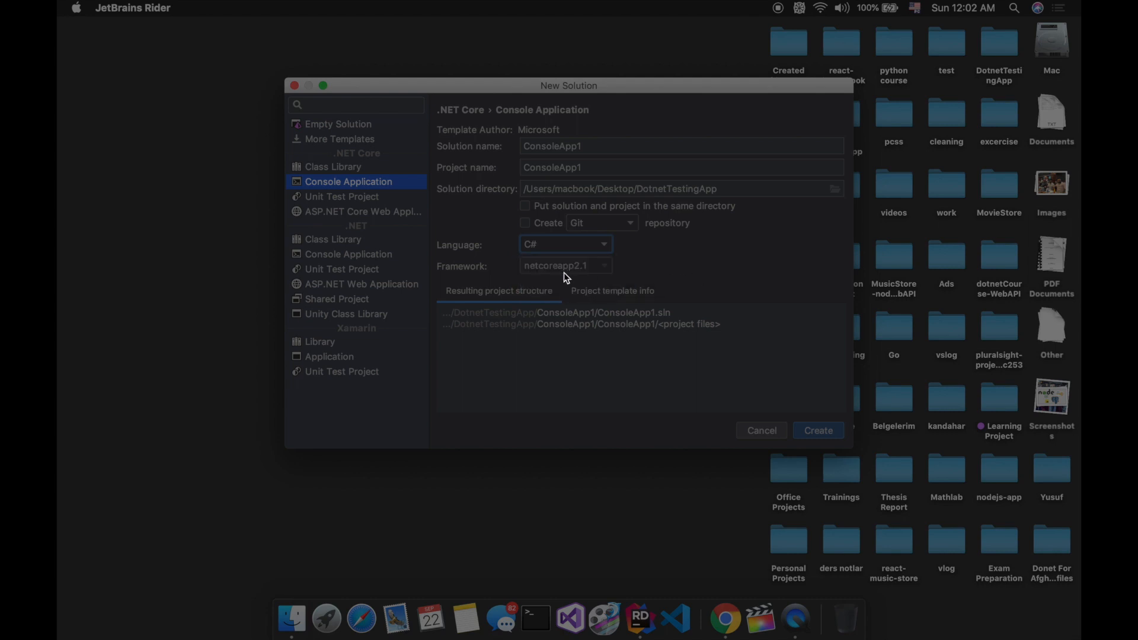
{"action": "mouse_move", "coordinate": [673, 282]}
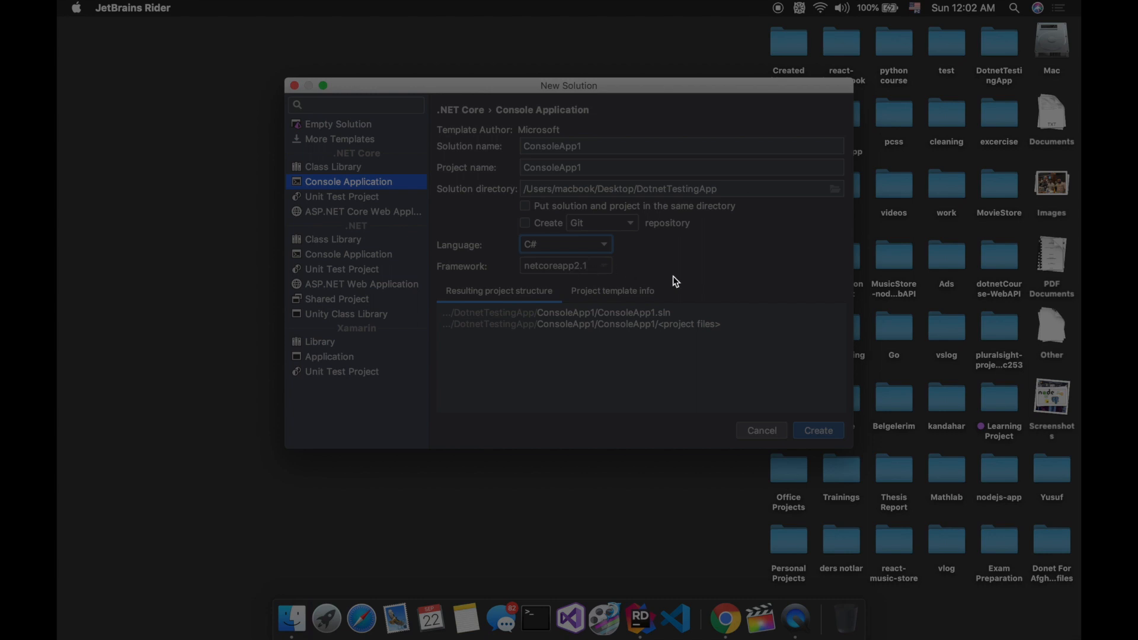
{"action": "mouse_move", "coordinate": [818, 430]}
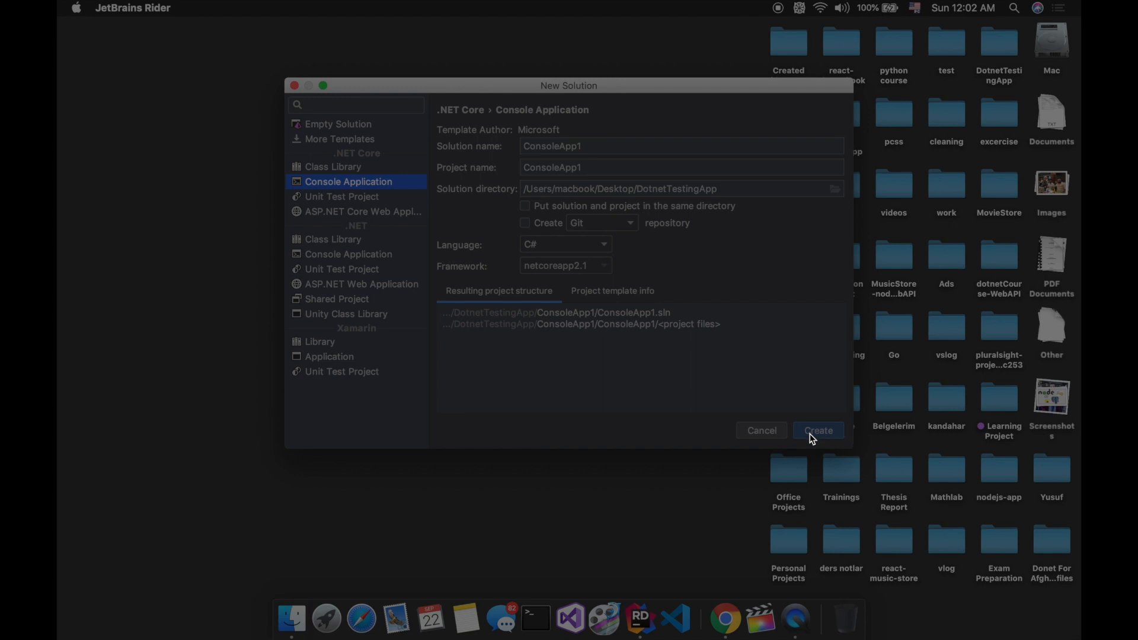
{"action": "mouse_move", "coordinate": [609, 277]}
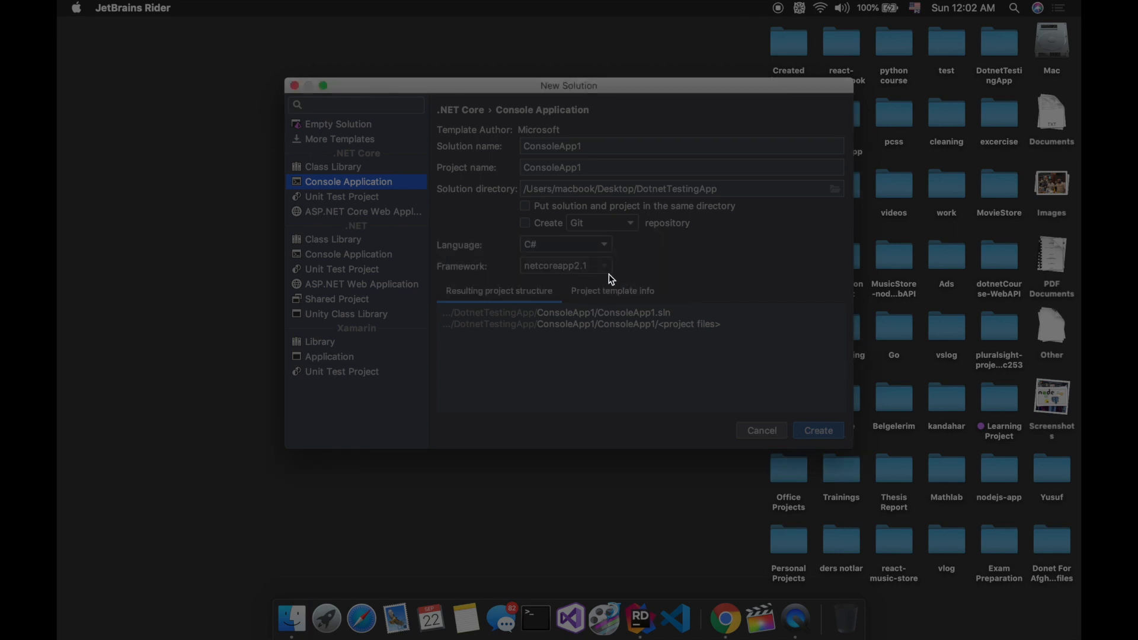
Step: Create the ConsoleApp1 solution and show its file tree in a maximized window
{"action": "left_click", "coordinate": [817, 431]}
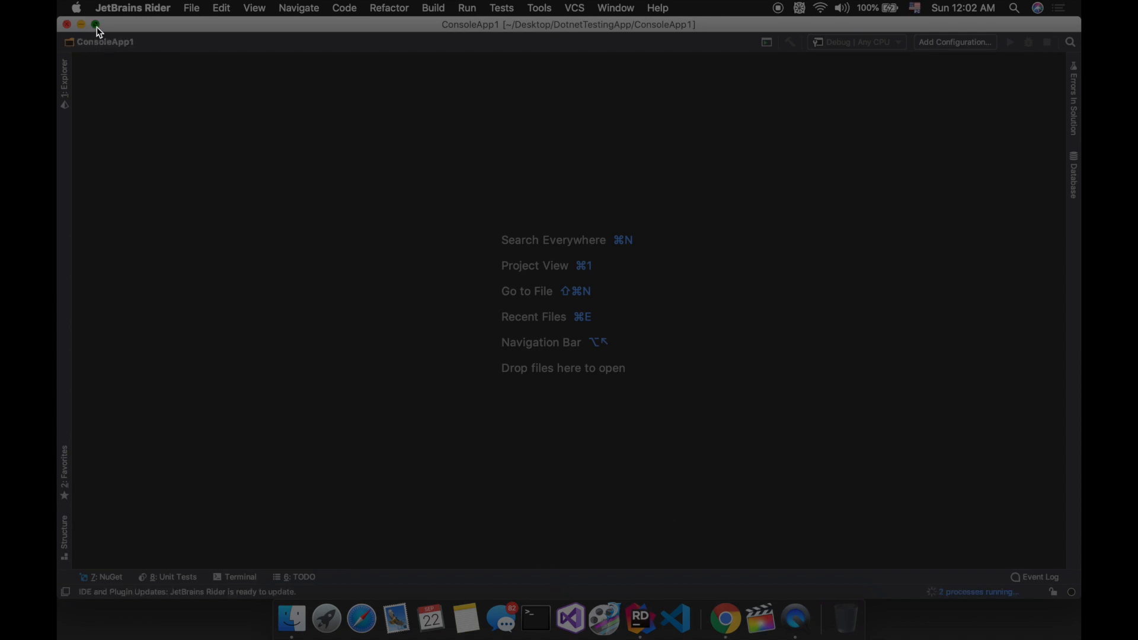
{"action": "left_click", "coordinate": [95, 24]}
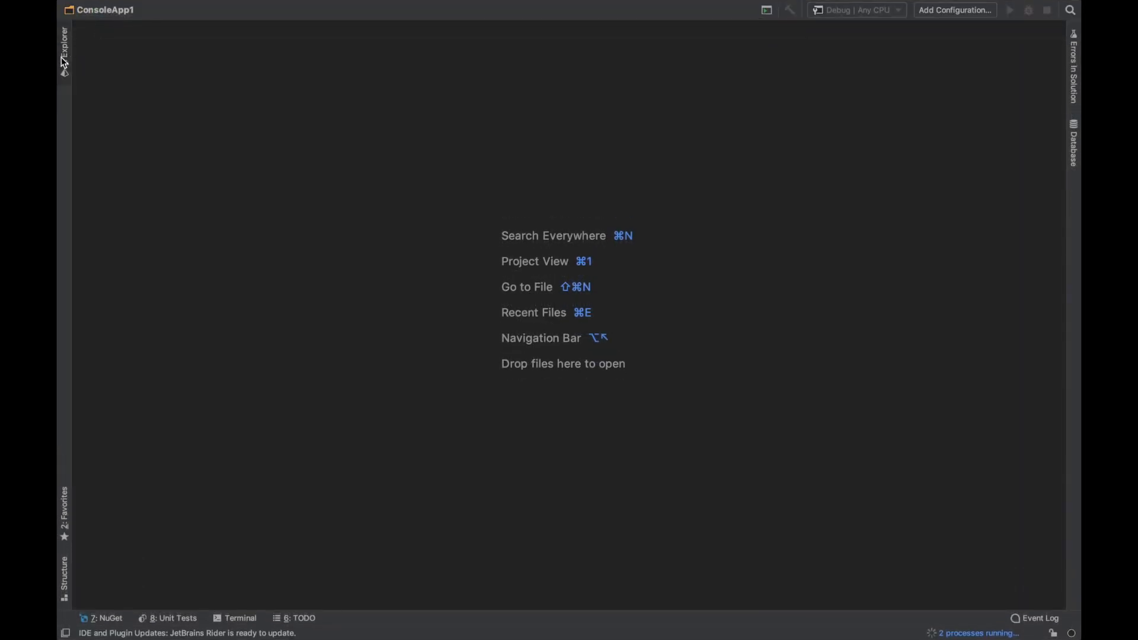
{"action": "left_click", "coordinate": [64, 50]}
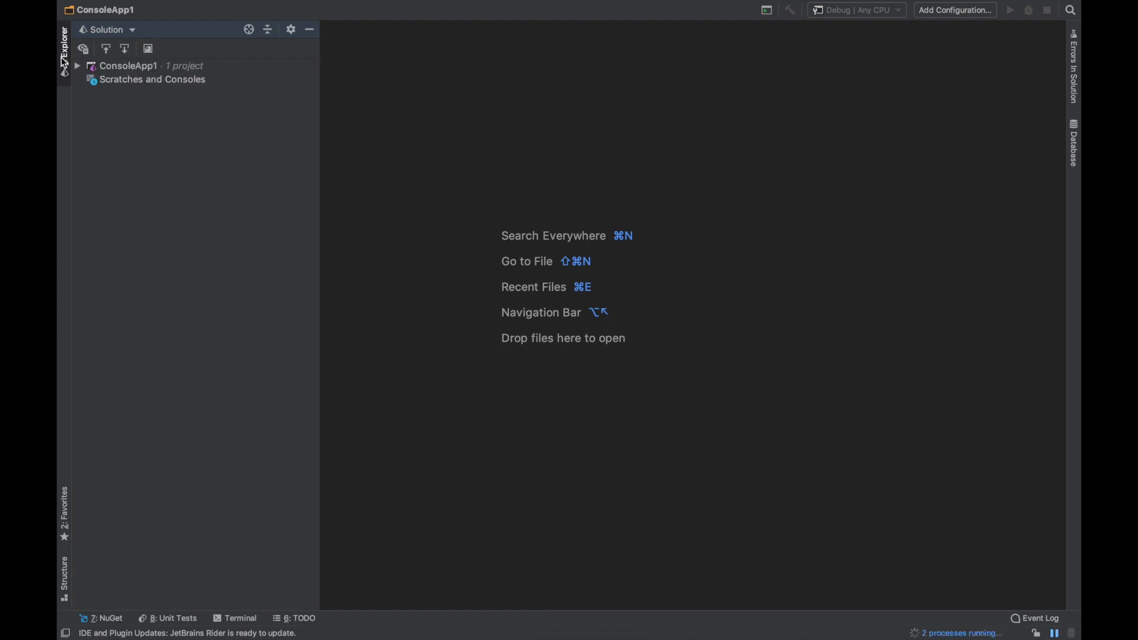
Step: Expand ConsoleApp1 and bring Program.cs with the Hello World code into the editor
{"action": "left_click", "coordinate": [128, 66]}
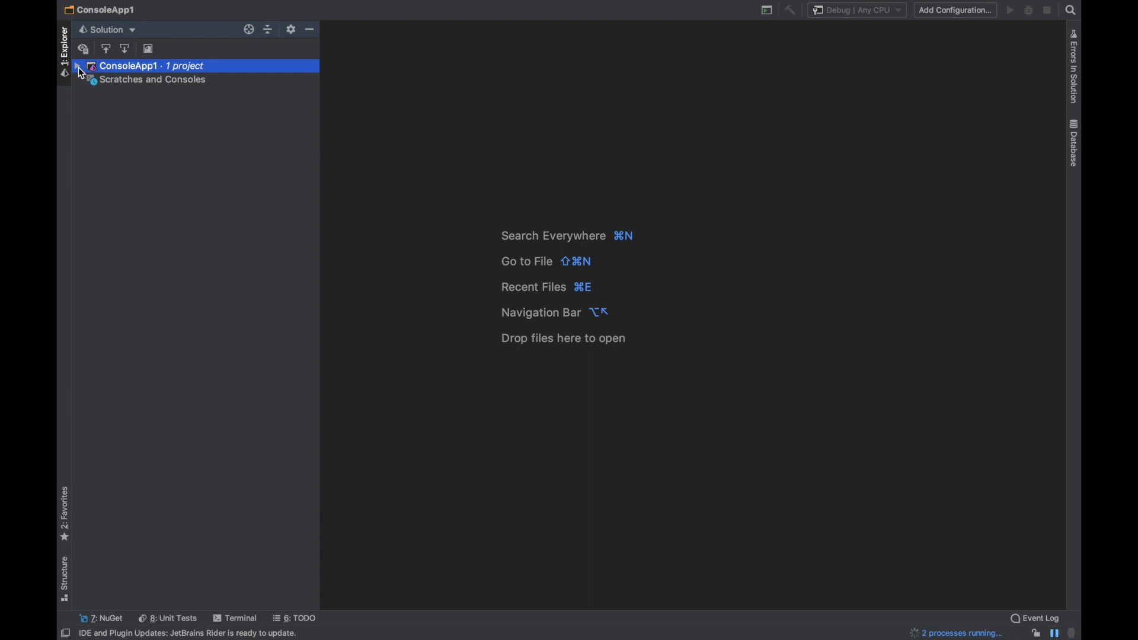
{"action": "left_click", "coordinate": [77, 66]}
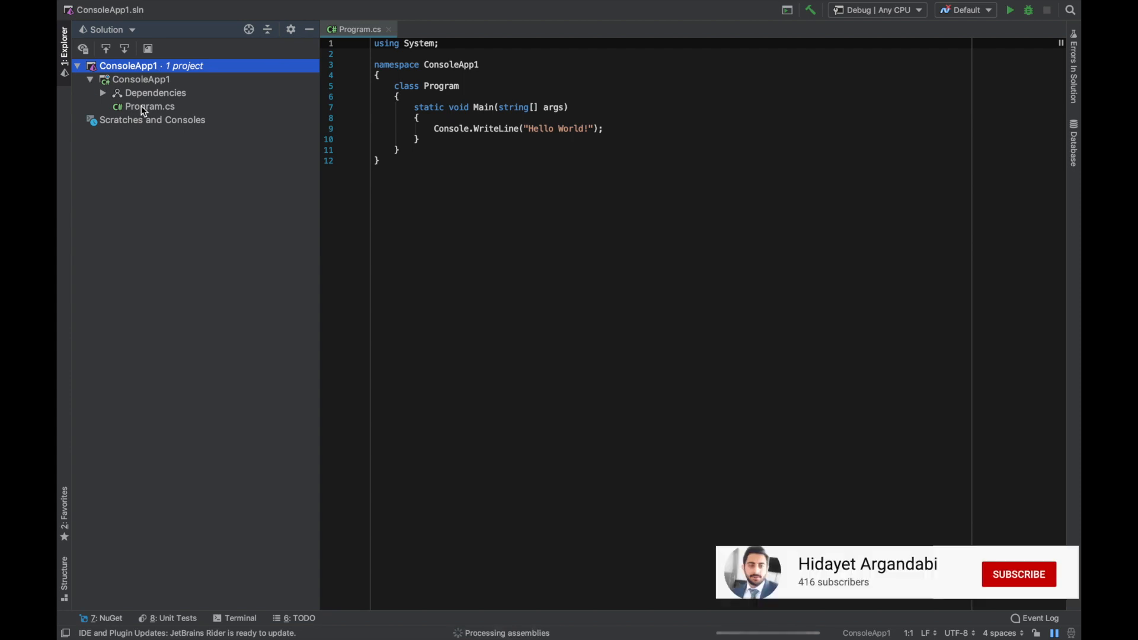
{"action": "left_click", "coordinate": [1018, 574]}
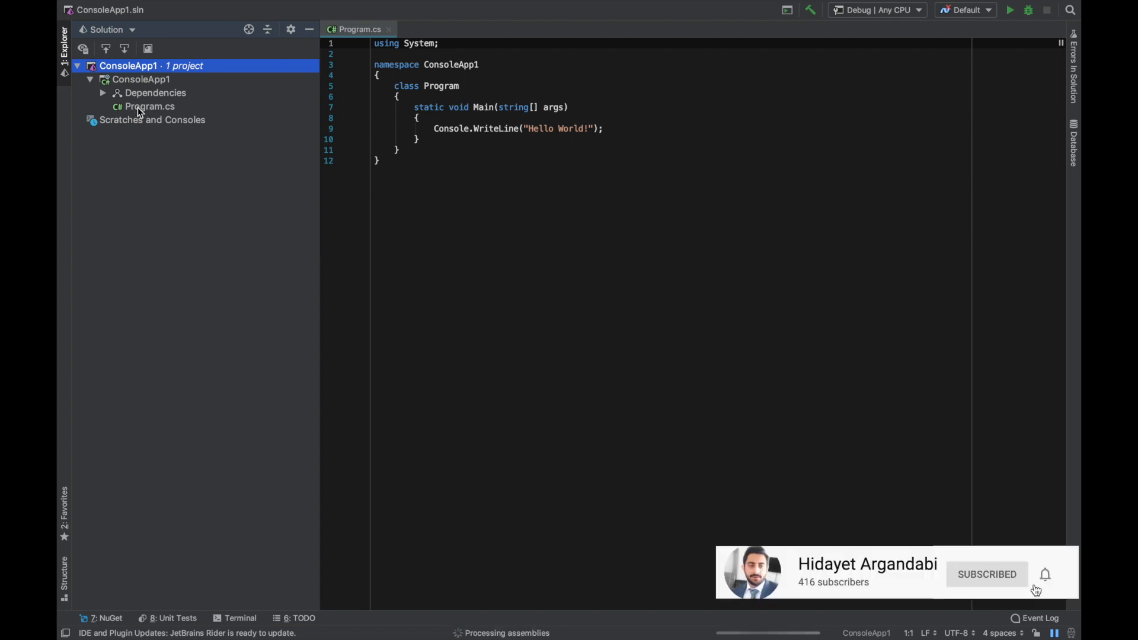
{"action": "left_click", "coordinate": [149, 106]}
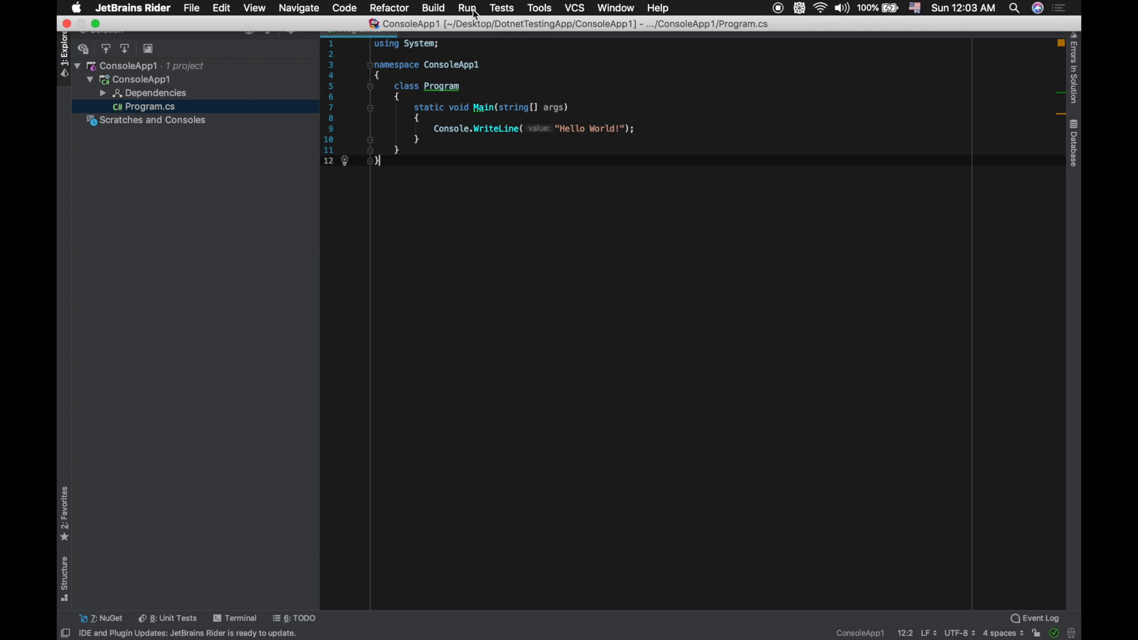
Step: Build and run ConsoleApp1 using the Default run configuration
{"action": "left_click", "coordinate": [467, 8]}
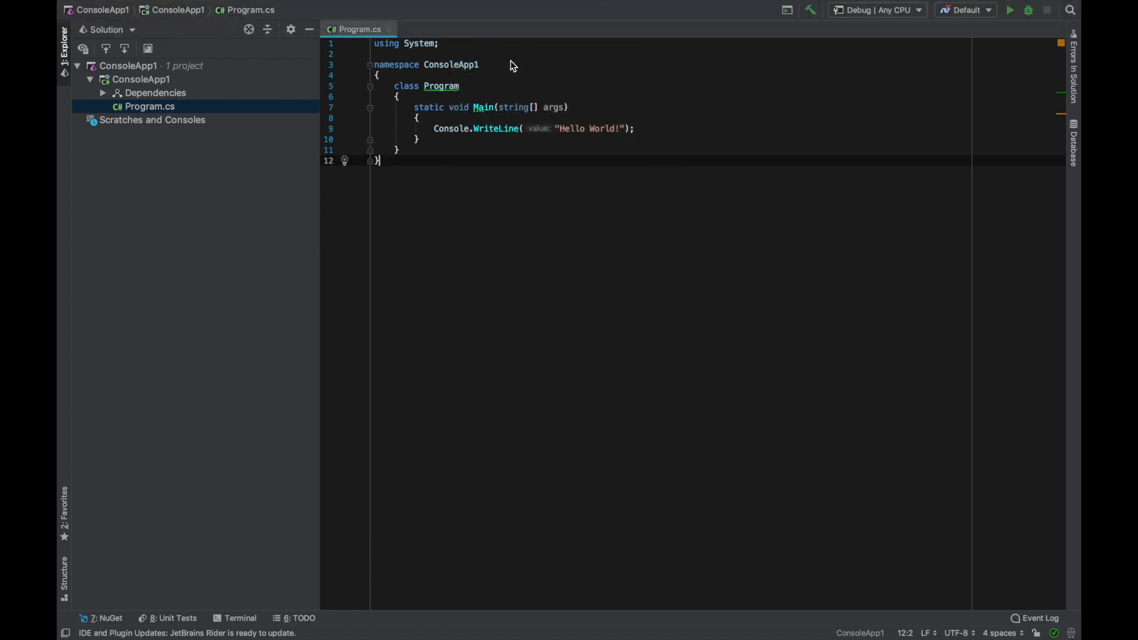
{"action": "left_click", "coordinate": [964, 9]}
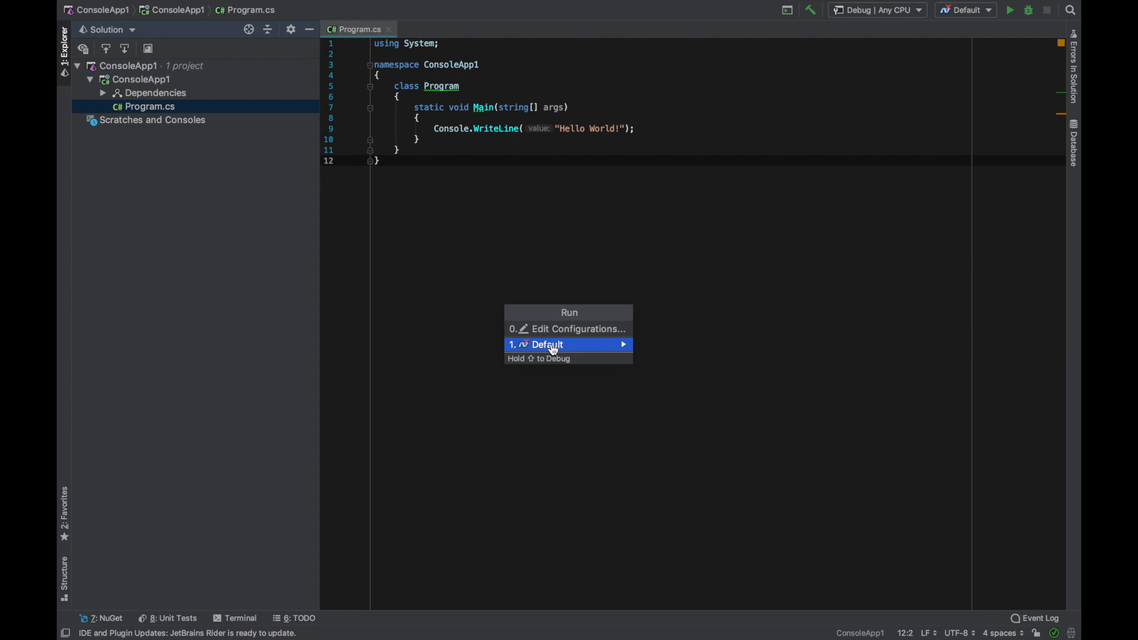
{"action": "left_click", "coordinate": [572, 328]}
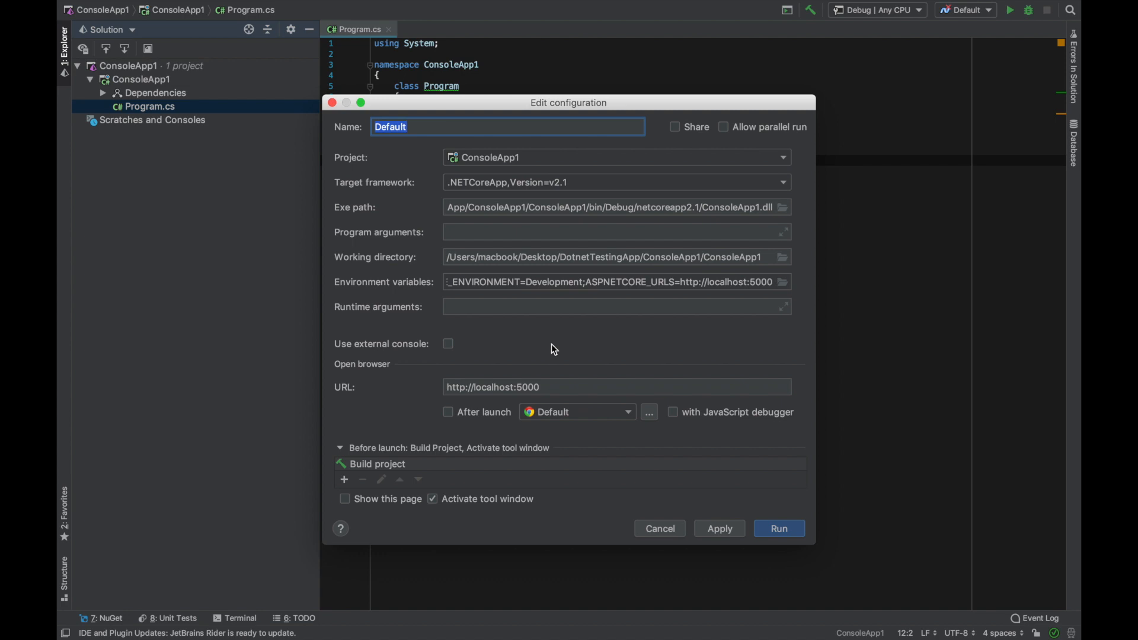
{"action": "mouse_move", "coordinate": [515, 353]}
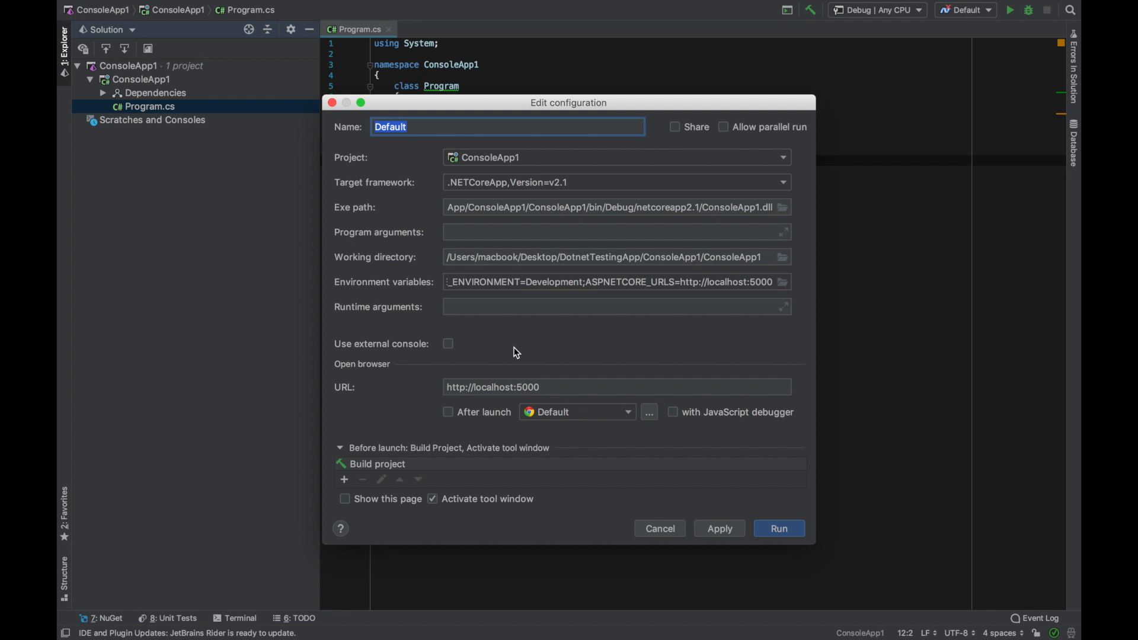
{"action": "mouse_move", "coordinate": [509, 308]}
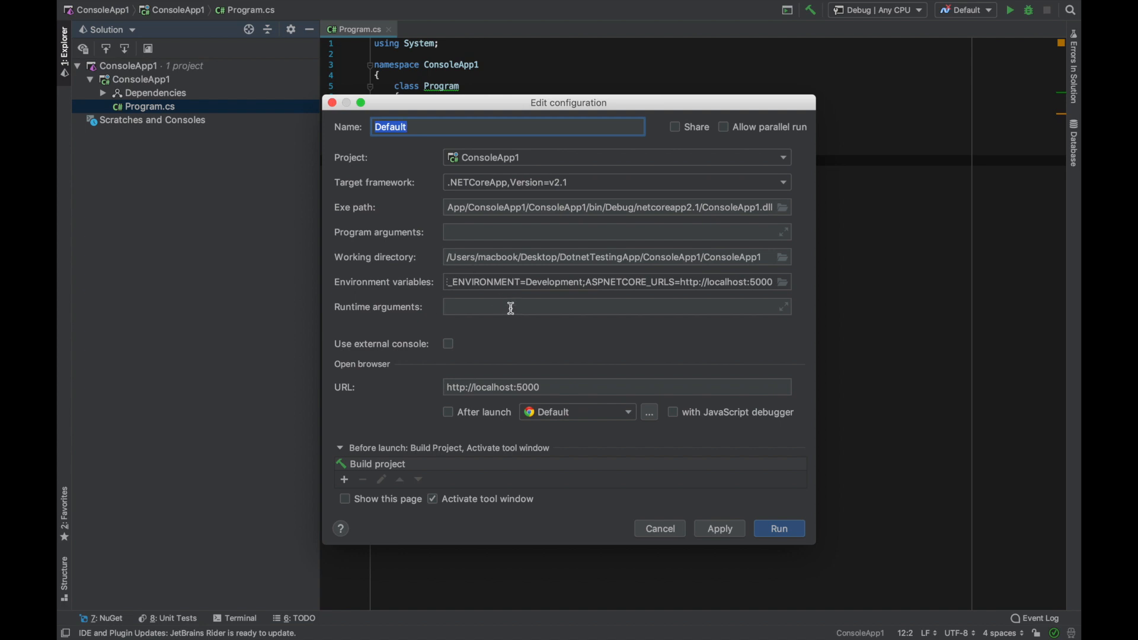
{"action": "mouse_move", "coordinate": [732, 508]}
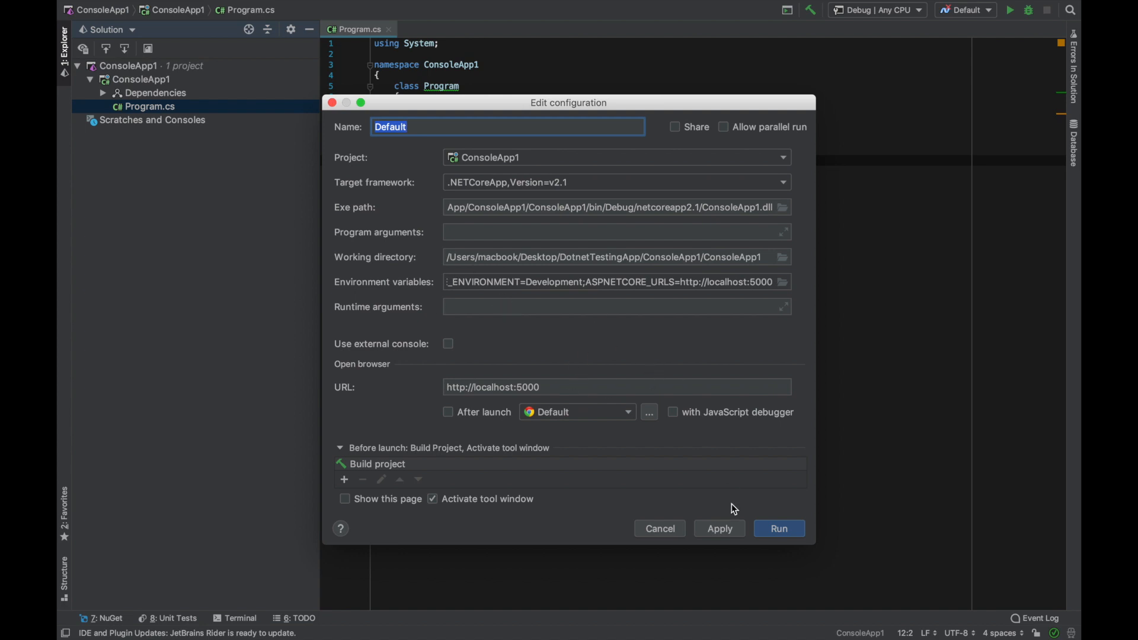
{"action": "left_click", "coordinate": [778, 529]}
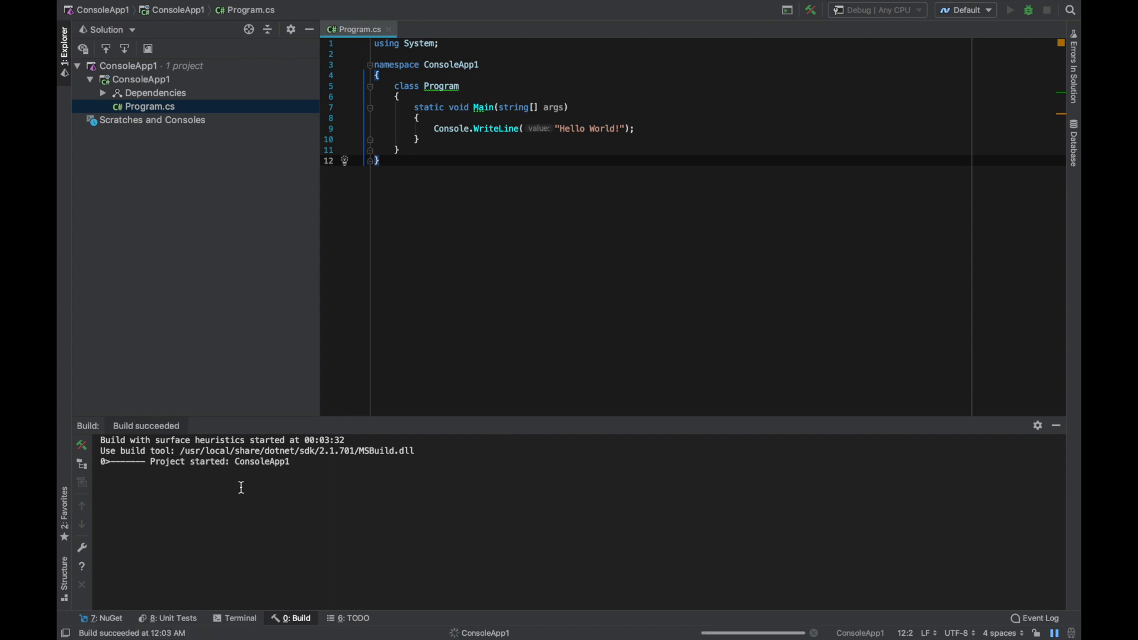
Step: Add a blank line after the Main method inside the Program class
{"action": "left_click", "coordinate": [1011, 10]}
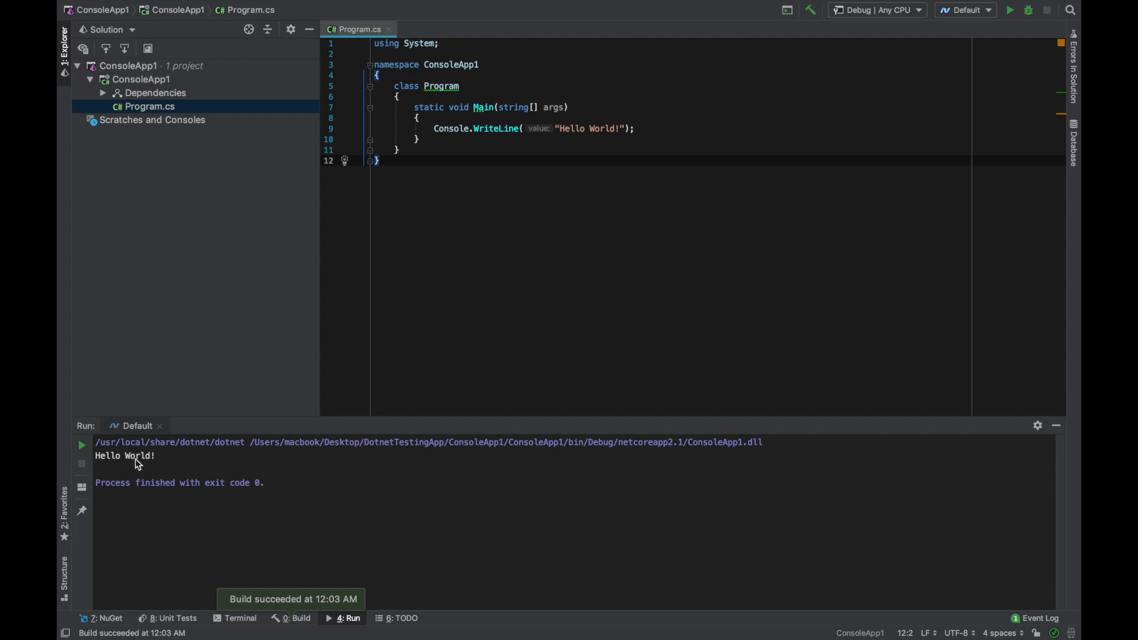
{"action": "mouse_move", "coordinate": [343, 280]}
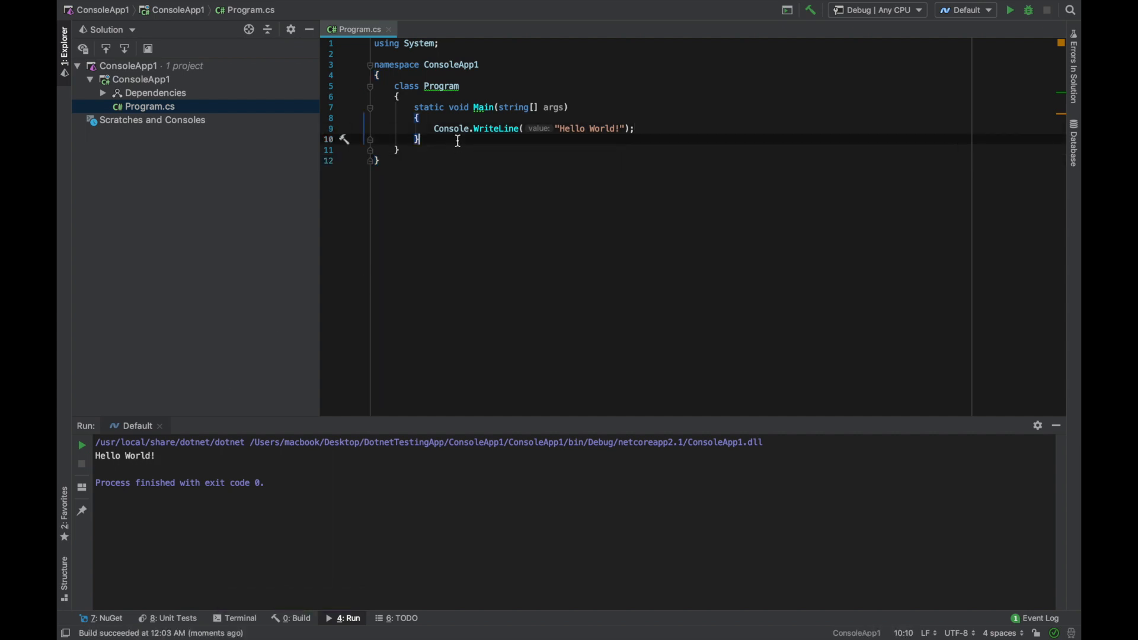
{"action": "key", "text": "enter"}
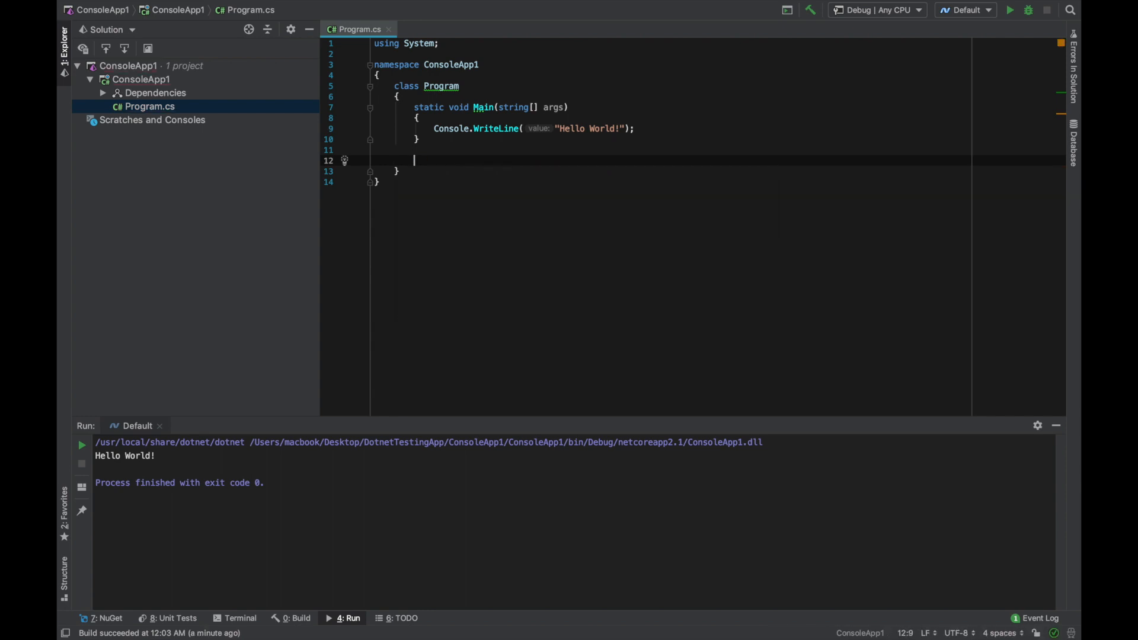
Step: Declare static int Addition(int[] numbers) with a local int sum = 0
{"action": "type", "text": "static int"}
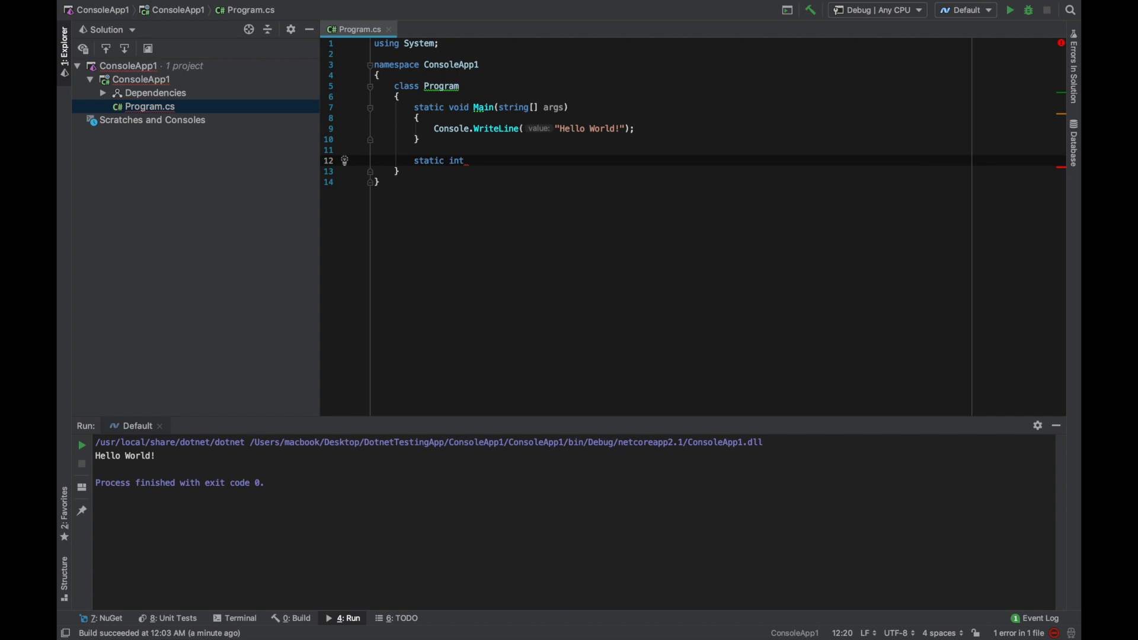
{"action": "type", "text": "Additi"}
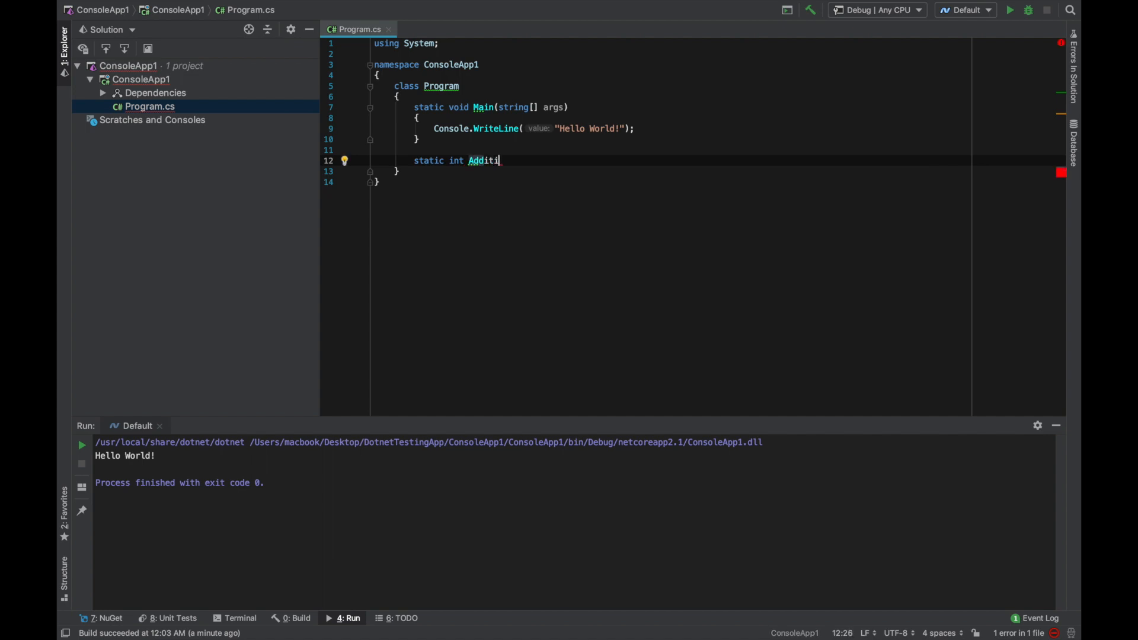
{"action": "type", "text": "on(int"}
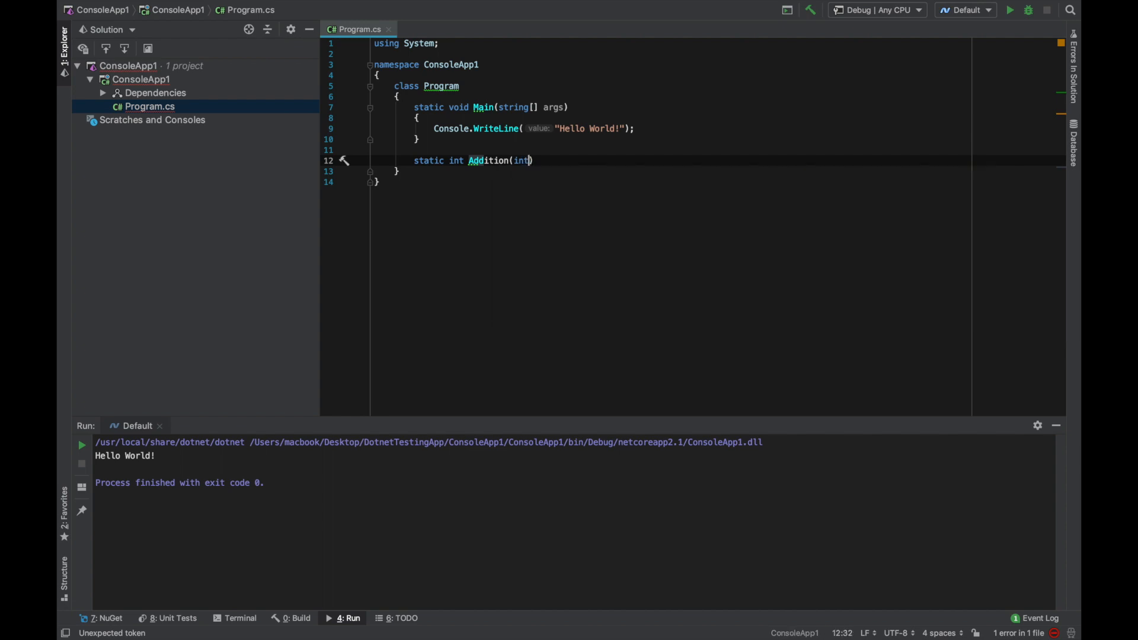
{"action": "type", "text": "[] numbers"}
{"action": "type", "text": "{"}
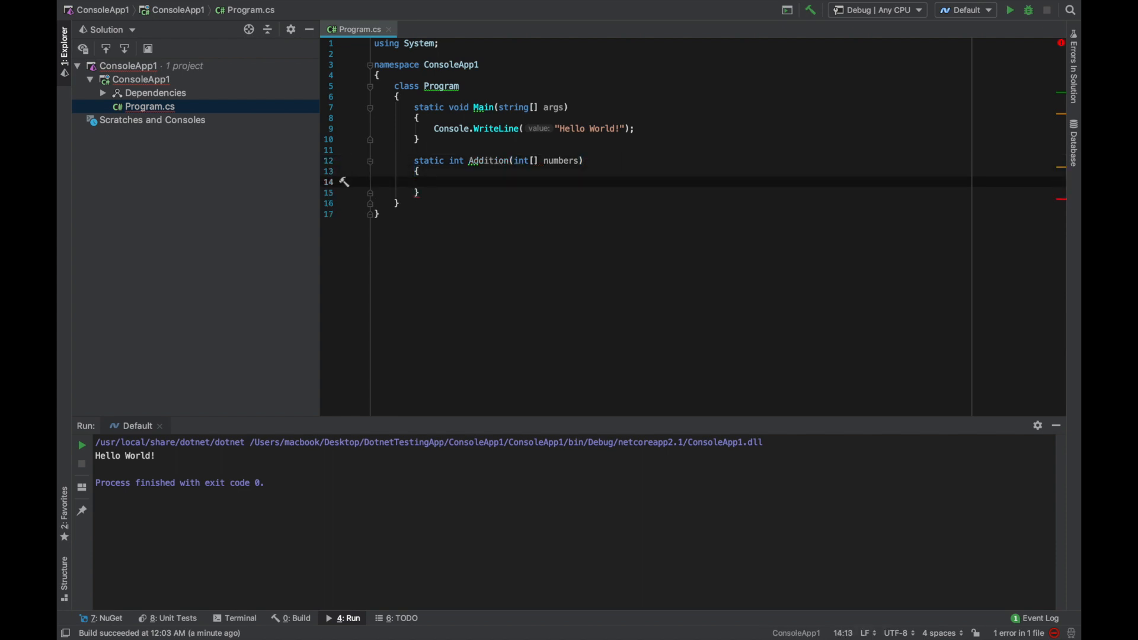
{"action": "type", "text": "int"}
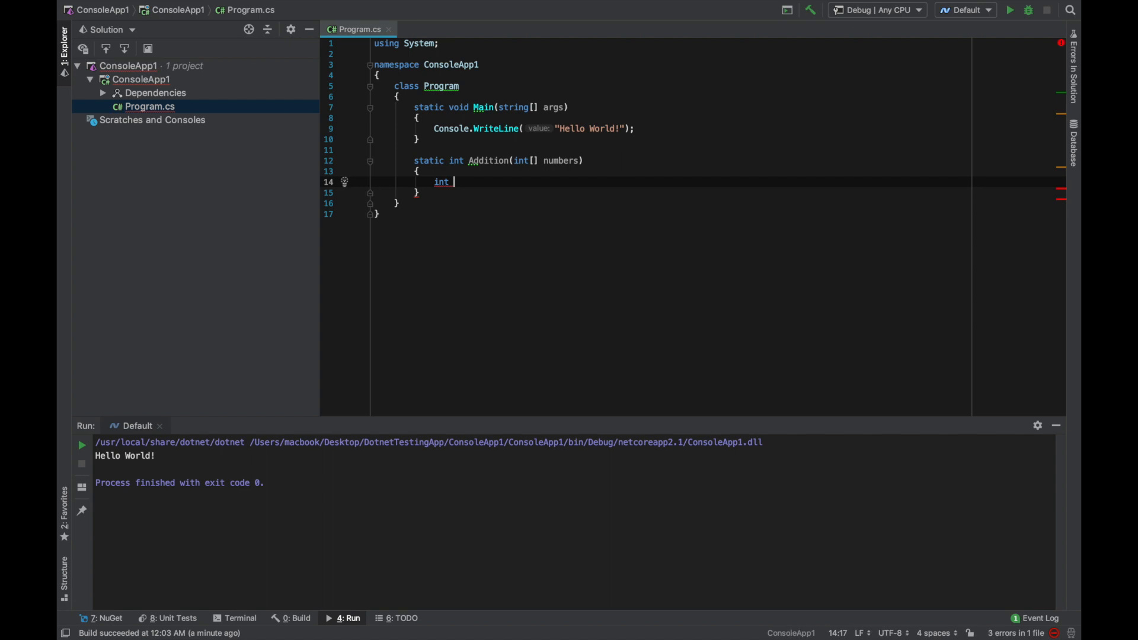
{"action": "type", "text": "sum"}
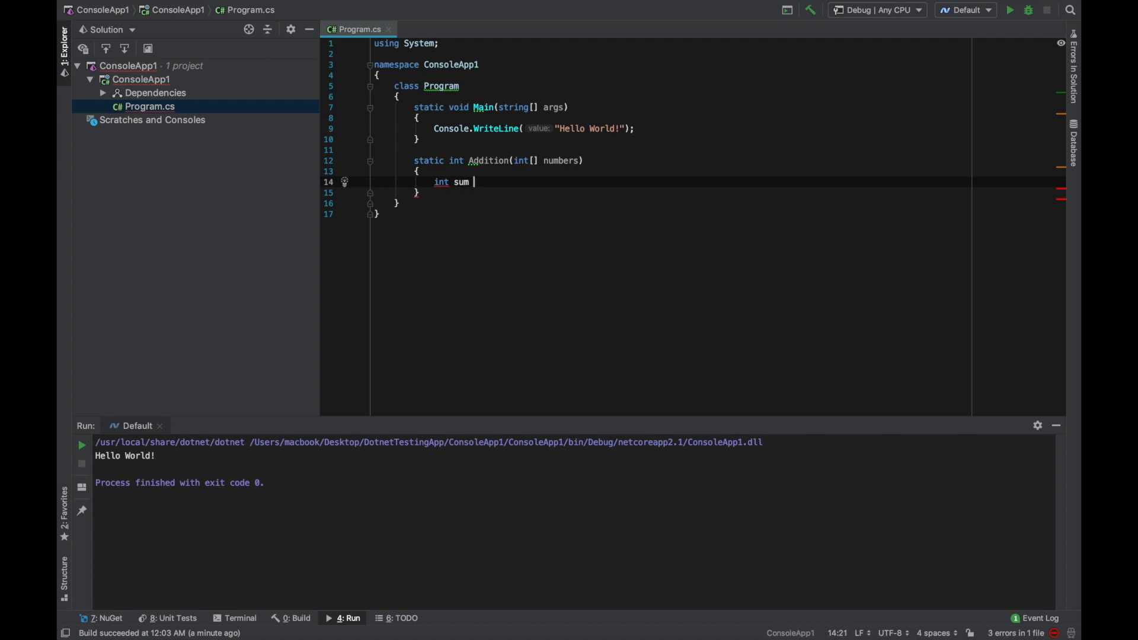
{"action": "type", "text": "="}
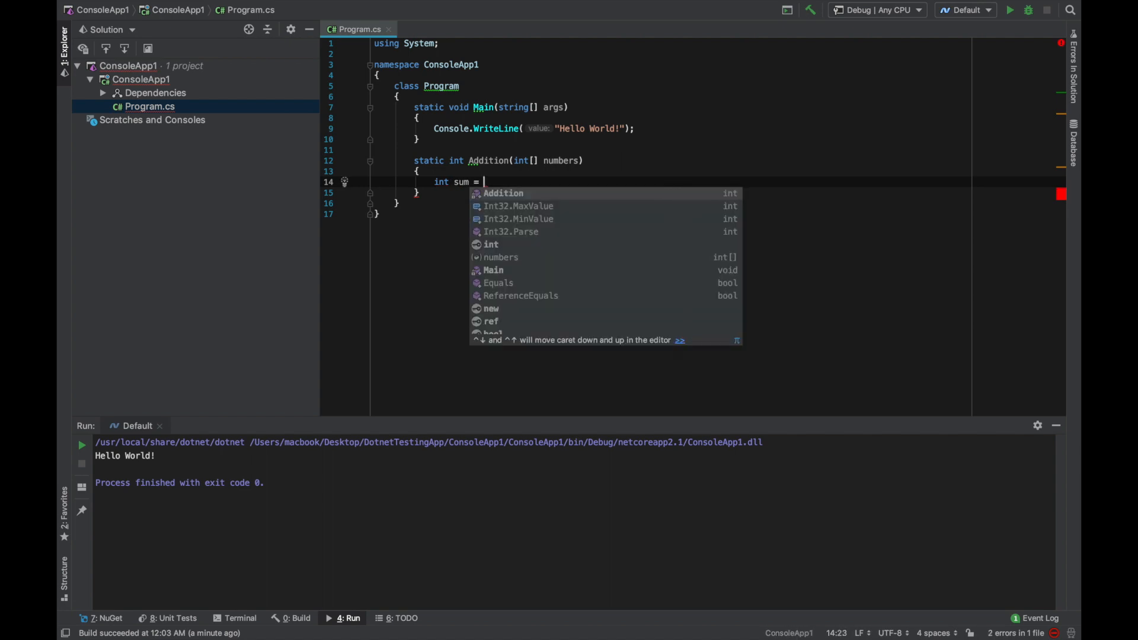
{"action": "type", "text": "0;"}
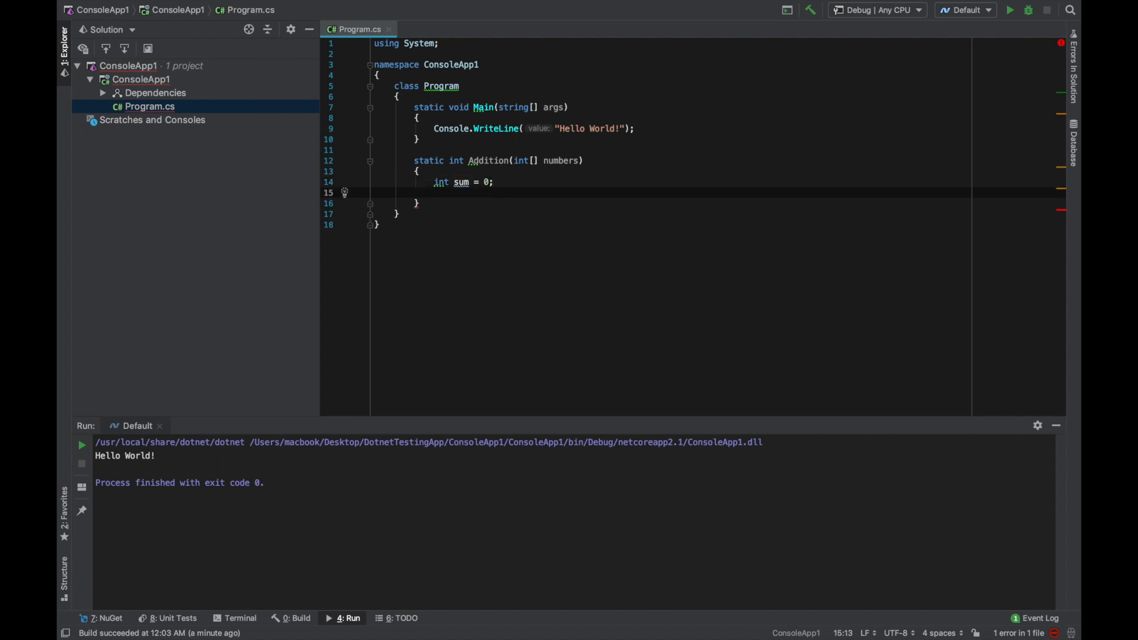
Step: Sum each number into sum with a foreach loop and return sum
{"action": "type", "text": "f"}
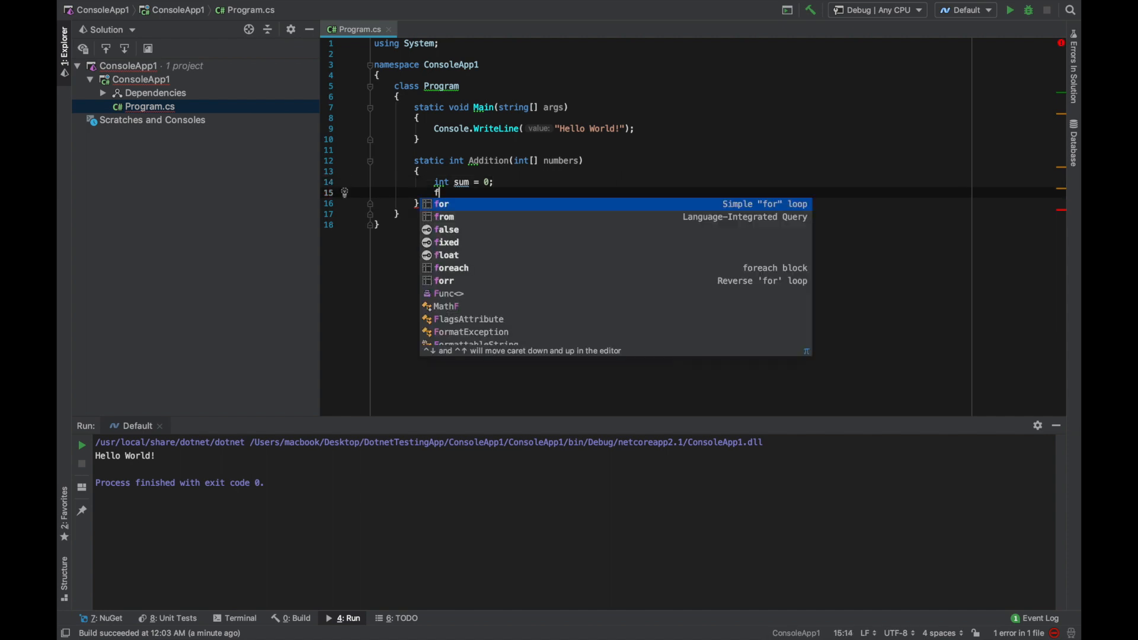
{"action": "type", "text": "ore"}
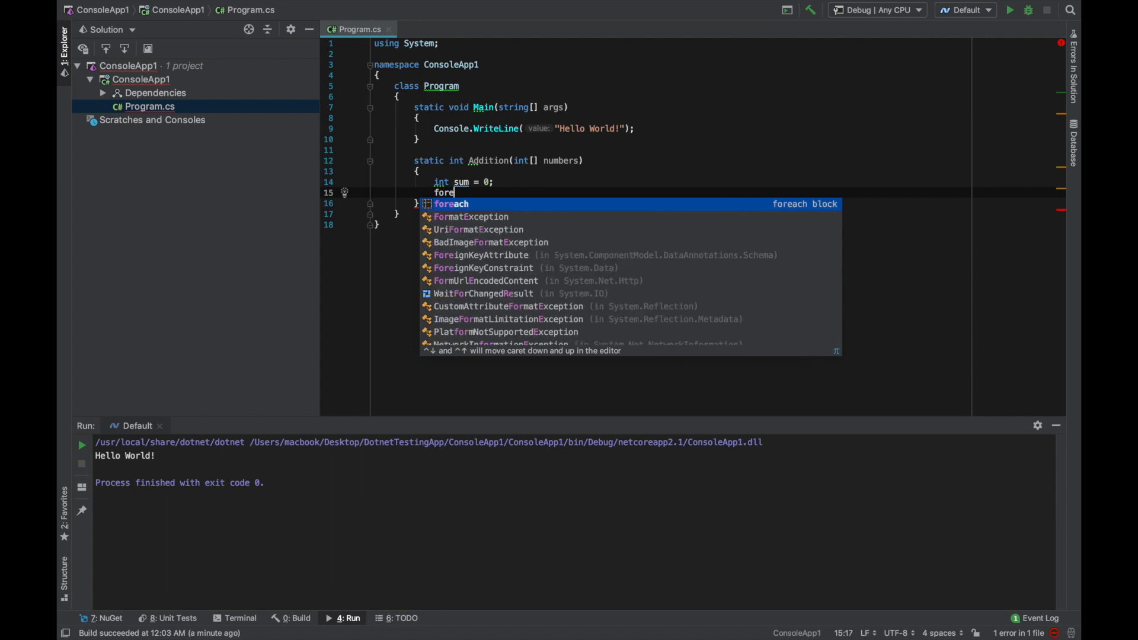
{"action": "key", "text": "Tab"}
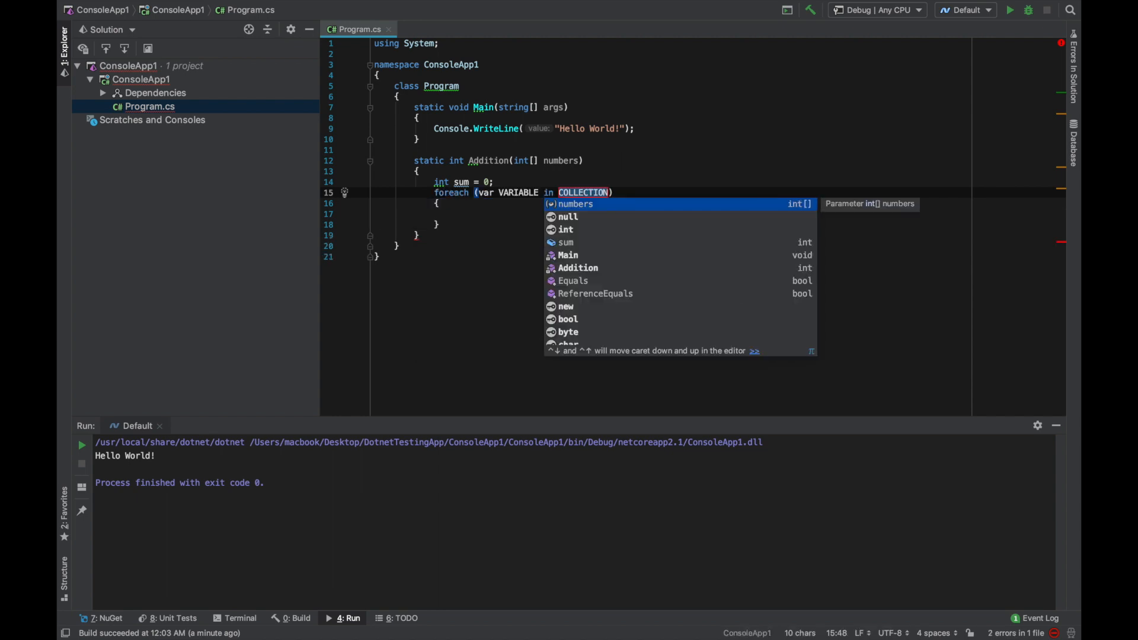
{"action": "type", "text": "number"}
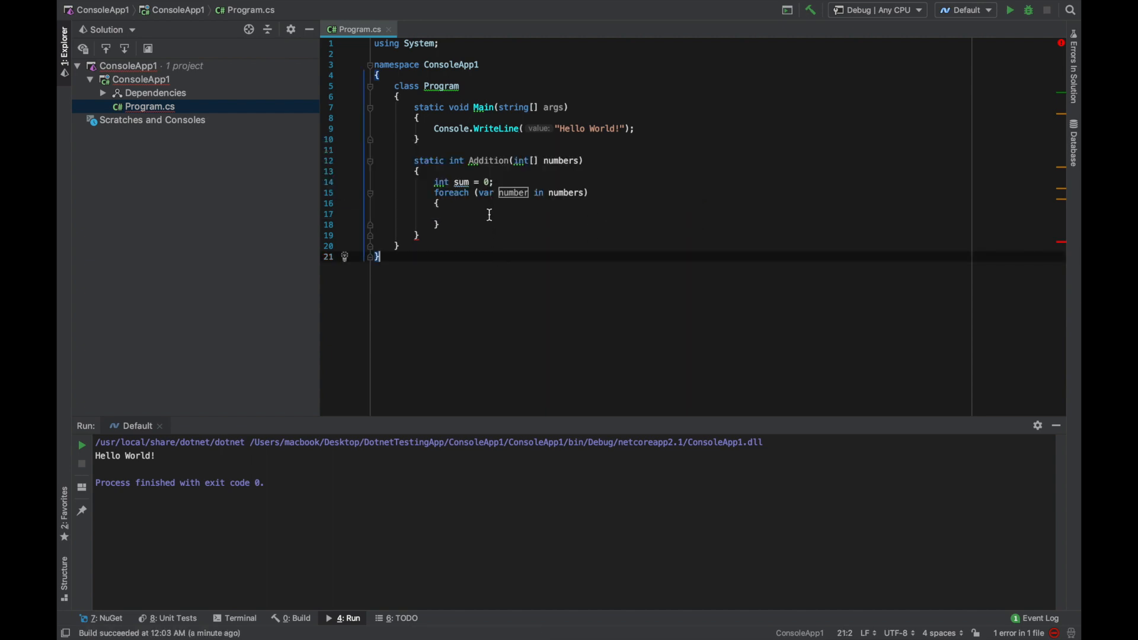
{"action": "type", "text": "sum +"}
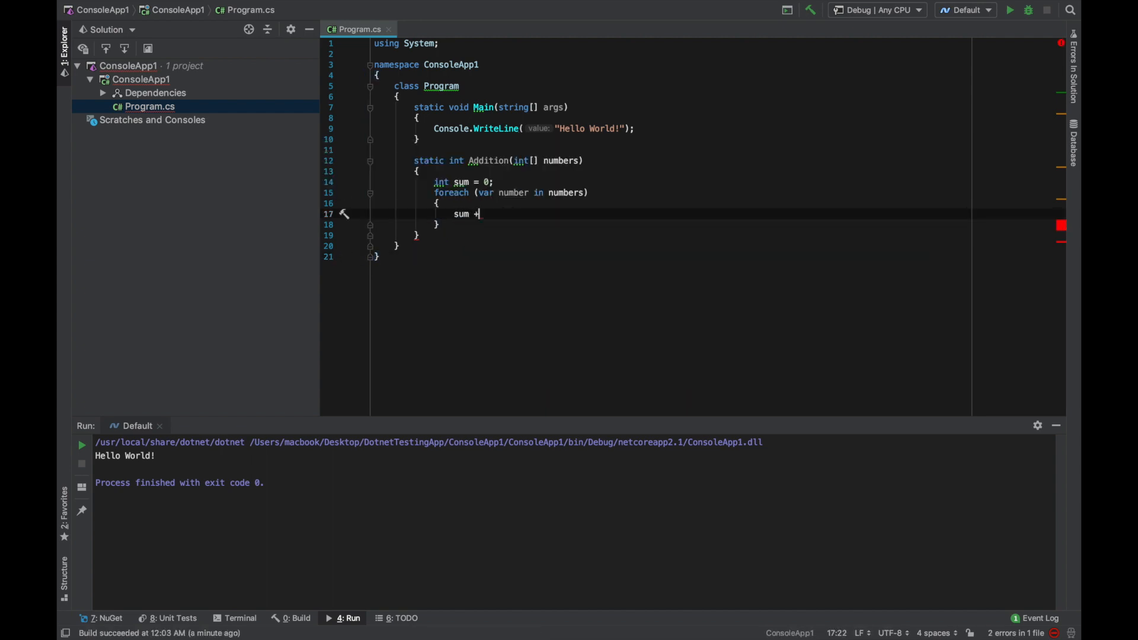
{"action": "type", "text": "= number;"}
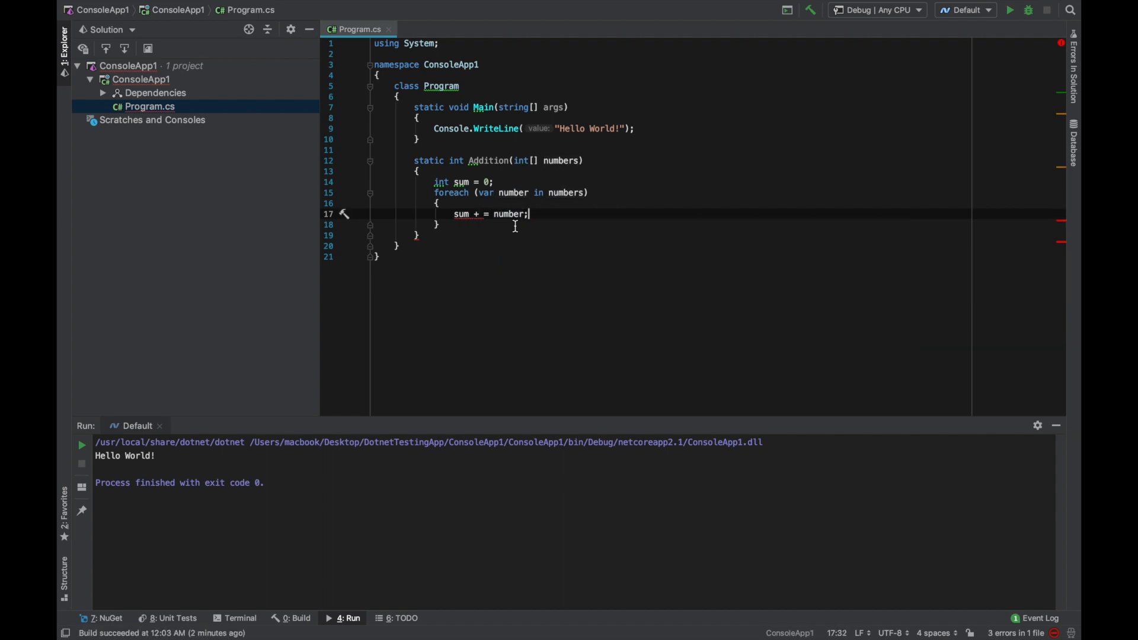
{"action": "key", "text": "Backspace"}
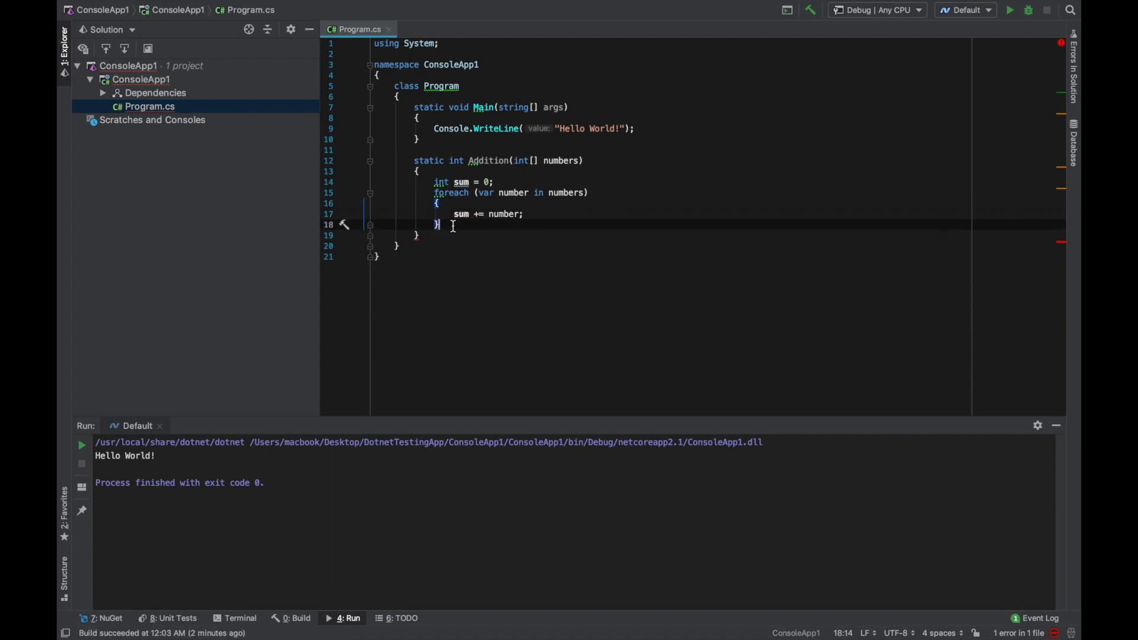
{"action": "type", "text": "return"}
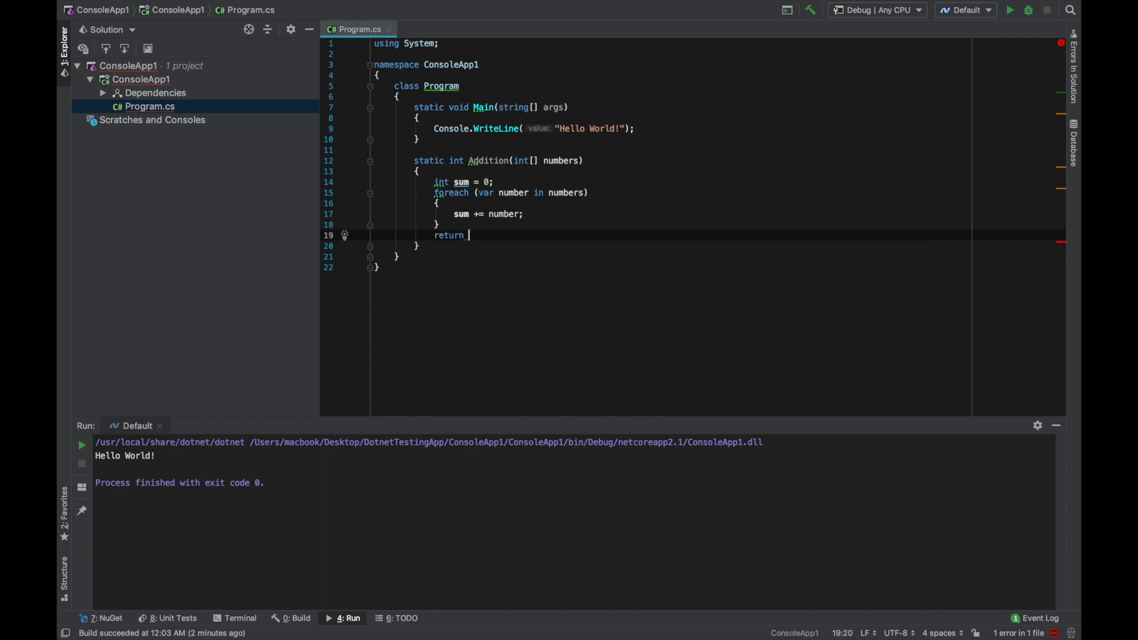
{"action": "type", "text": "sum;"}
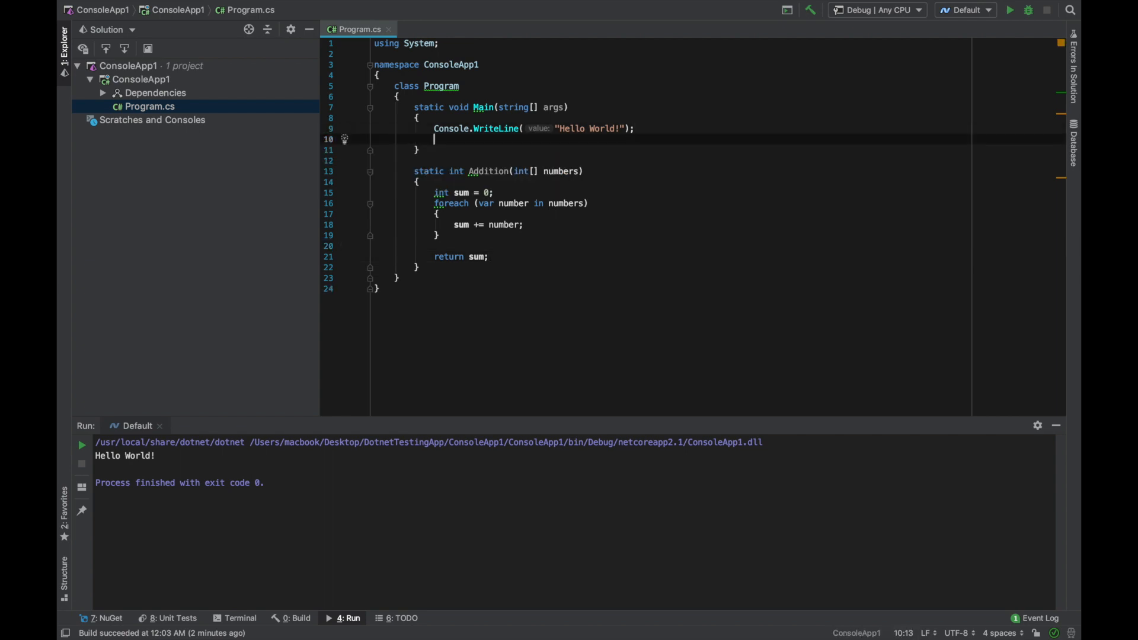
Step: Declare an int[] numbers array in Main initialised with values ending 5, 2
{"action": "type", "text": "int"}
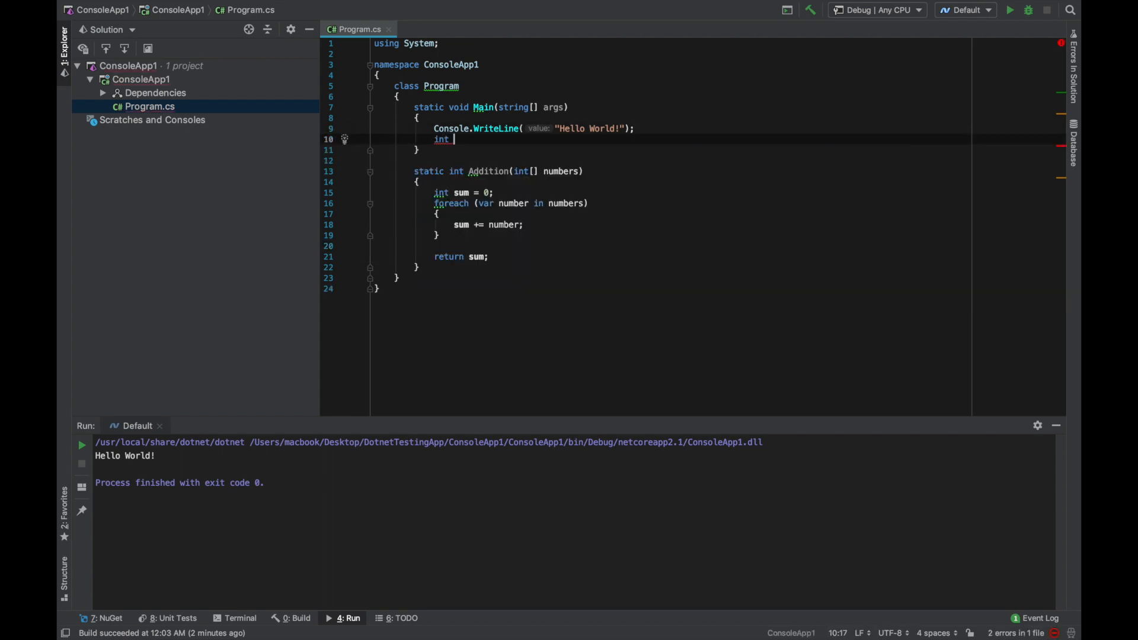
{"action": "type", "text": "[]"}
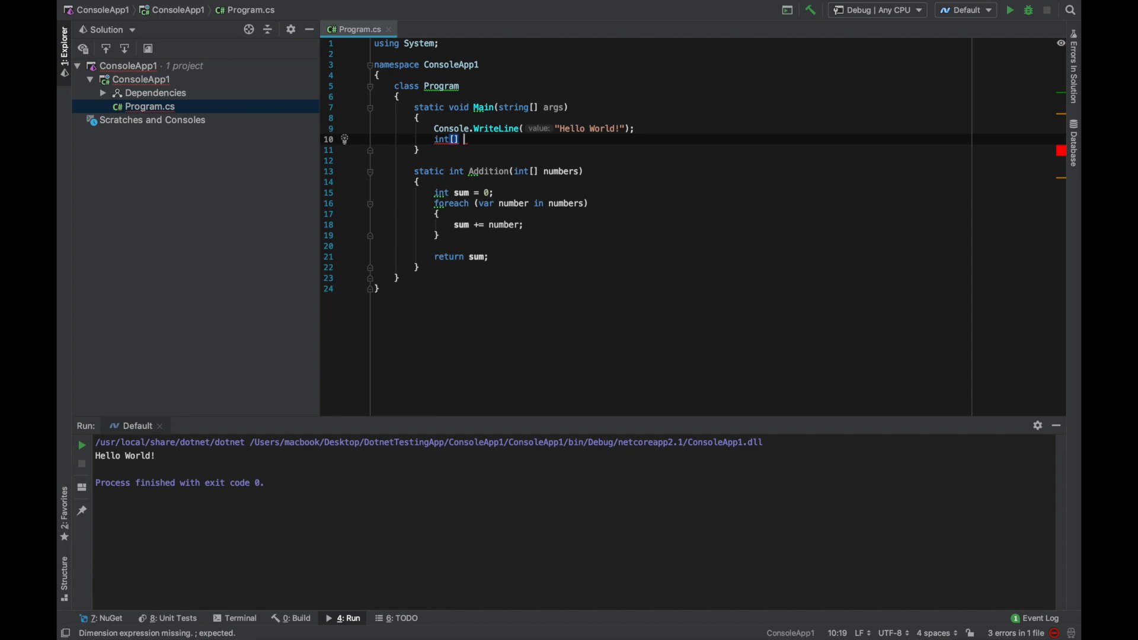
{"action": "type", "text": "numbers = new []{"}
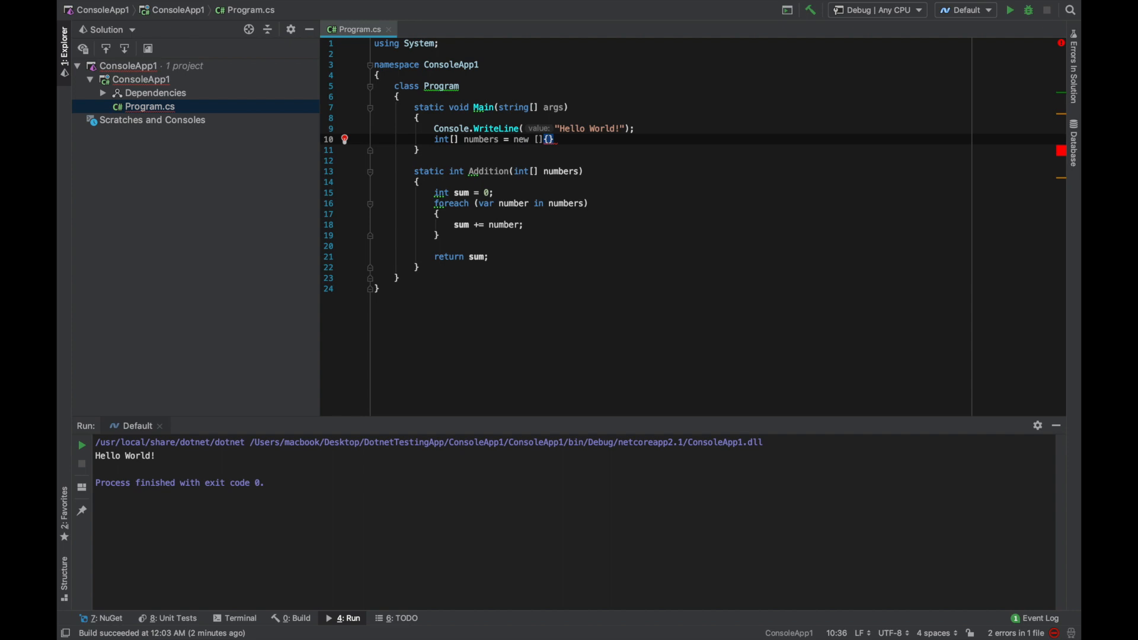
{"action": "type", "text": "5, 3,"}
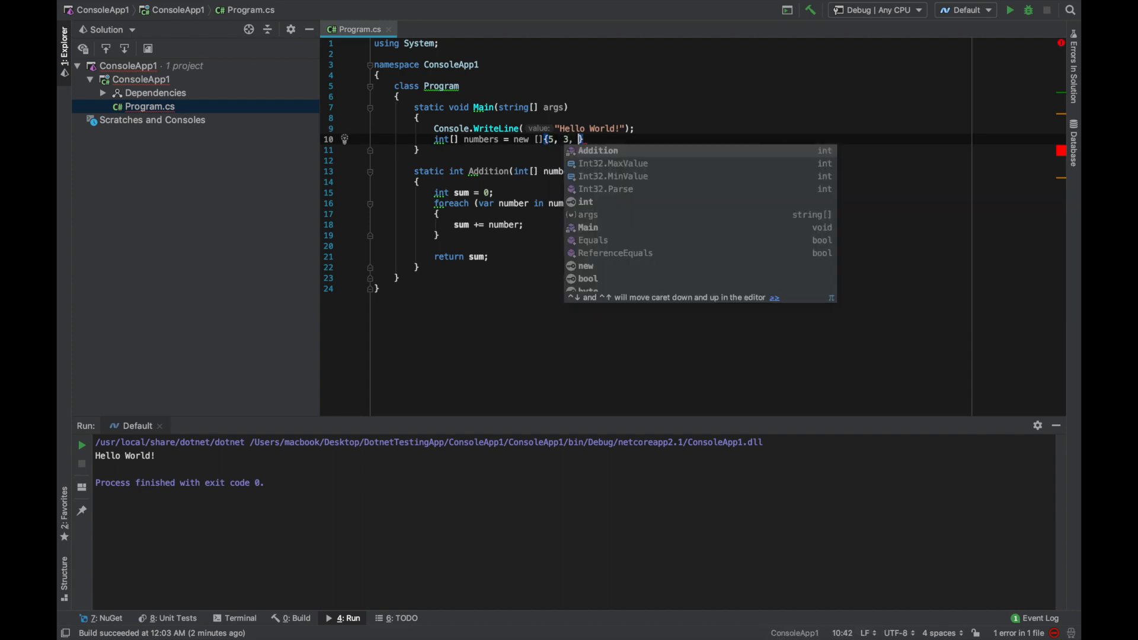
{"action": "type", "text": "2}"}
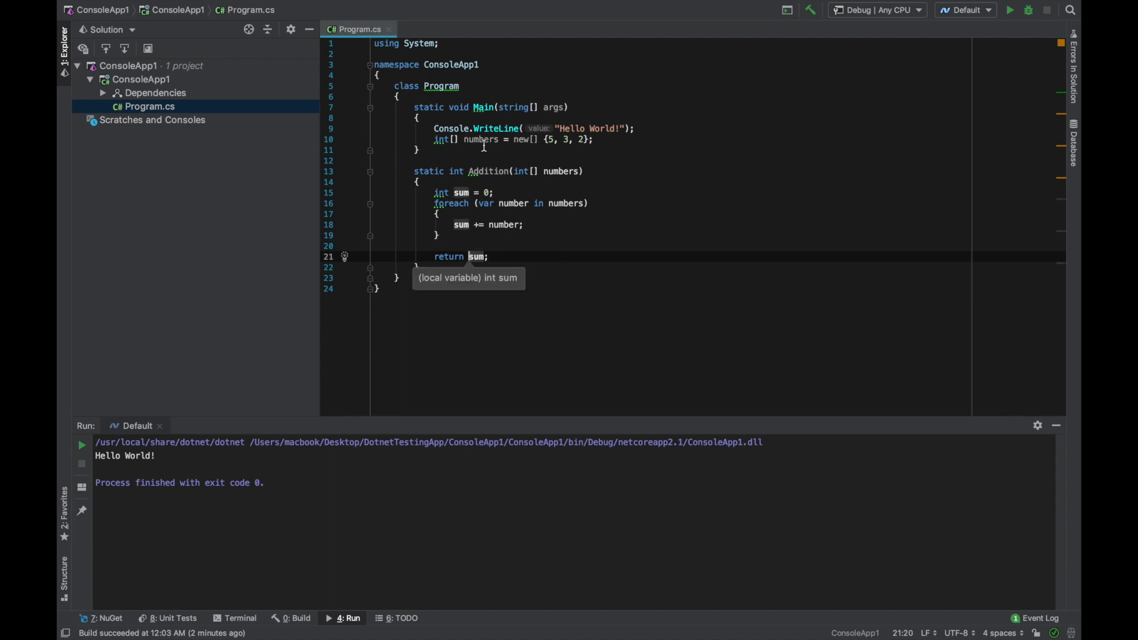
{"action": "mouse_move", "coordinate": [742, 89]}
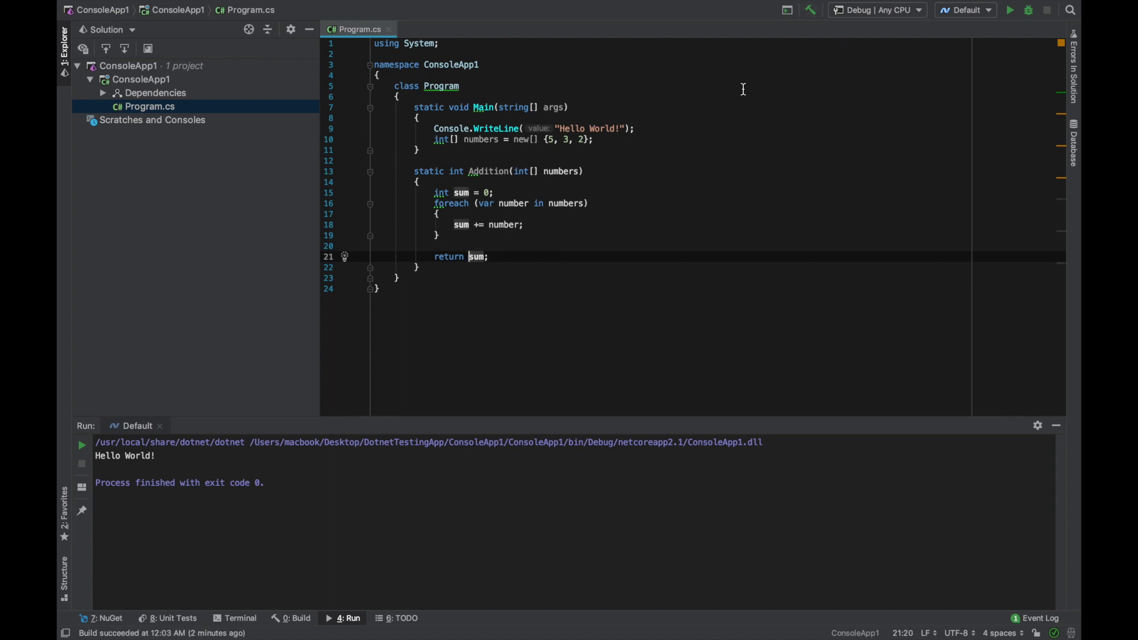
{"action": "mouse_move", "coordinate": [599, 141]}
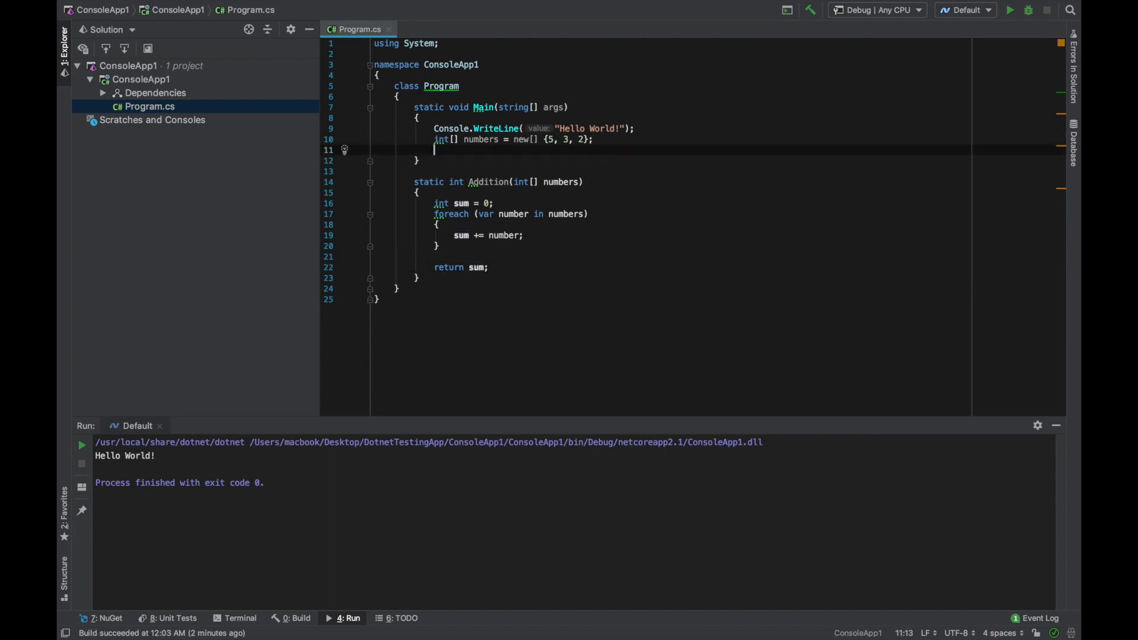
Step: Write int sum = Addition(numbers) after the numbers array
{"action": "type", "text": "sum"}
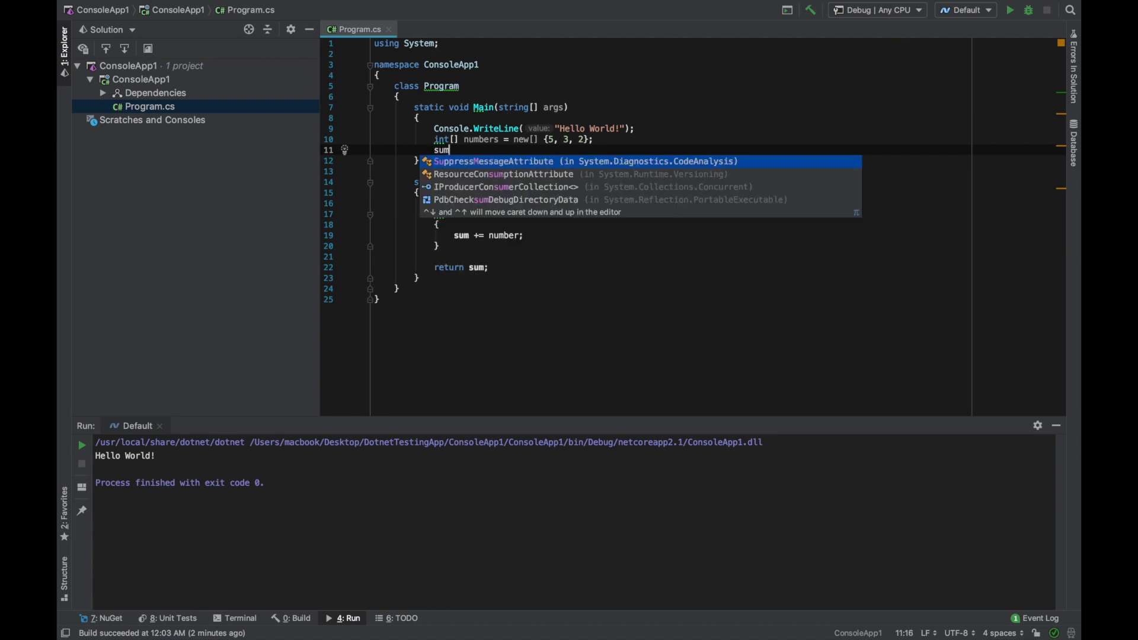
{"action": "key", "text": "Escape"}
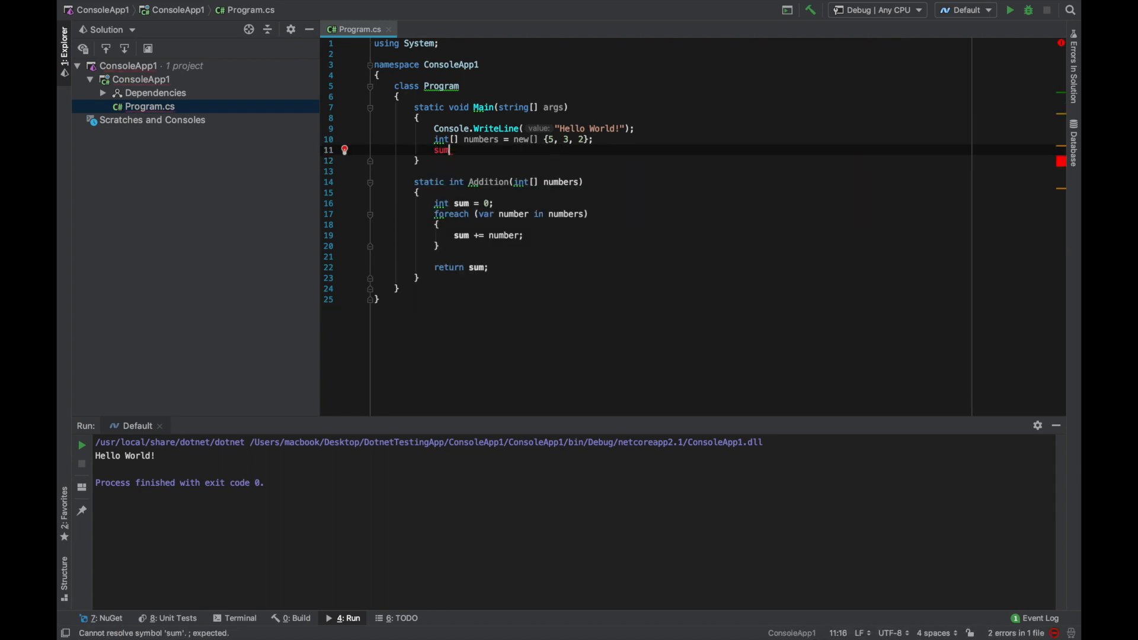
{"action": "type", "text": "i"}
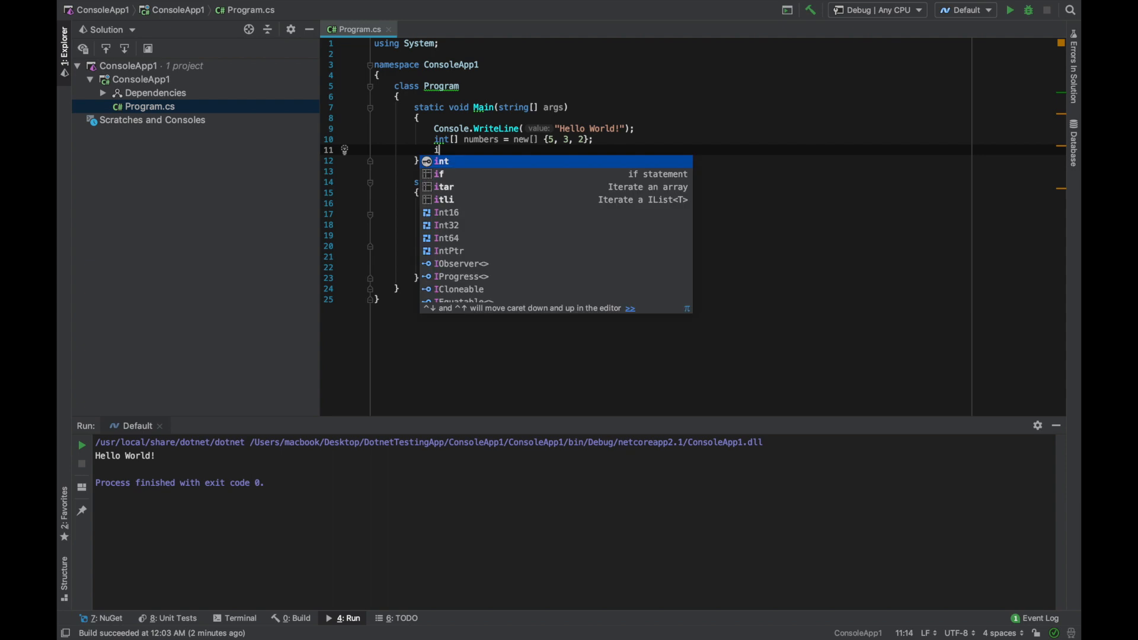
{"action": "type", "text": "nt sum = Addition("}
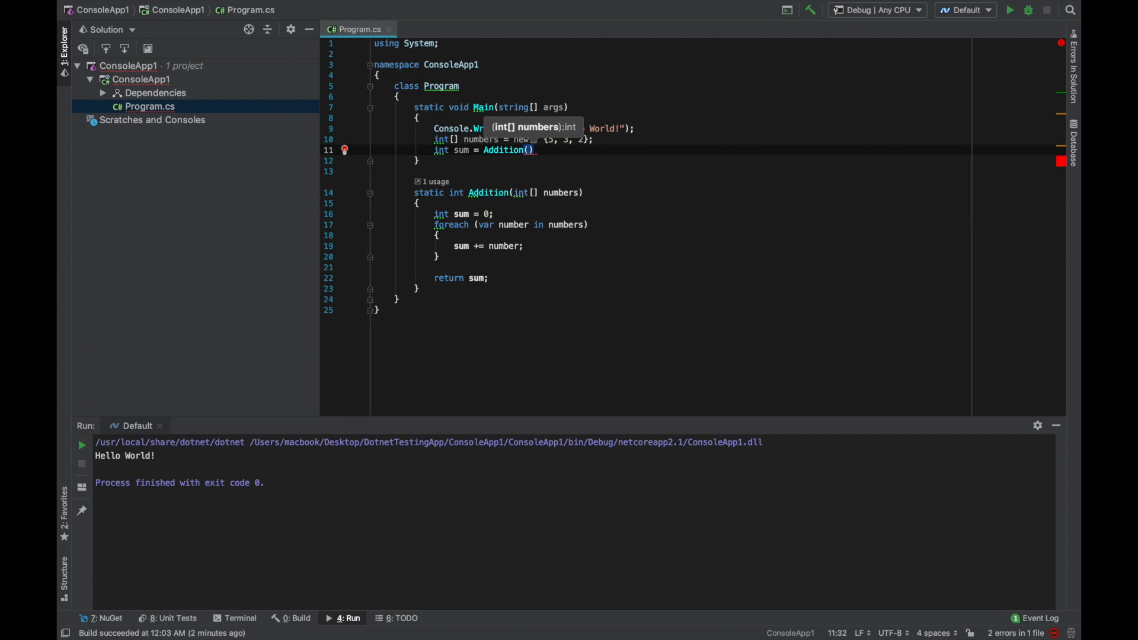
{"action": "type", "text": "numbers"}
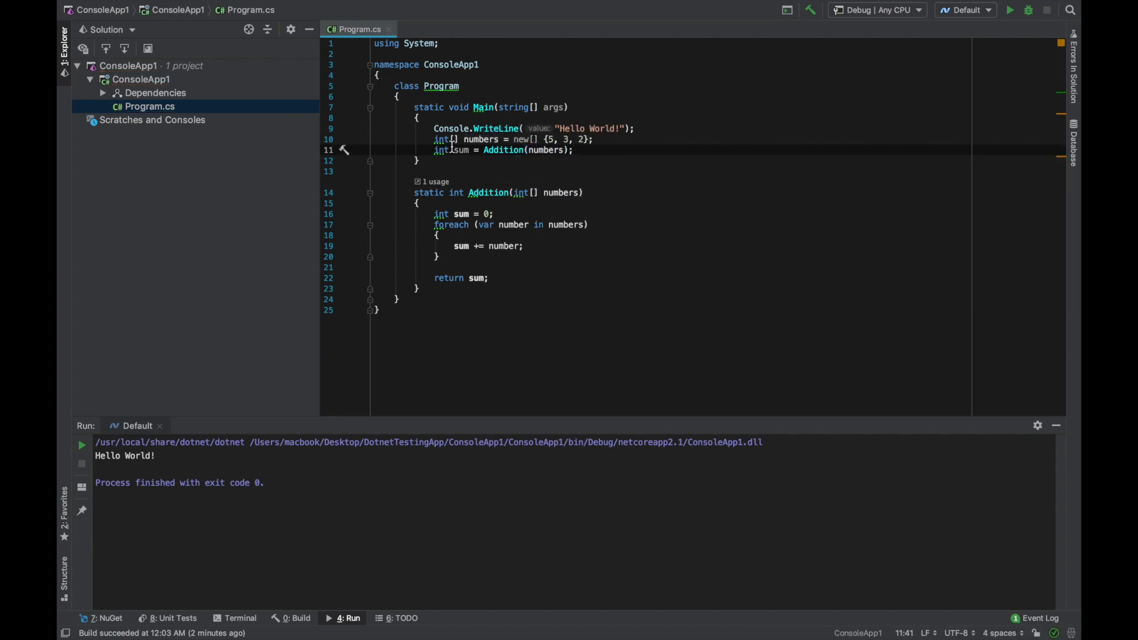
{"action": "double_click", "coordinate": [480, 140]}
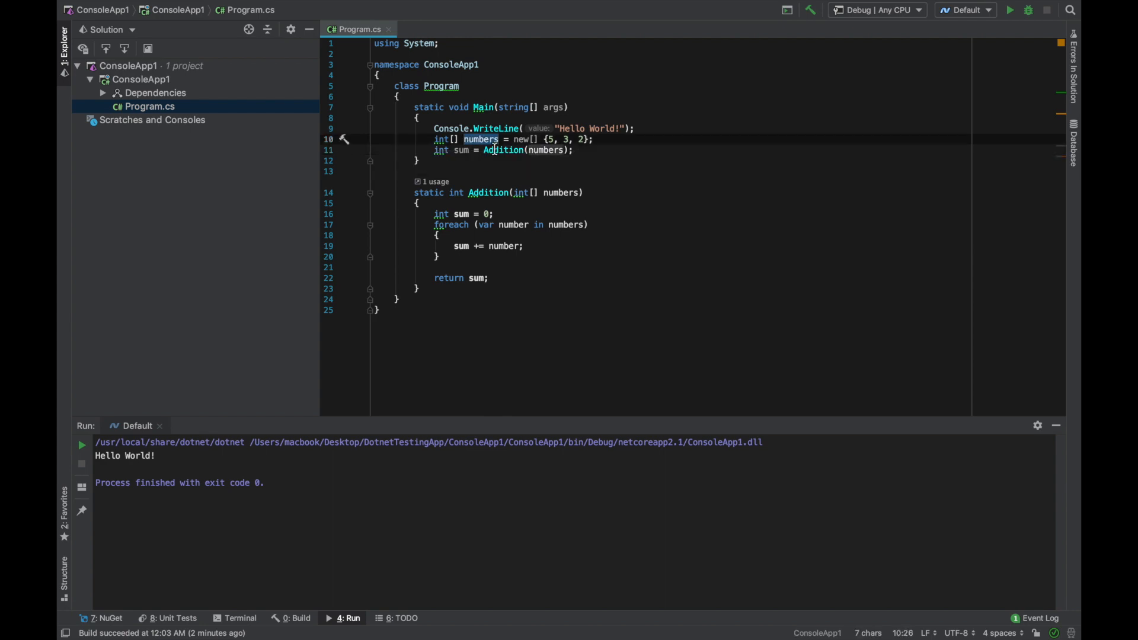
{"action": "mouse_move", "coordinate": [503, 150]}
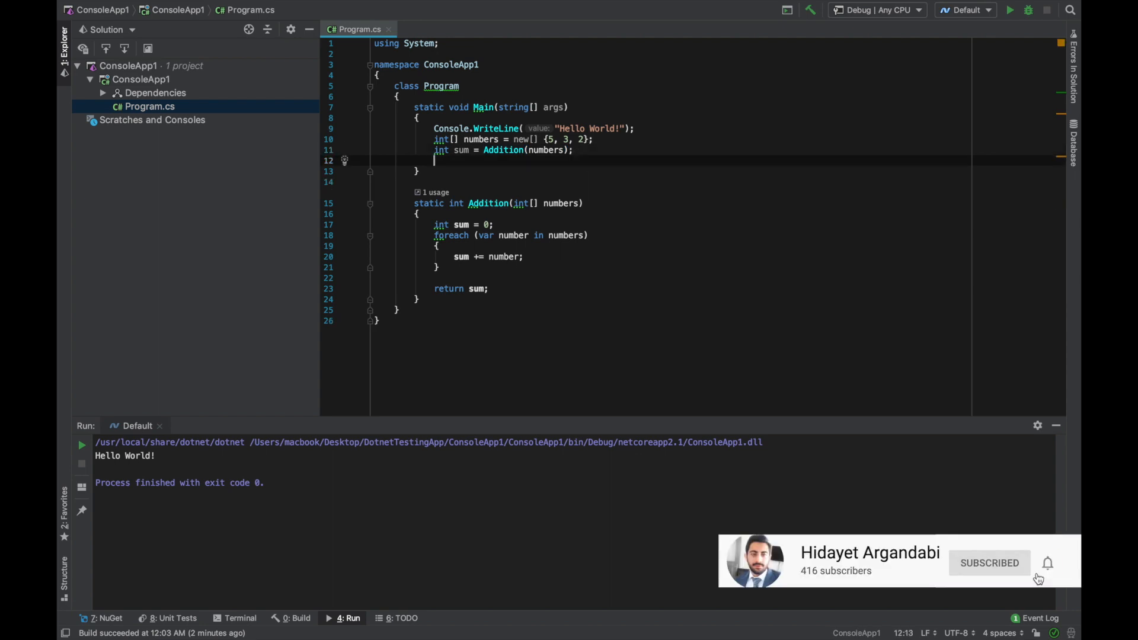
Step: Write Console.WriteLine($"Addition Result: {sum}"); on line 12, correcting the misspelled Result
{"action": "type", "text": "c"}
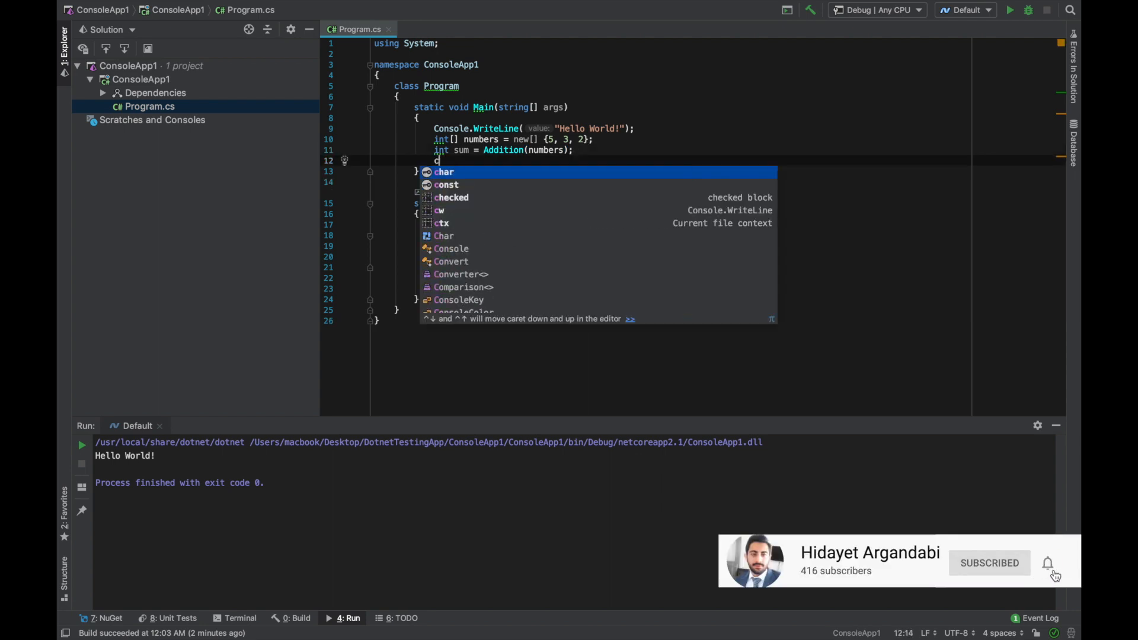
{"action": "type", "text": "onsole.WriteLine($\"the \");"}
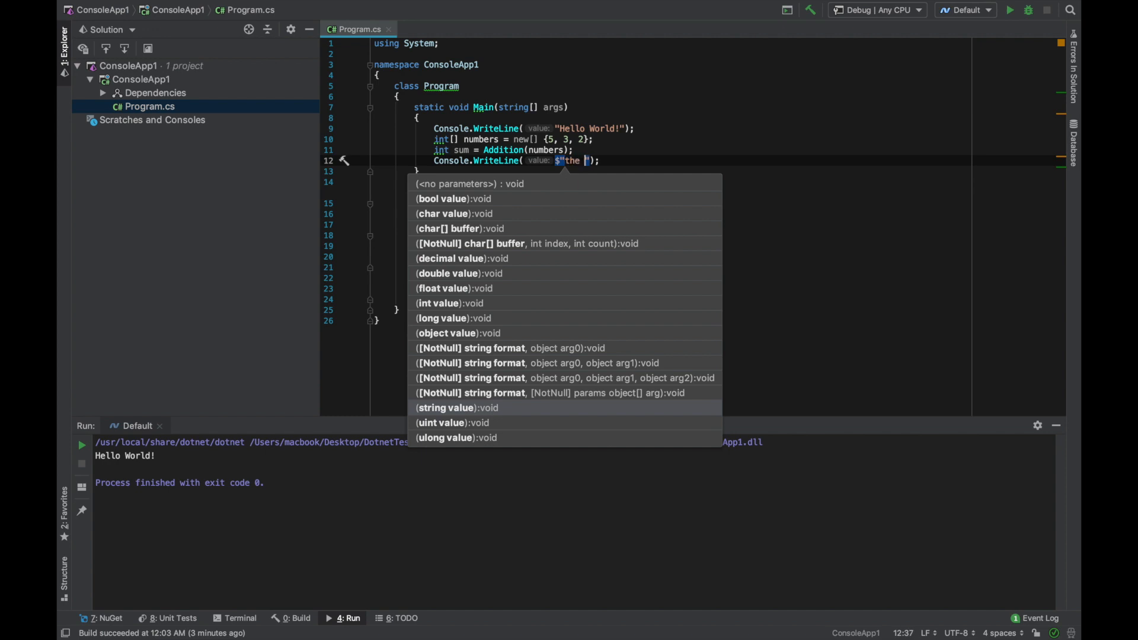
{"action": "type", "text": "Addition Reuslt"}
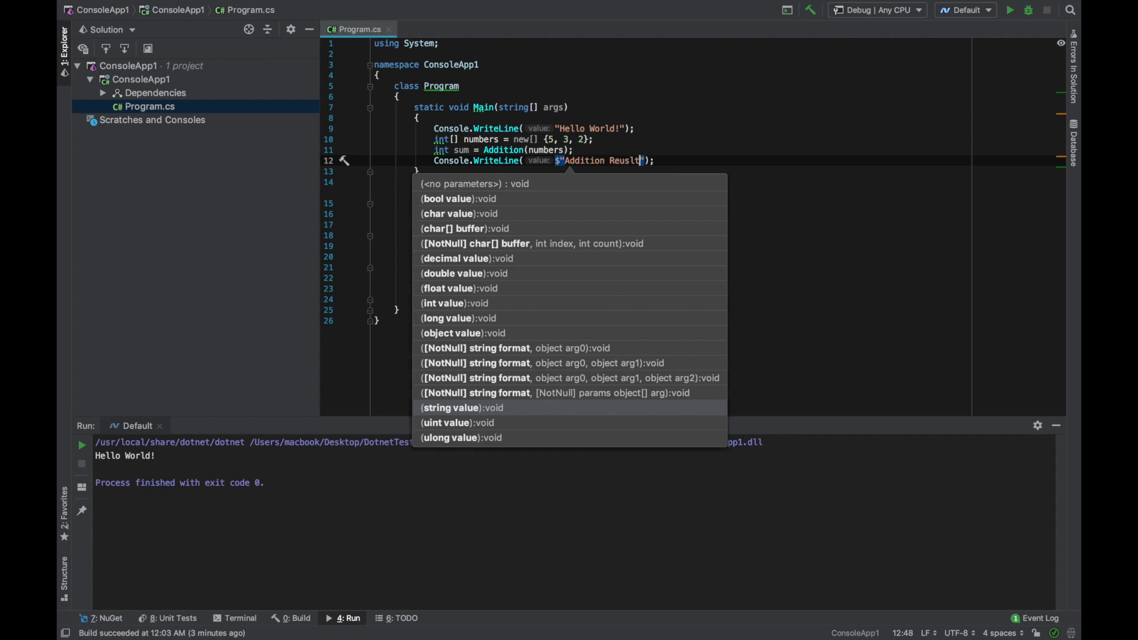
{"action": "key", "text": "backspace"}
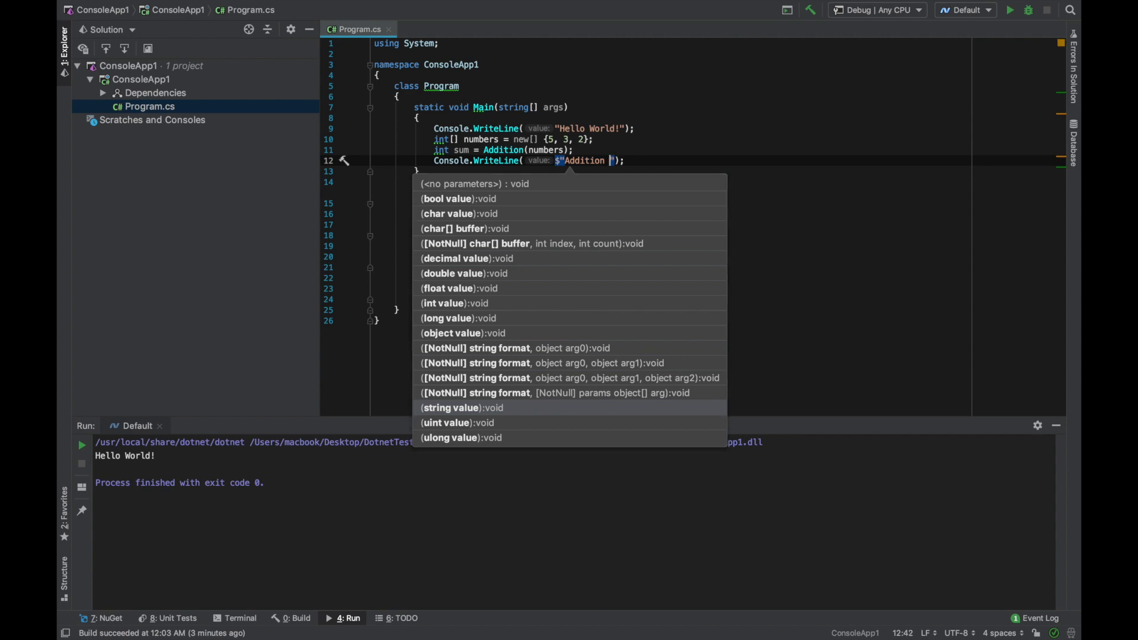
{"action": "type", "text": "Result: {"}
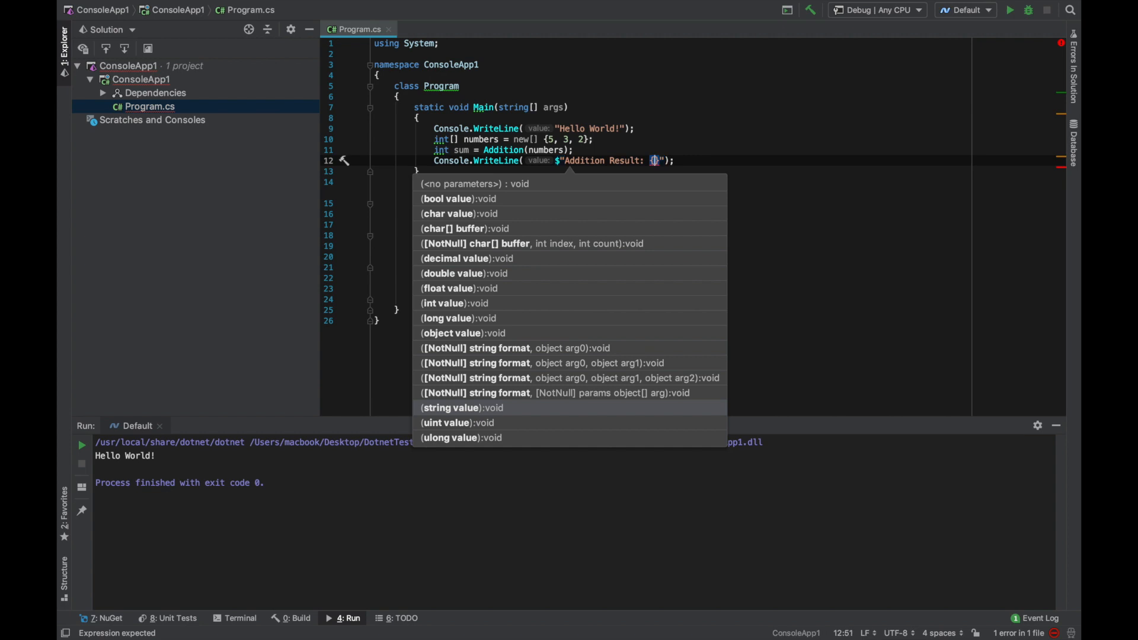
{"action": "type", "text": "sum"}
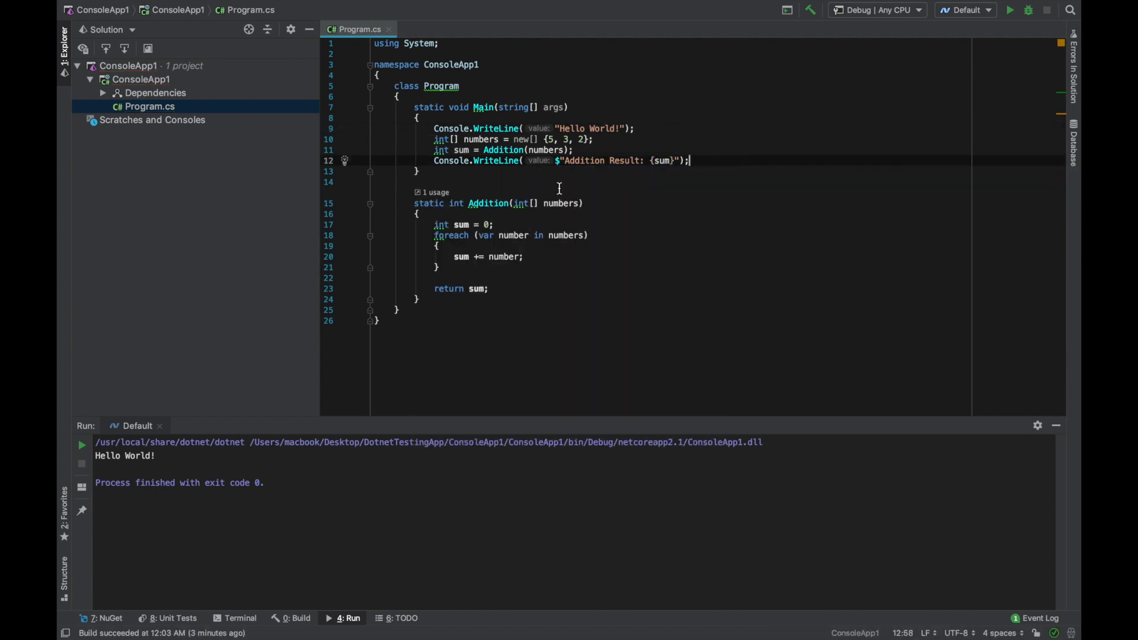
{"action": "mouse_move", "coordinate": [1011, 15]}
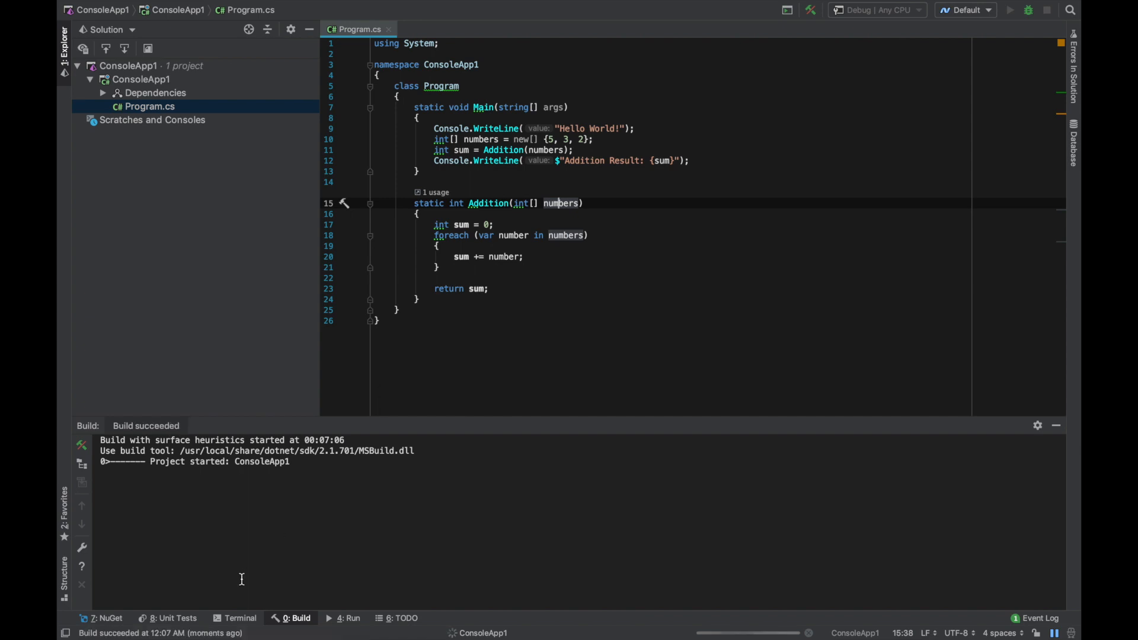
Step: Run the app from the toolbar and confirm it prints Addition Result: 10 with exit code 0
{"action": "left_click", "coordinate": [1010, 9]}
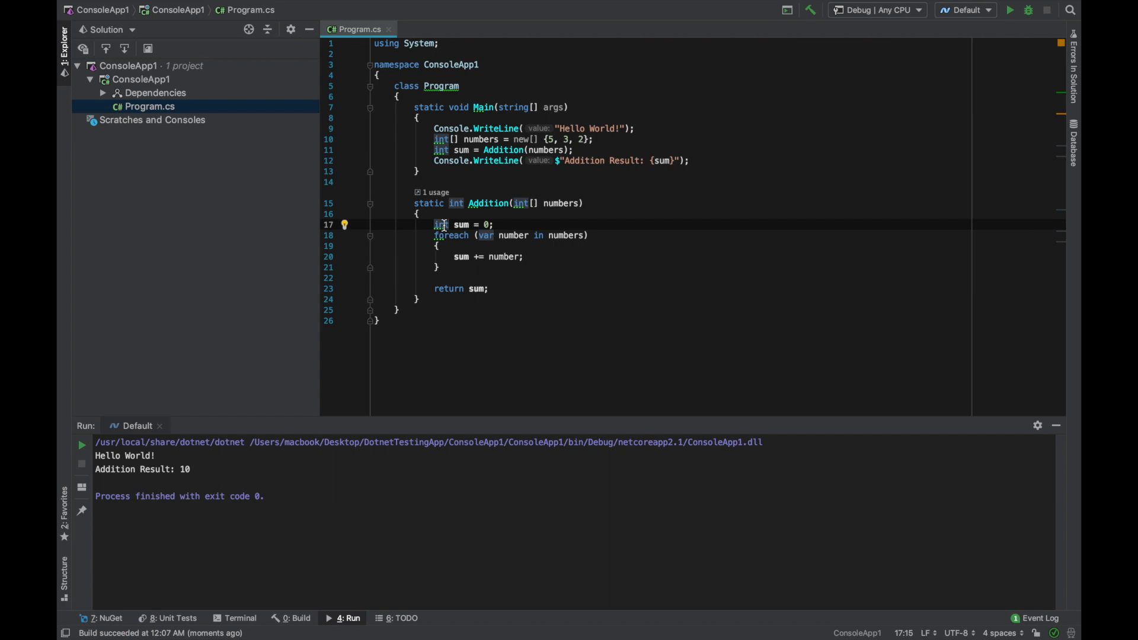
Step: Use the lightbulb quick-fixes to declare numbers and sum with var instead of explicit int types
{"action": "left_click", "coordinate": [344, 224]}
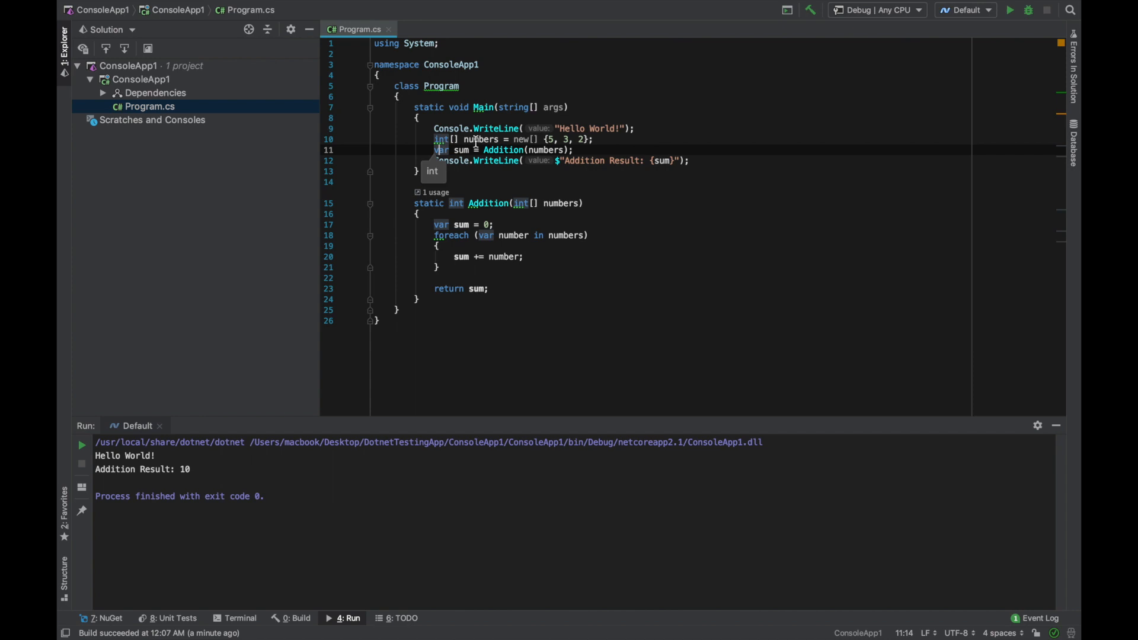
{"action": "left_click", "coordinate": [345, 140]}
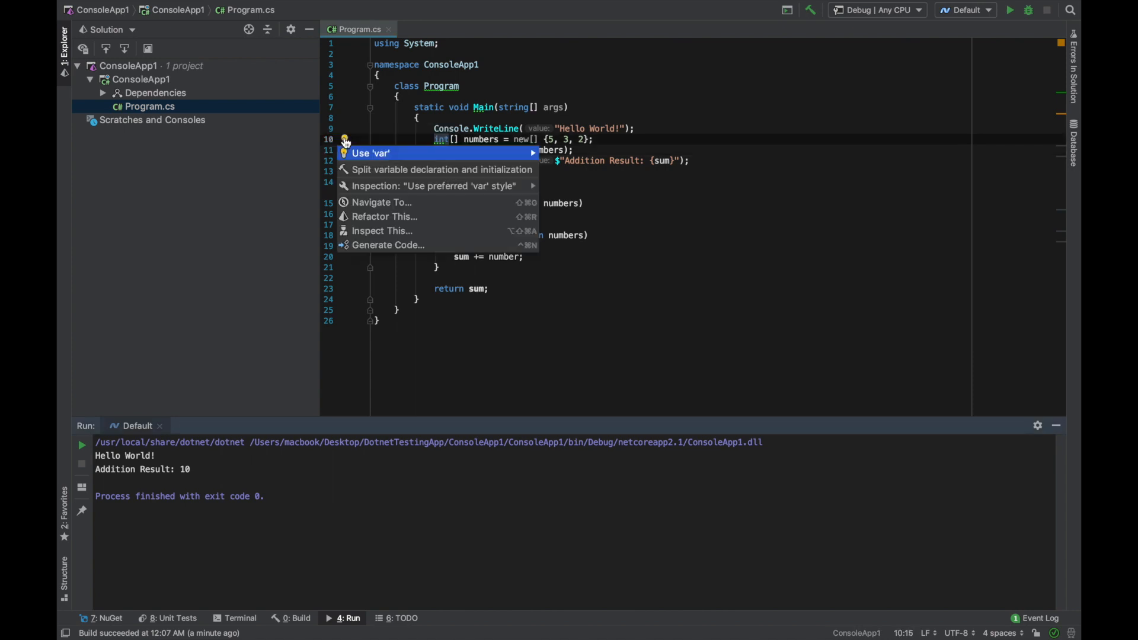
{"action": "left_click", "coordinate": [371, 153]}
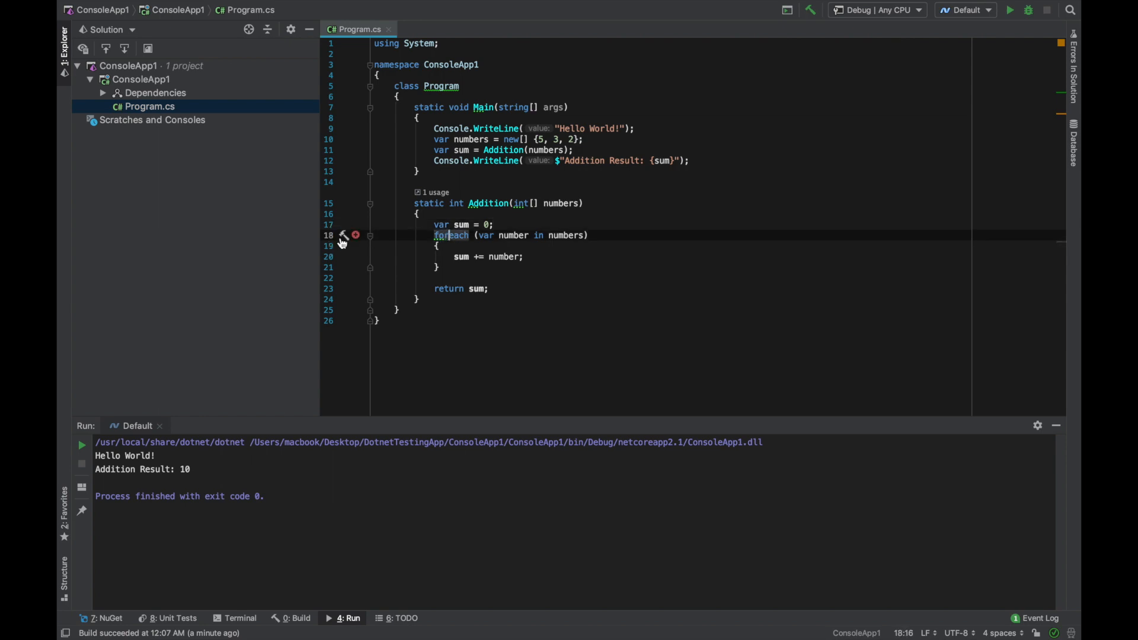
{"action": "left_click", "coordinate": [343, 234]}
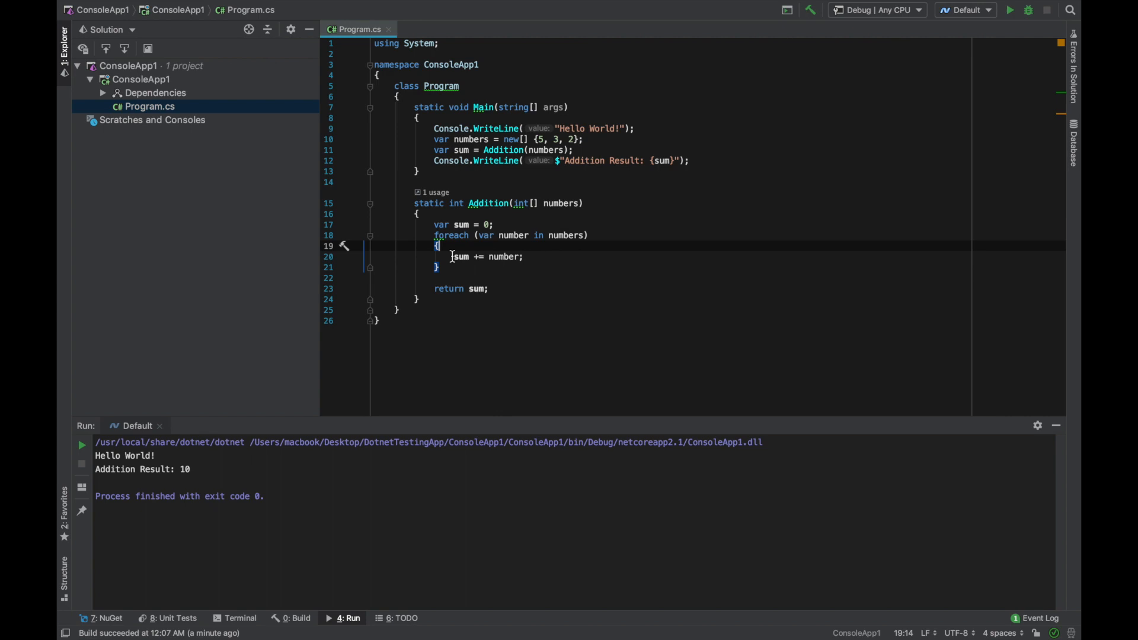
Step: Remove the loop body braces and convert Addition's for loop into a LINQ numbers.Sum() call
{"action": "left_click", "coordinate": [344, 246]}
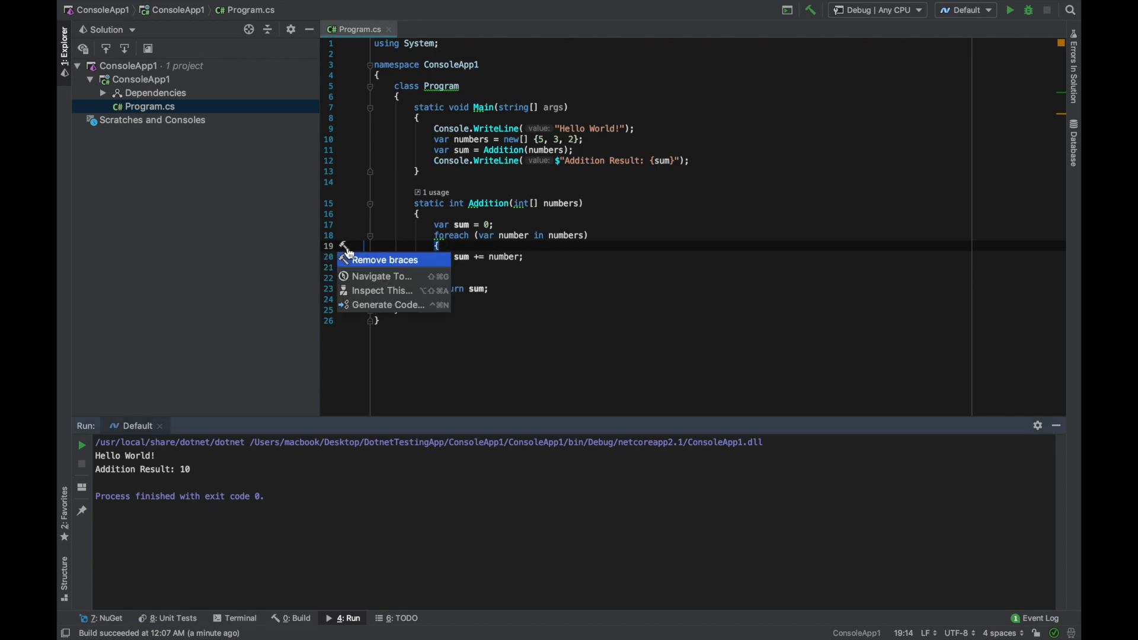
{"action": "mouse_move", "coordinate": [383, 259]}
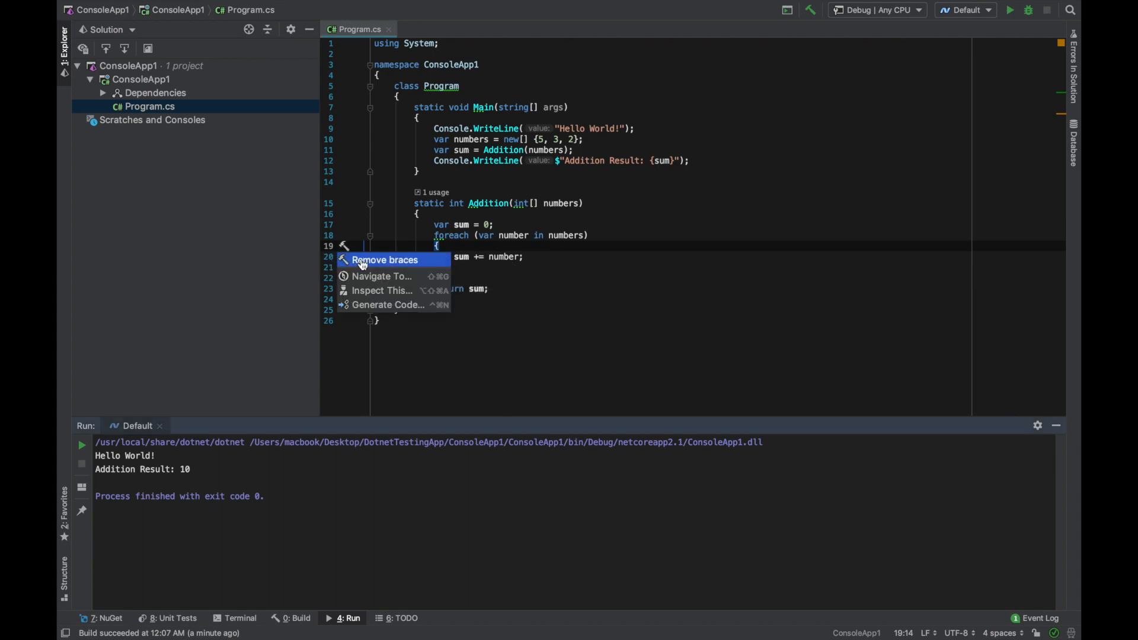
{"action": "left_click", "coordinate": [382, 259]}
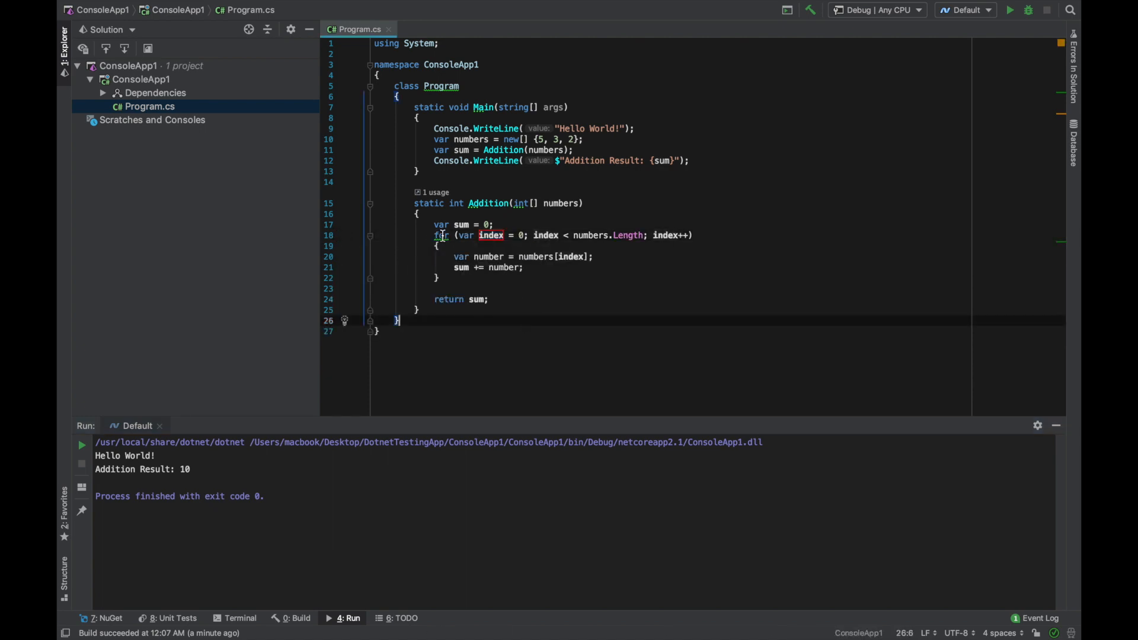
{"action": "left_click", "coordinate": [440, 235]}
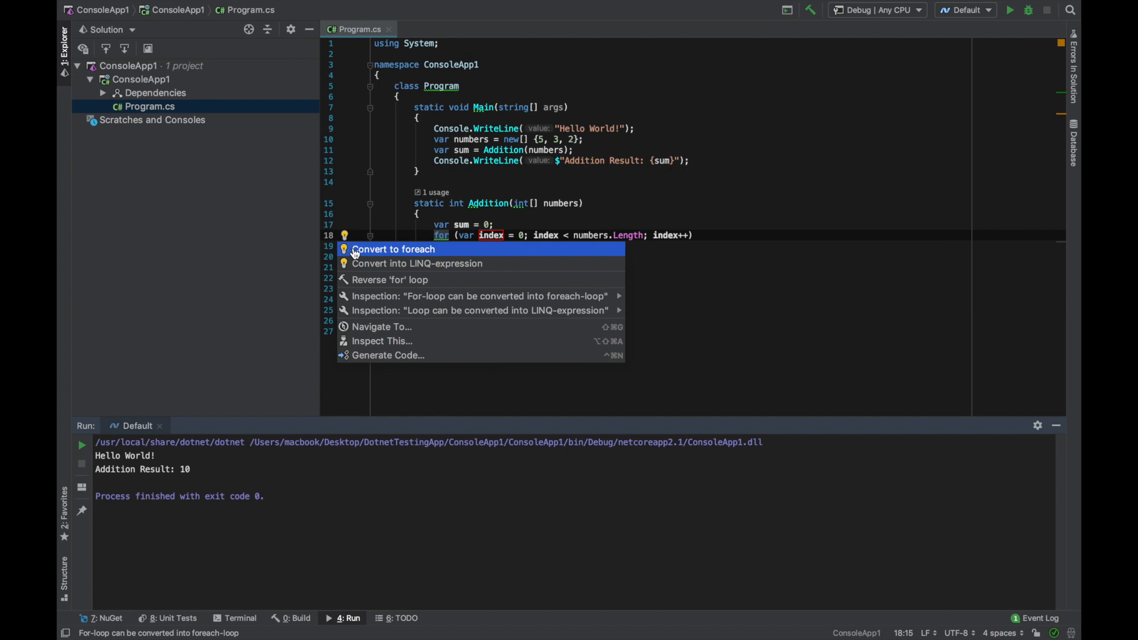
{"action": "mouse_move", "coordinate": [402, 263]}
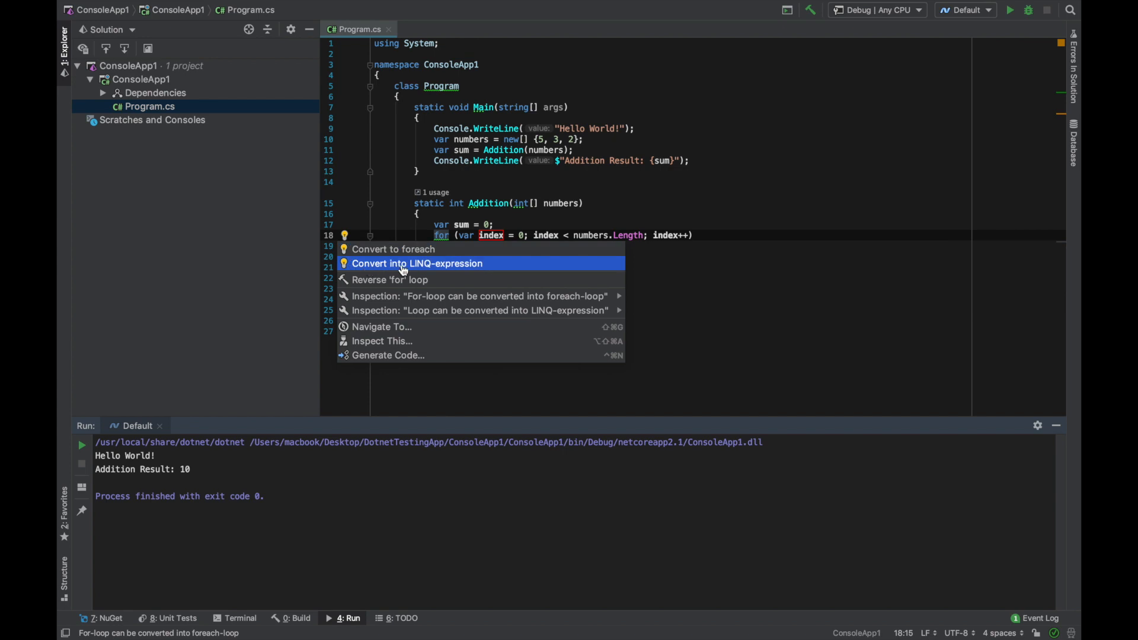
{"action": "left_click", "coordinate": [417, 264]}
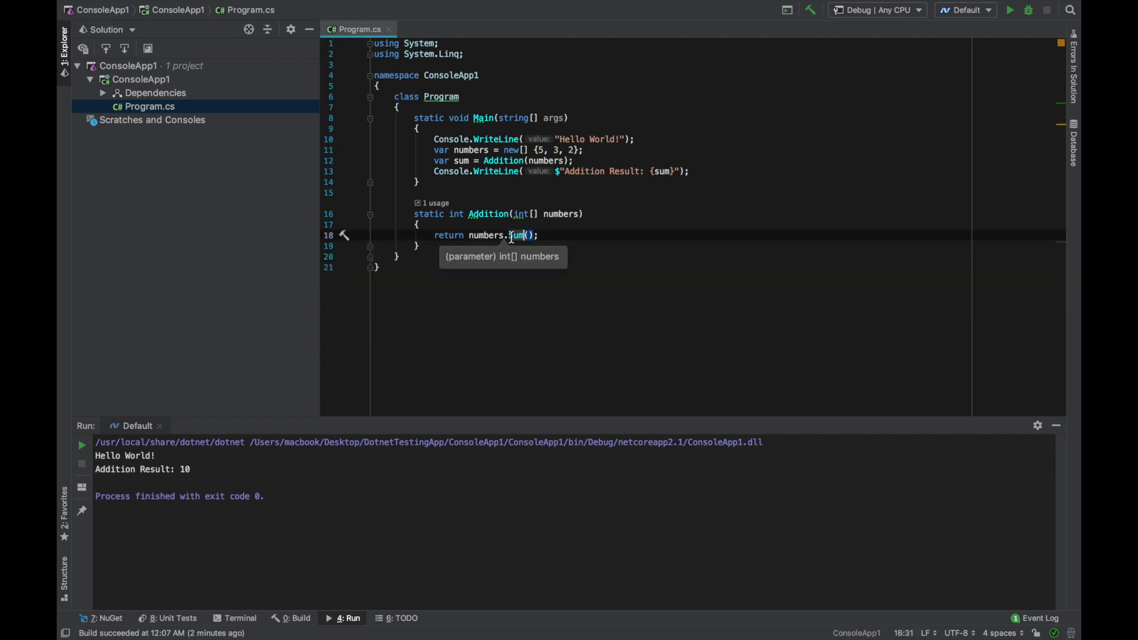
Step: Convert the LINQ Sum expression back into a compact foreach loop via its quick-fix
{"action": "left_click", "coordinate": [344, 235]}
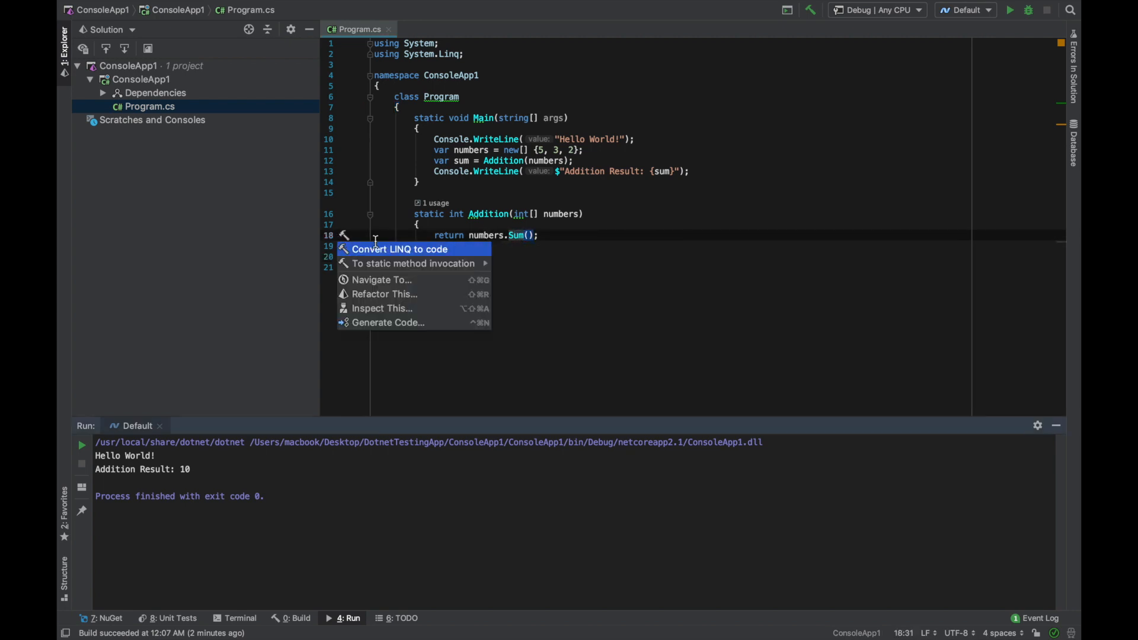
{"action": "left_click", "coordinate": [400, 249]}
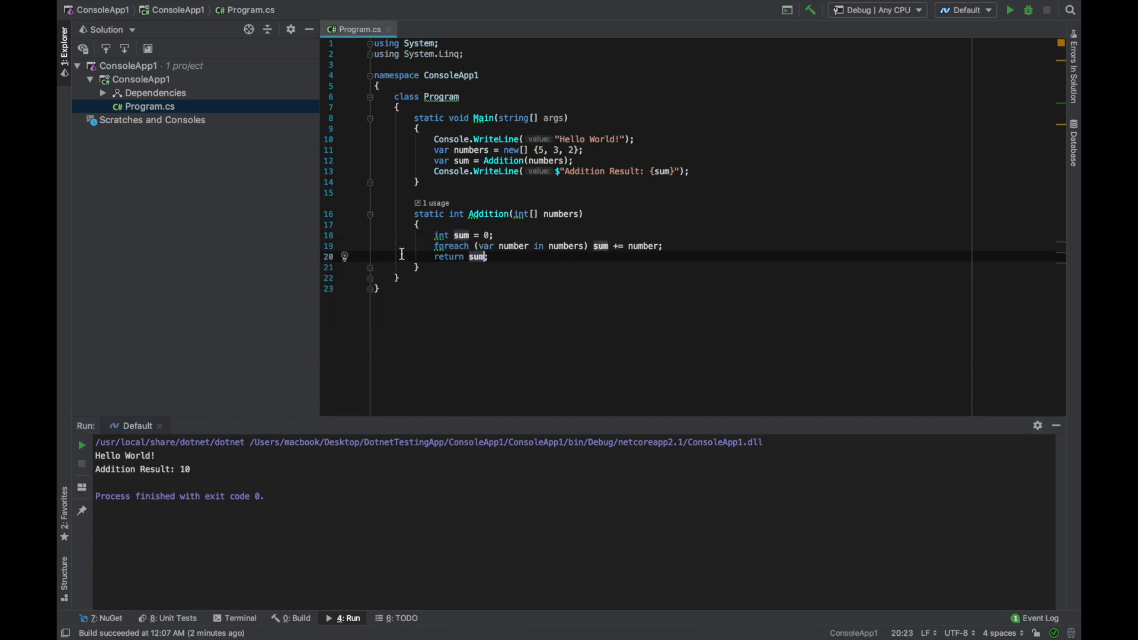
{"action": "mouse_move", "coordinate": [466, 275]}
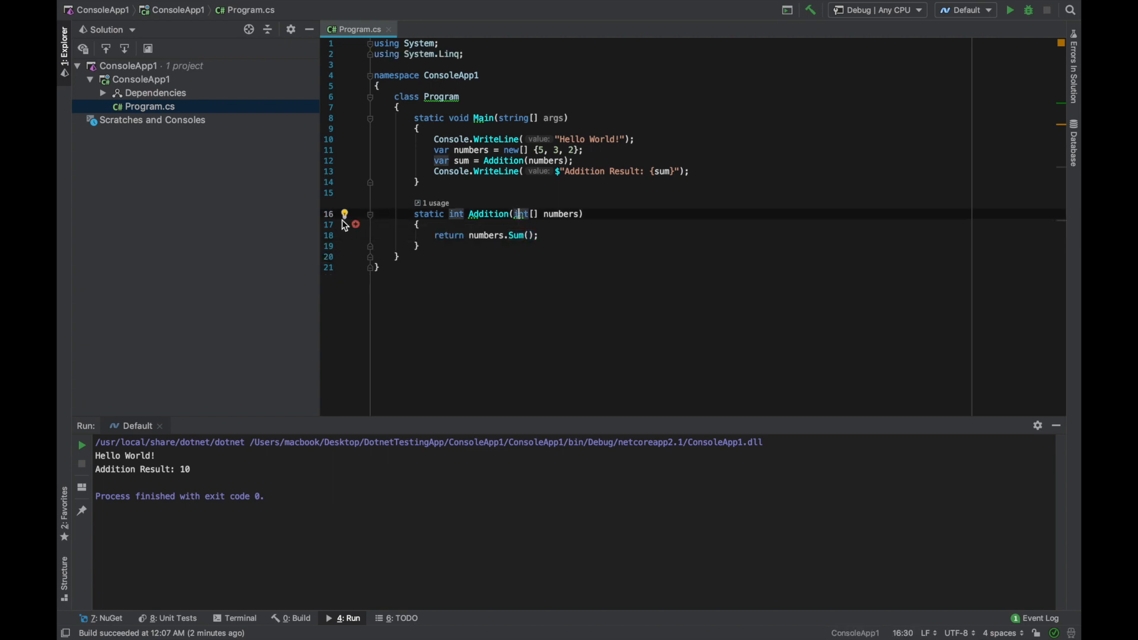
Step: Make Addition's numbers parameter an IEnumerable<int> and rebuild the solution successfully
{"action": "left_click", "coordinate": [344, 213]}
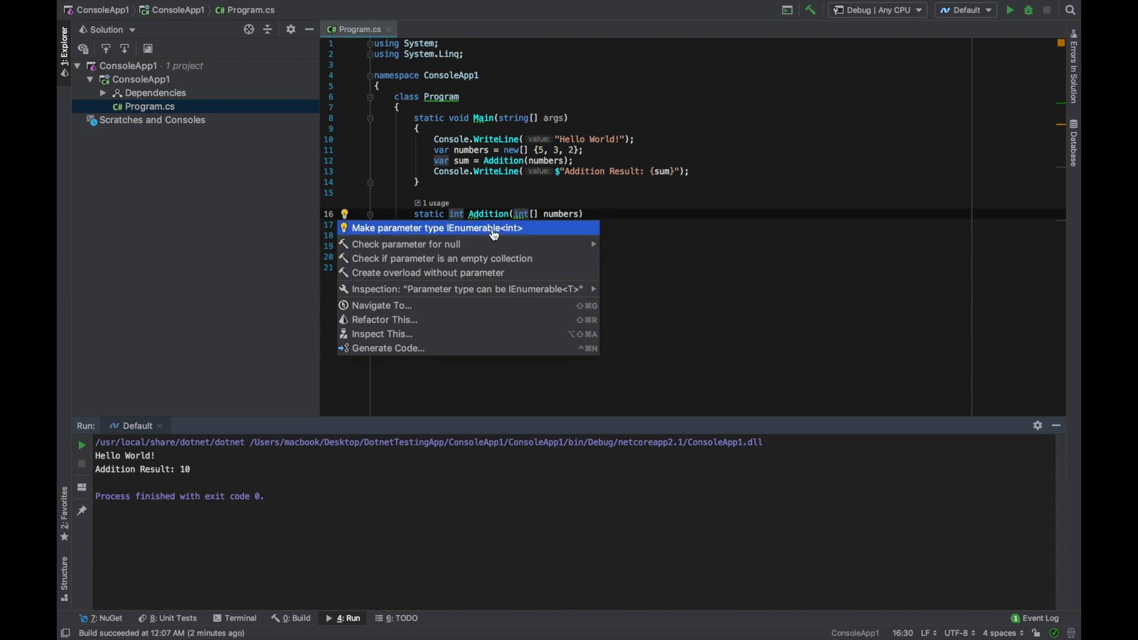
{"action": "left_click", "coordinate": [437, 227]}
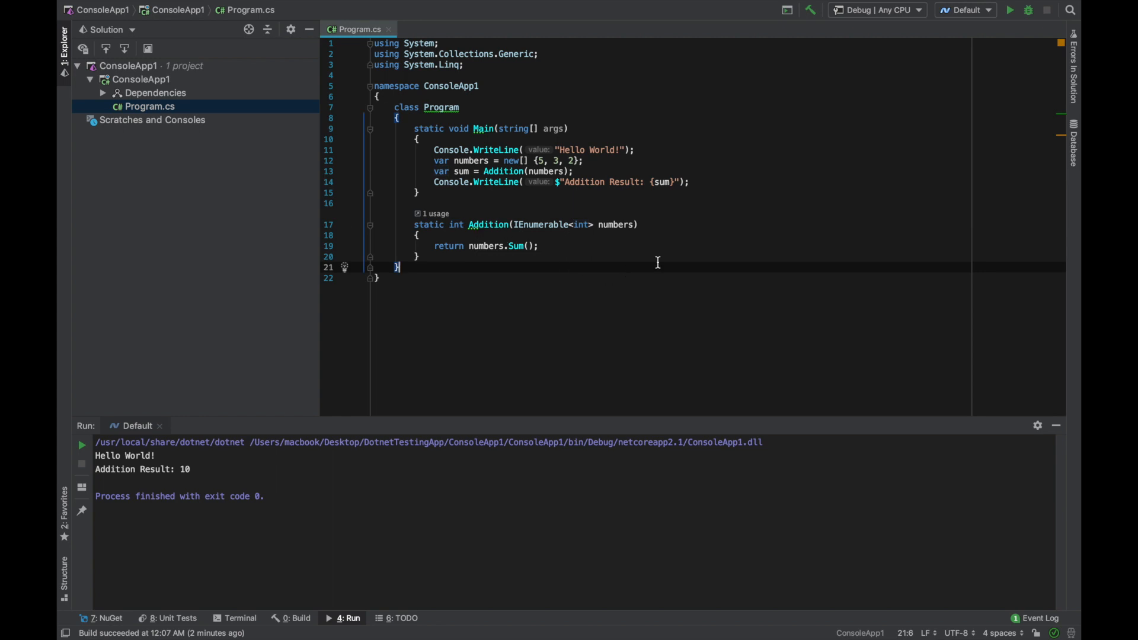
{"action": "left_click", "coordinate": [537, 245]}
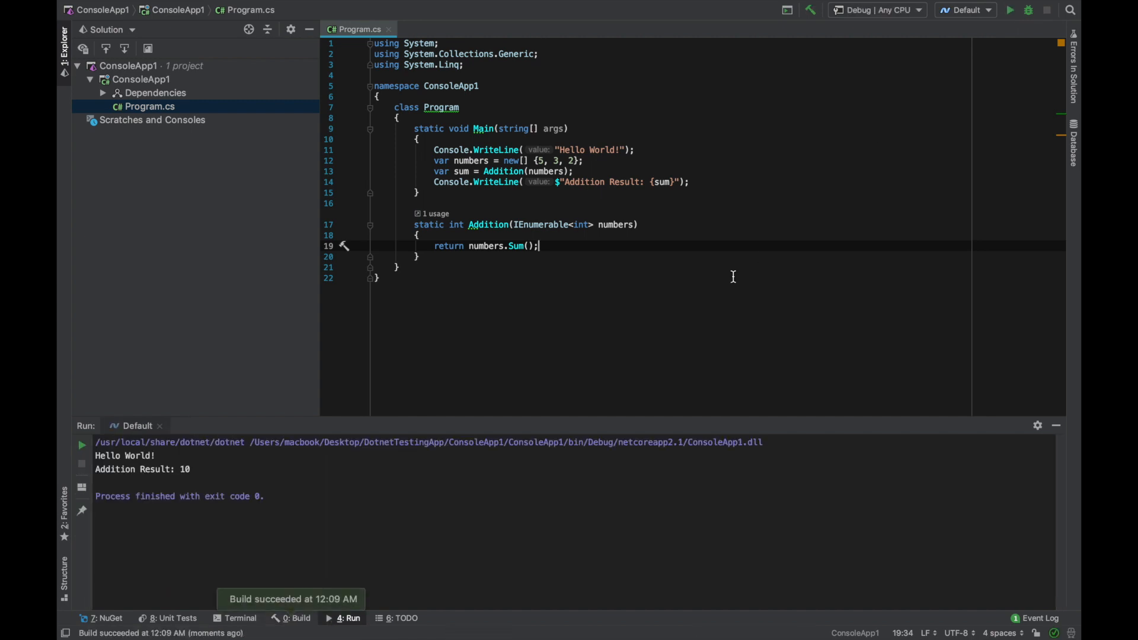
{"action": "mouse_move", "coordinate": [573, 274]}
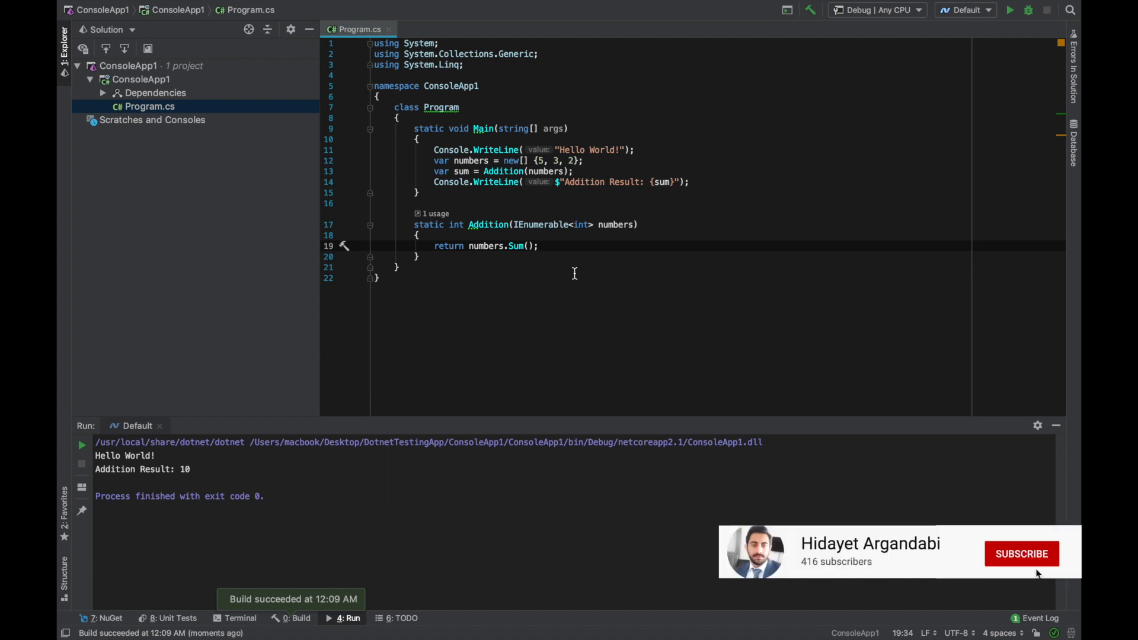
{"action": "left_click", "coordinate": [1020, 554]}
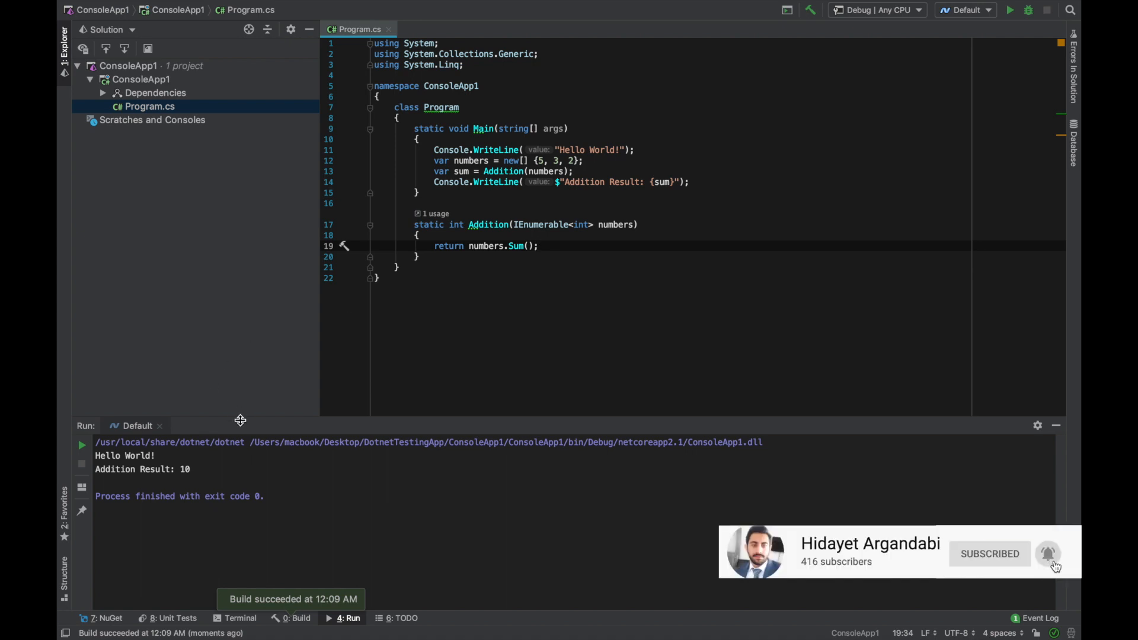
Step: Show the Unit Tests, Terminal and NuGet tool windows in turn
{"action": "left_click", "coordinate": [172, 617]}
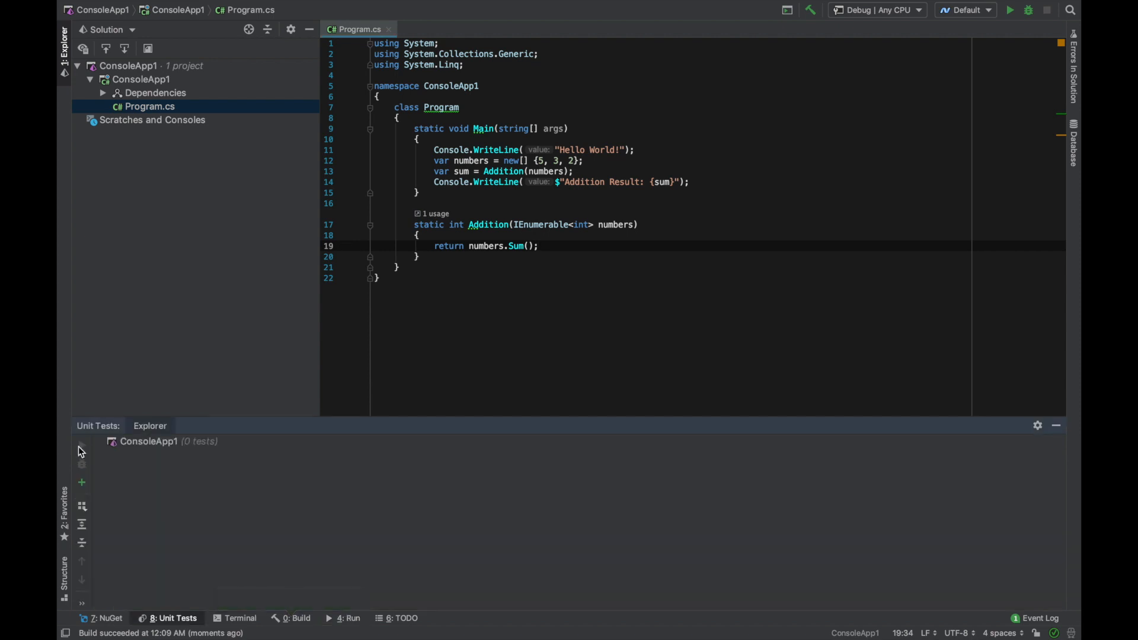
{"action": "mouse_move", "coordinate": [229, 615]}
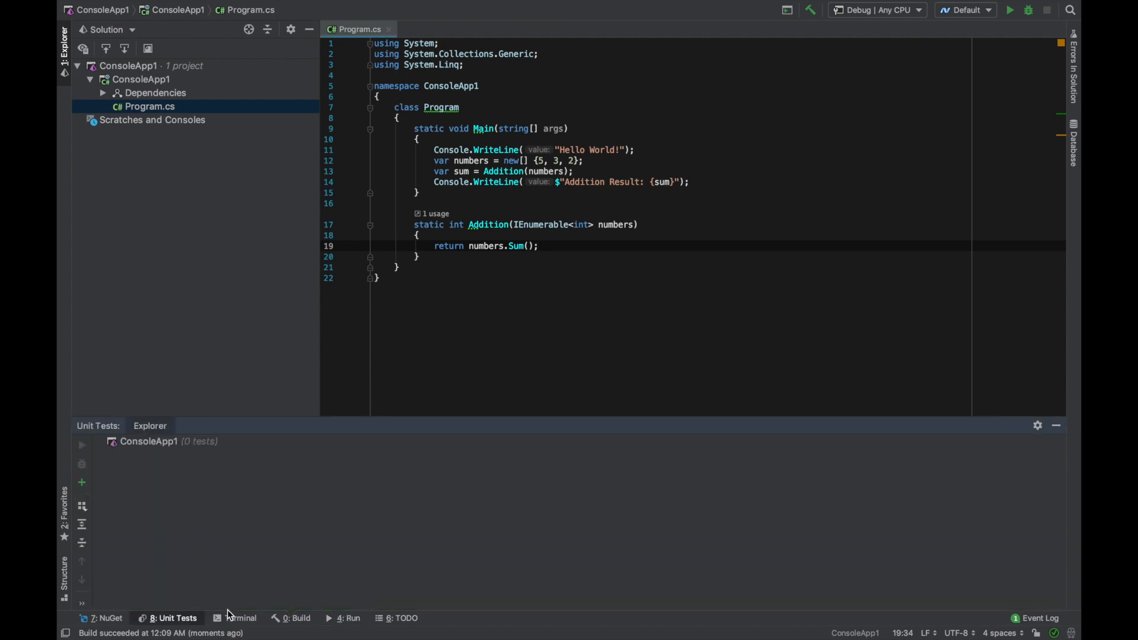
{"action": "left_click", "coordinate": [239, 618]}
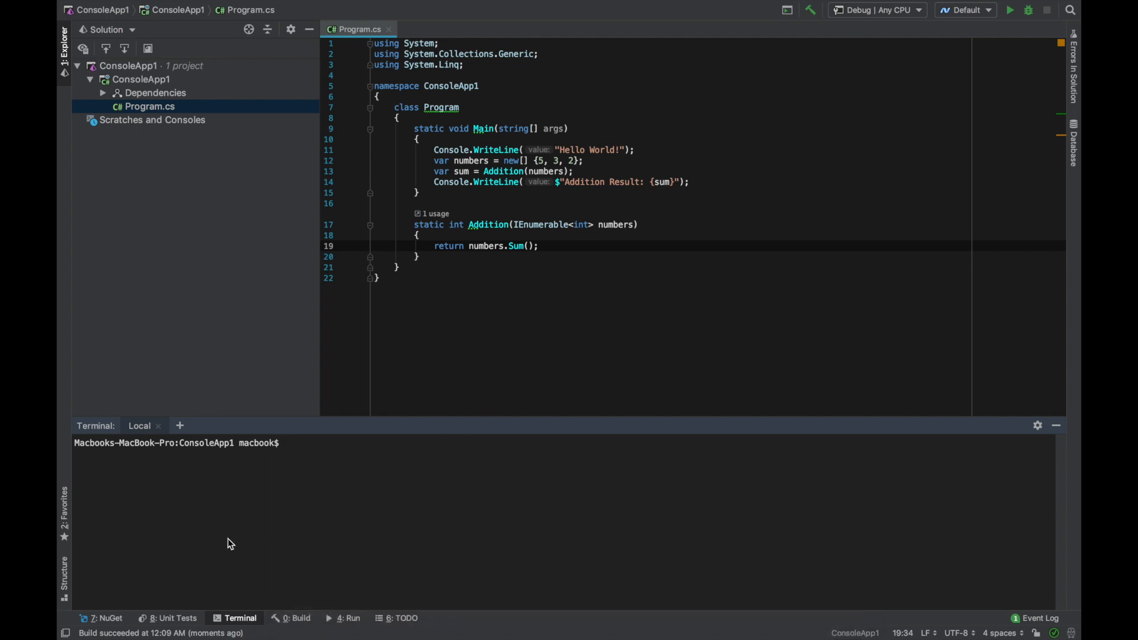
{"action": "mouse_move", "coordinate": [103, 618]}
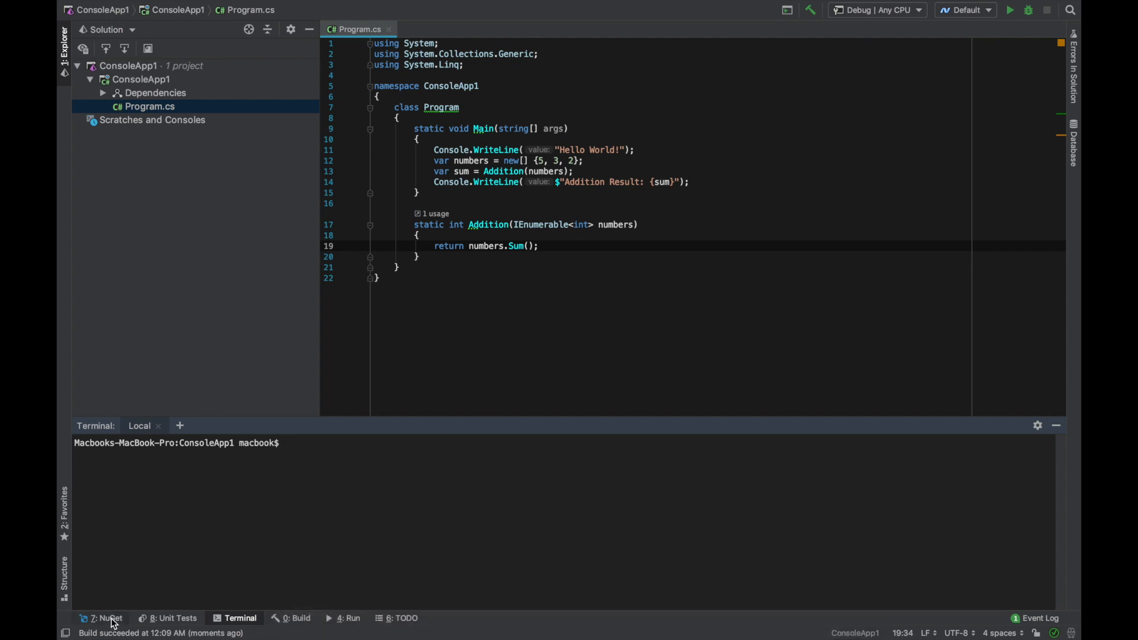
{"action": "left_click", "coordinate": [107, 618]}
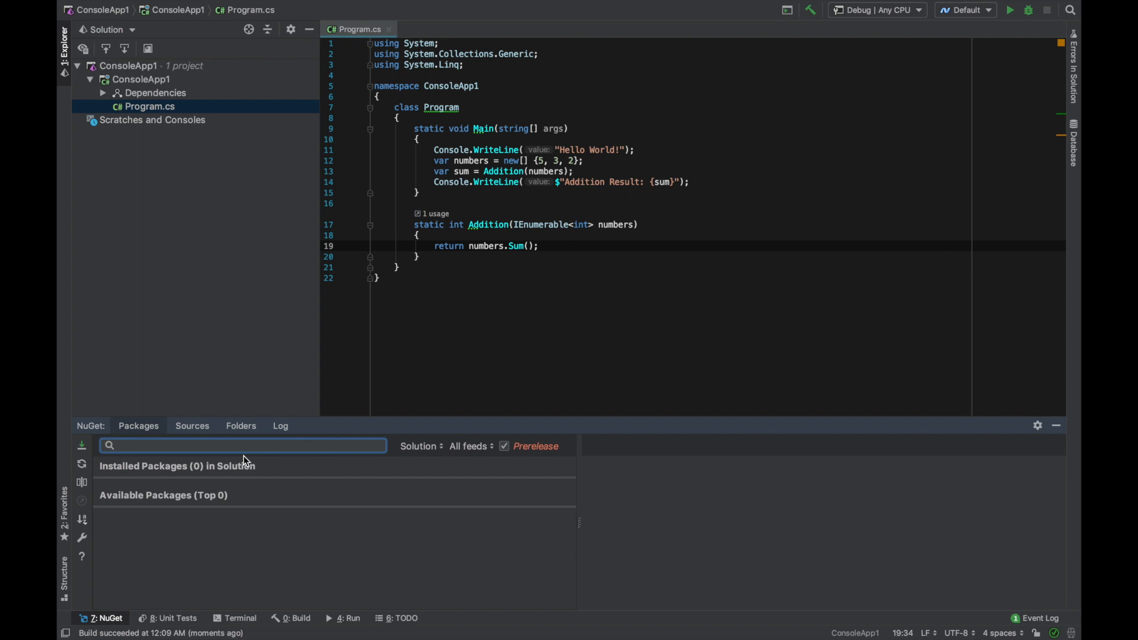
Step: Expand the project's Dependencies and bring up Manage NuGet Packages listing Microsoft.NETCore.App 2.1.0
{"action": "left_click", "coordinate": [103, 92]}
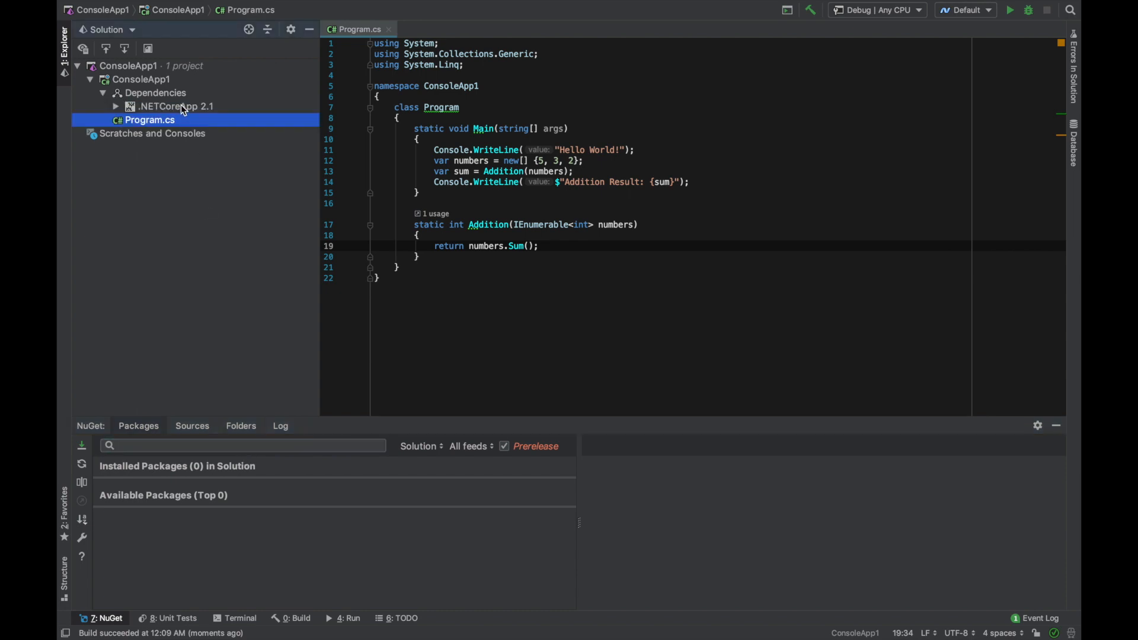
{"action": "right_click", "coordinate": [157, 92]}
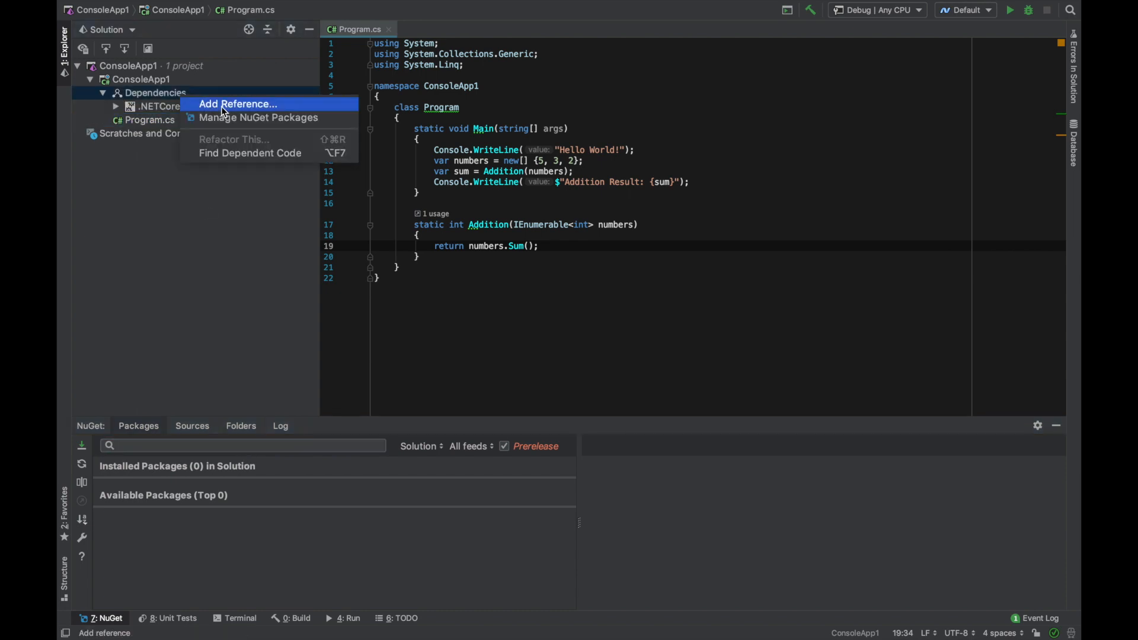
{"action": "mouse_move", "coordinate": [257, 117]}
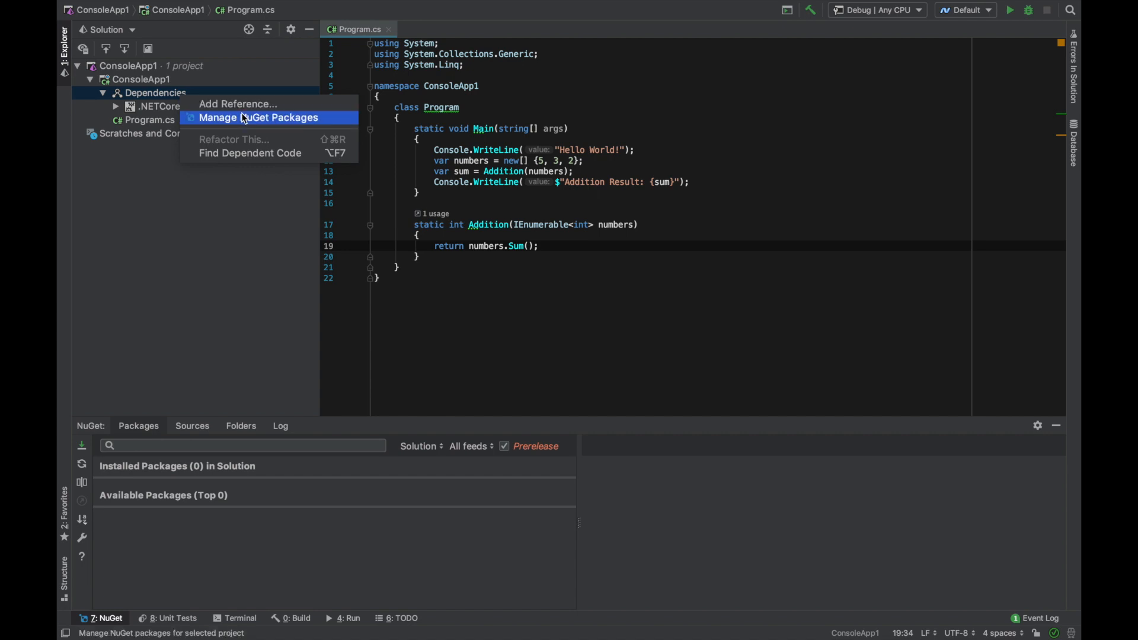
{"action": "mouse_move", "coordinate": [247, 117]}
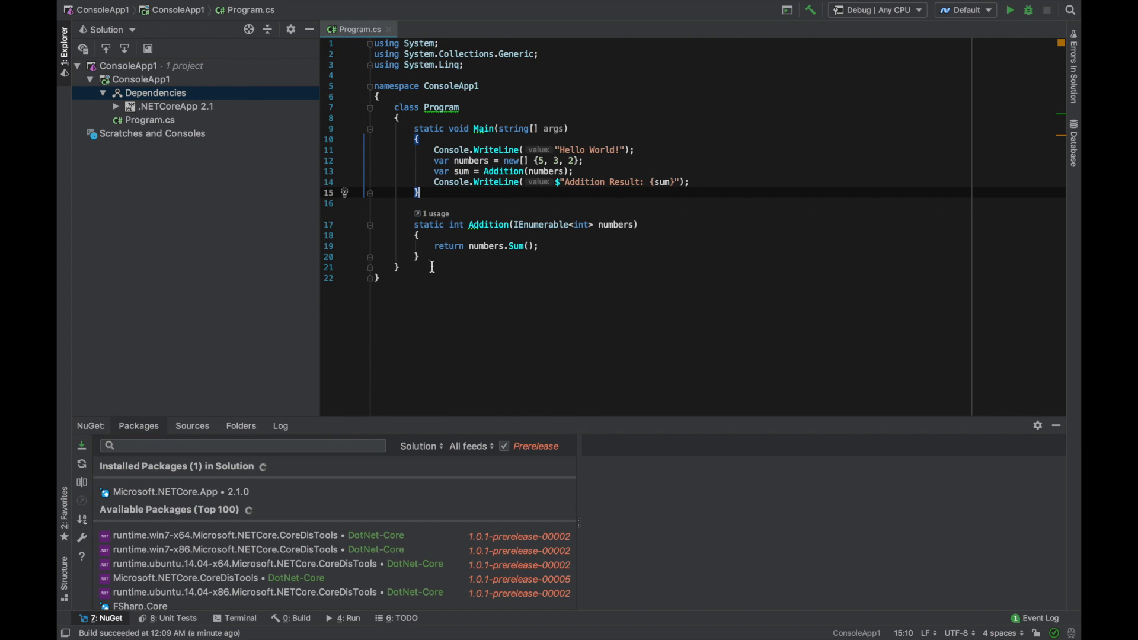
{"action": "left_click", "coordinate": [417, 256]}
{"action": "type", "text": "void"}
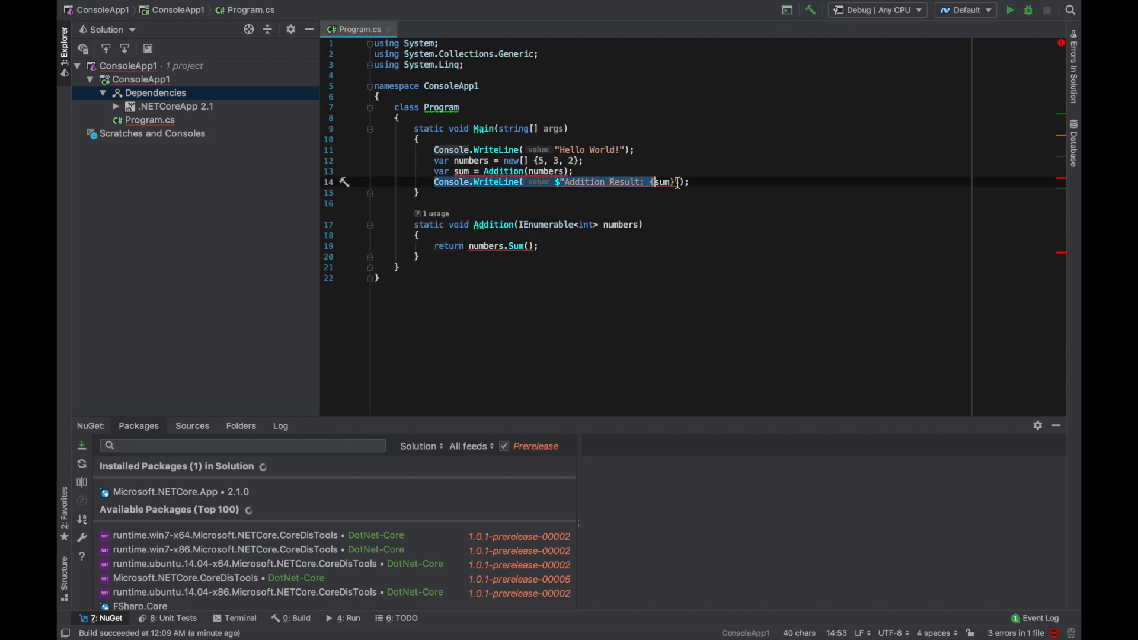
Step: Move the WriteLine into Addition and print {numbers.Sum()} in the Addition Result message instead of {sum}
{"action": "key", "text": "Delete"}
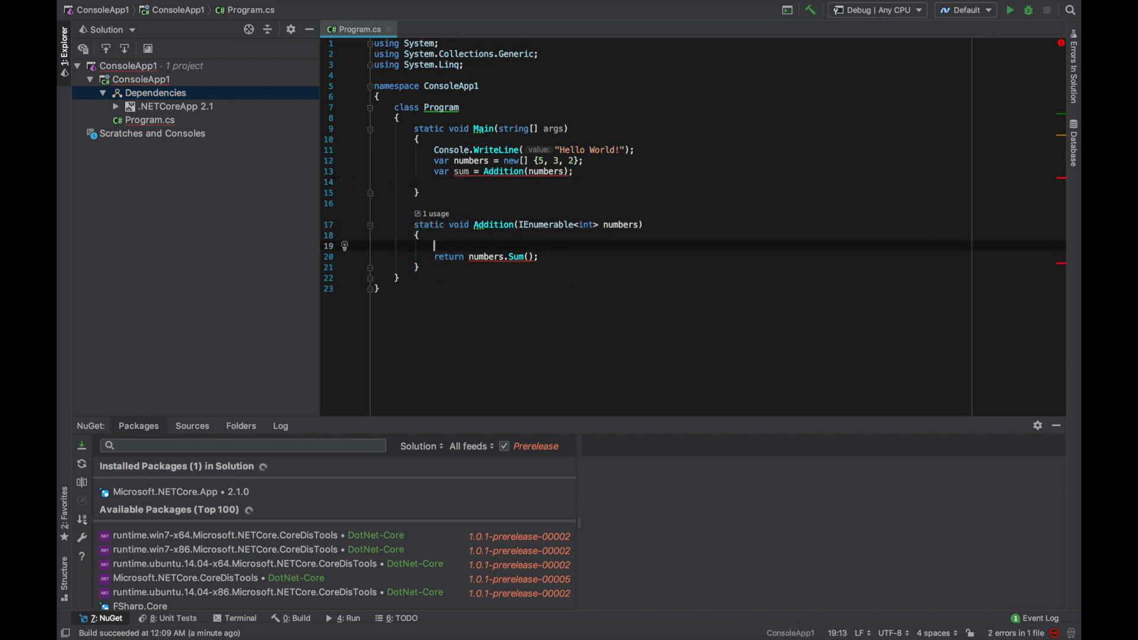
{"action": "type", "text": "Console.WriteLine($\"Addition Result: {sum}\");"}
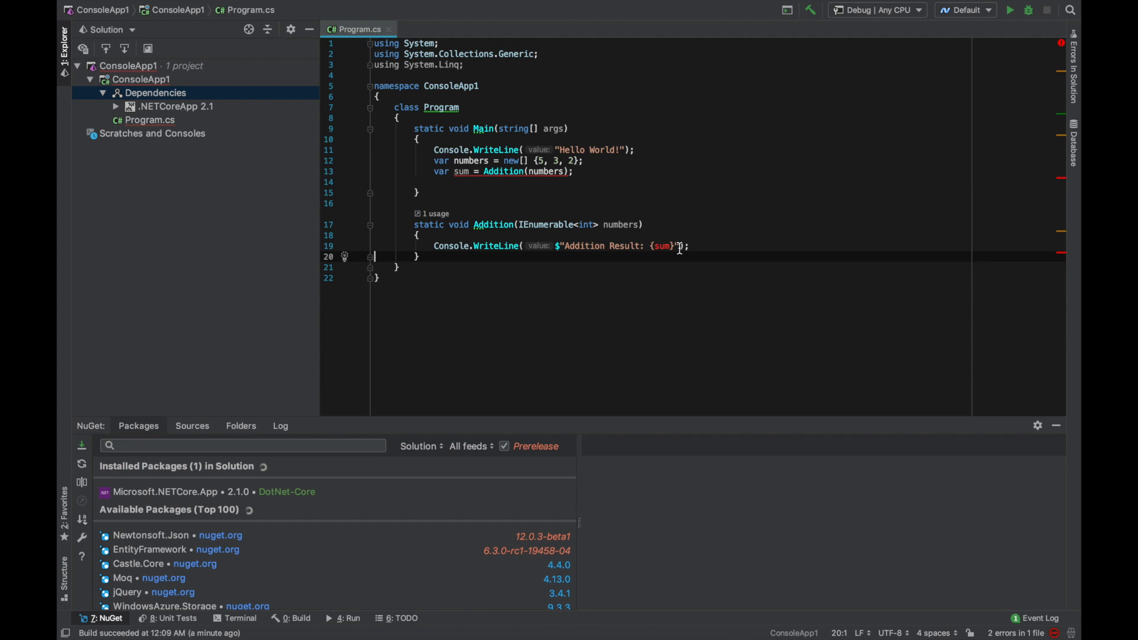
{"action": "double_click", "coordinate": [662, 246]}
{"action": "type", "text": "return "}
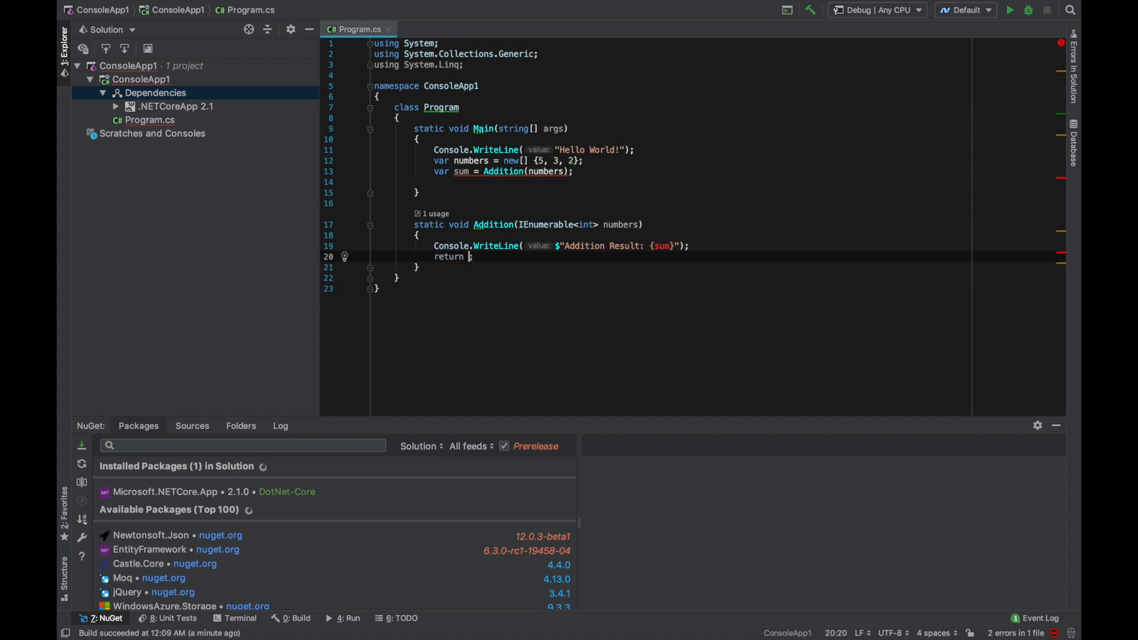
{"action": "type", "text": "numbers.Sum()"}
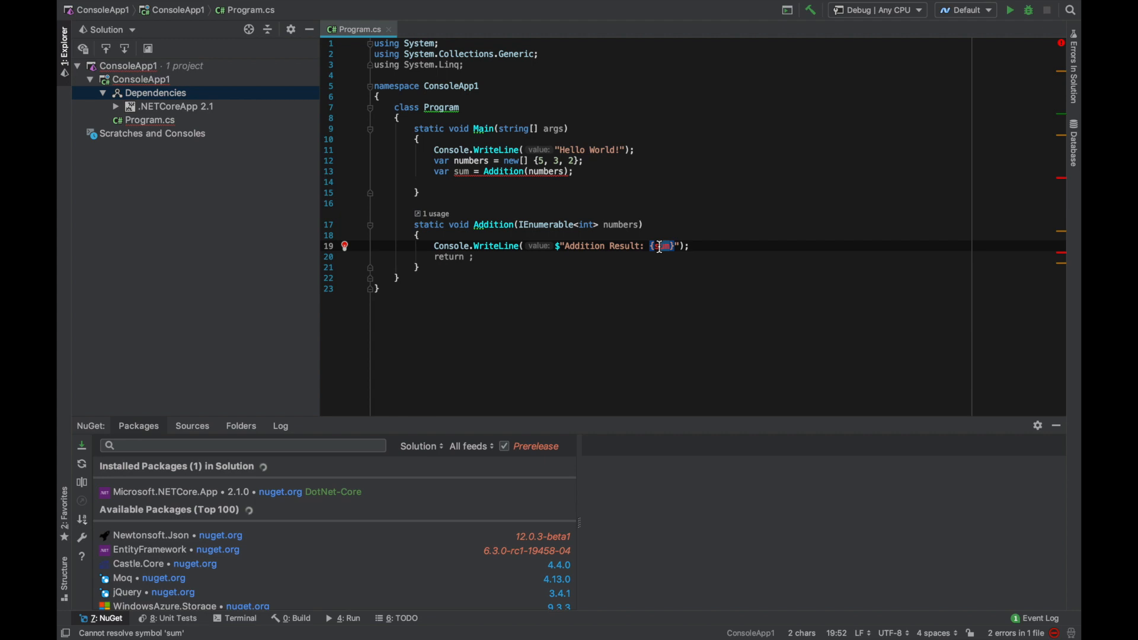
{"action": "type", "text": "numbers.Sum()"}
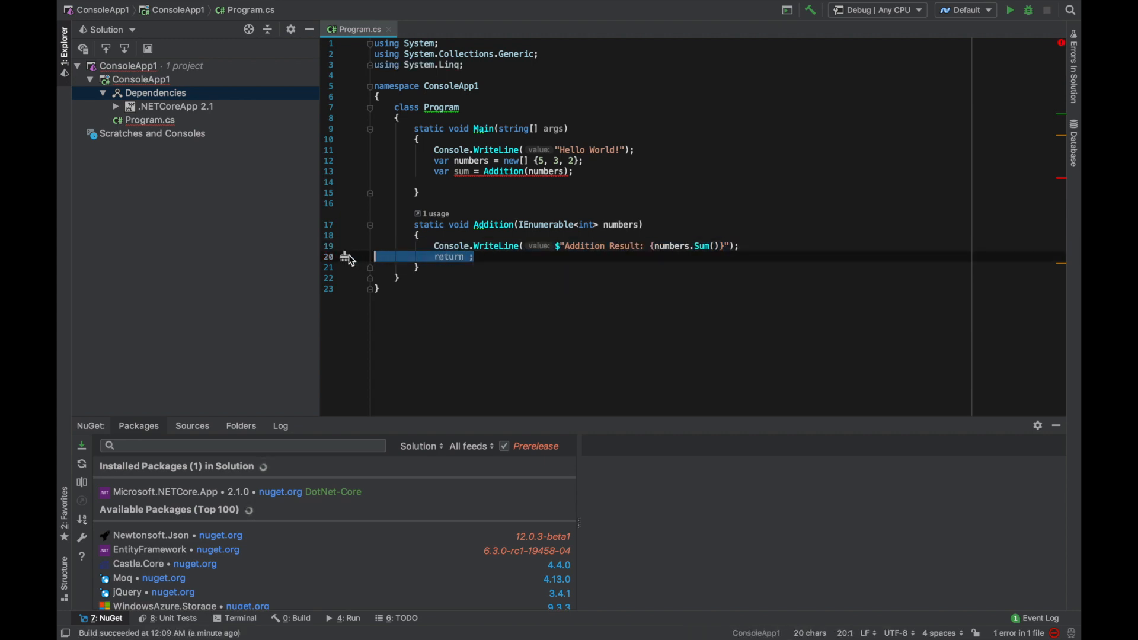
Step: Delete Addition's leftover return line and rerun the app, outputting Addition Result: 10
{"action": "key", "text": "Delete"}
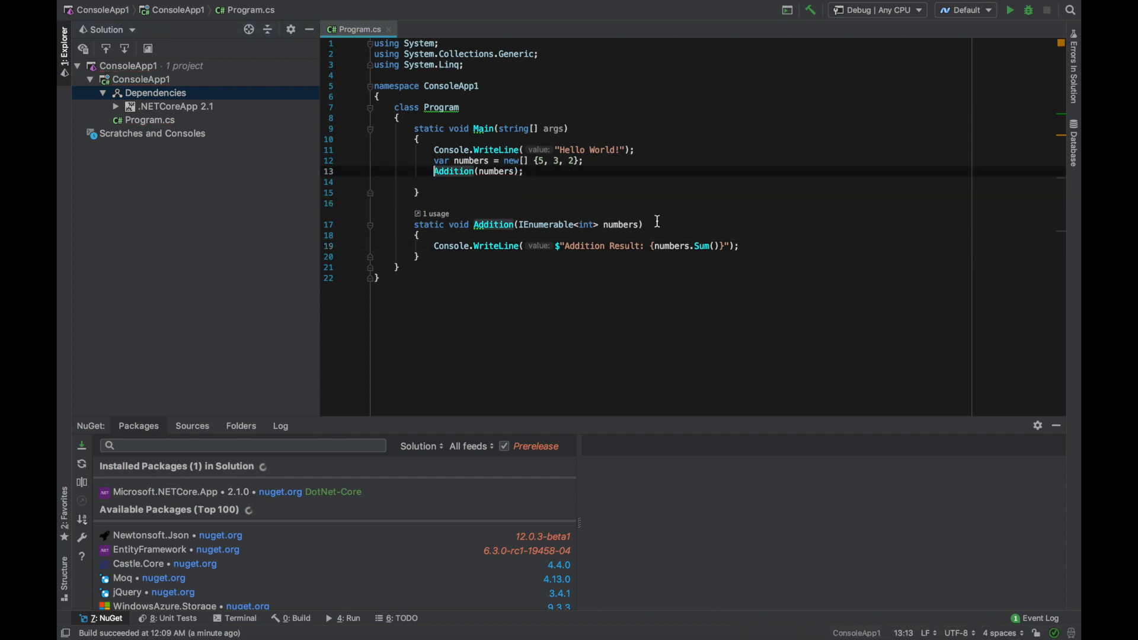
{"action": "left_click", "coordinate": [1028, 10]}
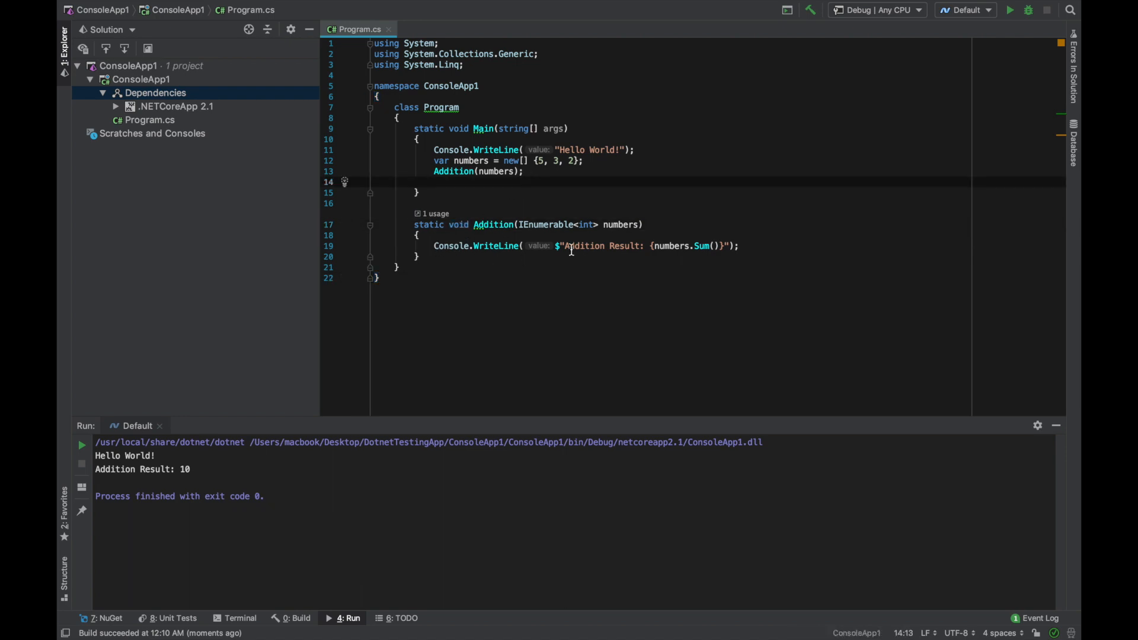
{"action": "mouse_move", "coordinate": [648, 269]}
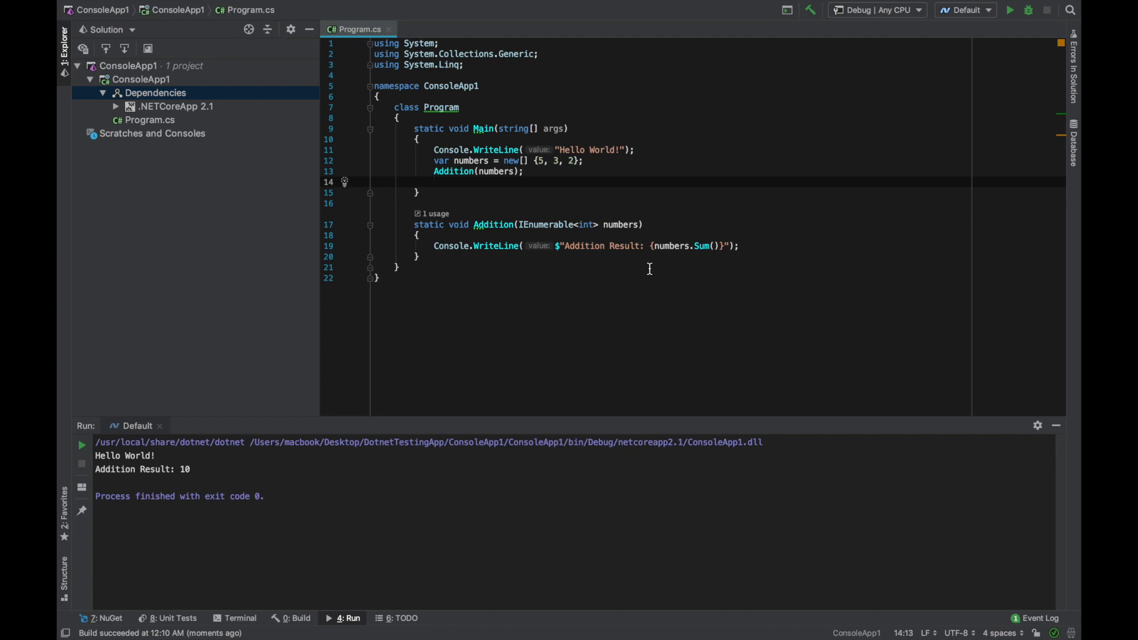
{"action": "mouse_move", "coordinate": [464, 149]}
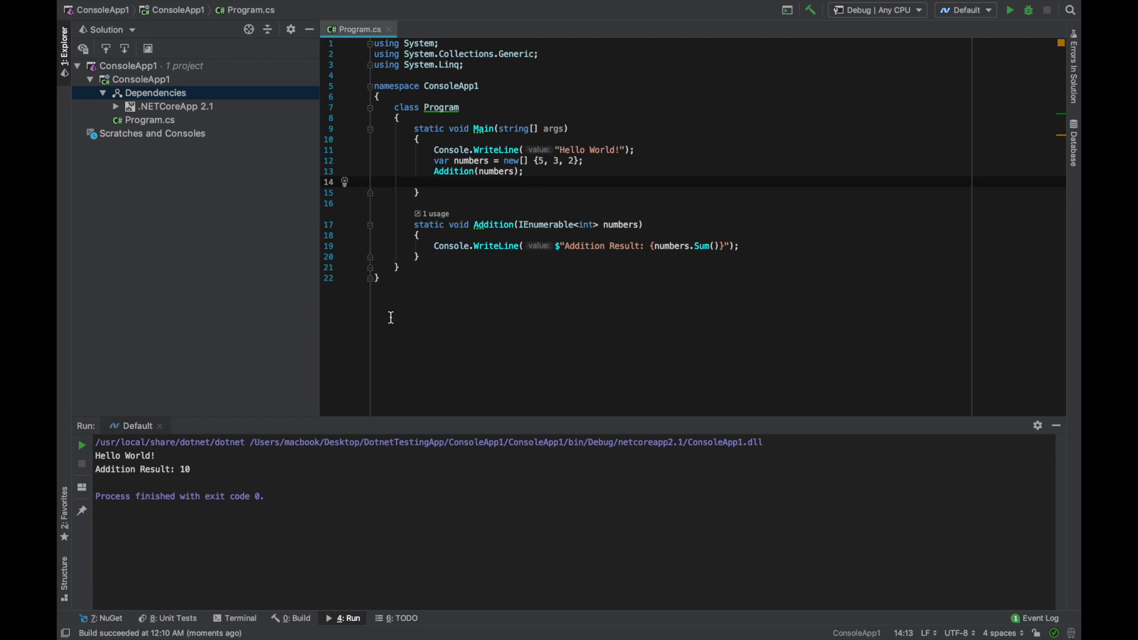
{"action": "mouse_move", "coordinate": [366, 4]}
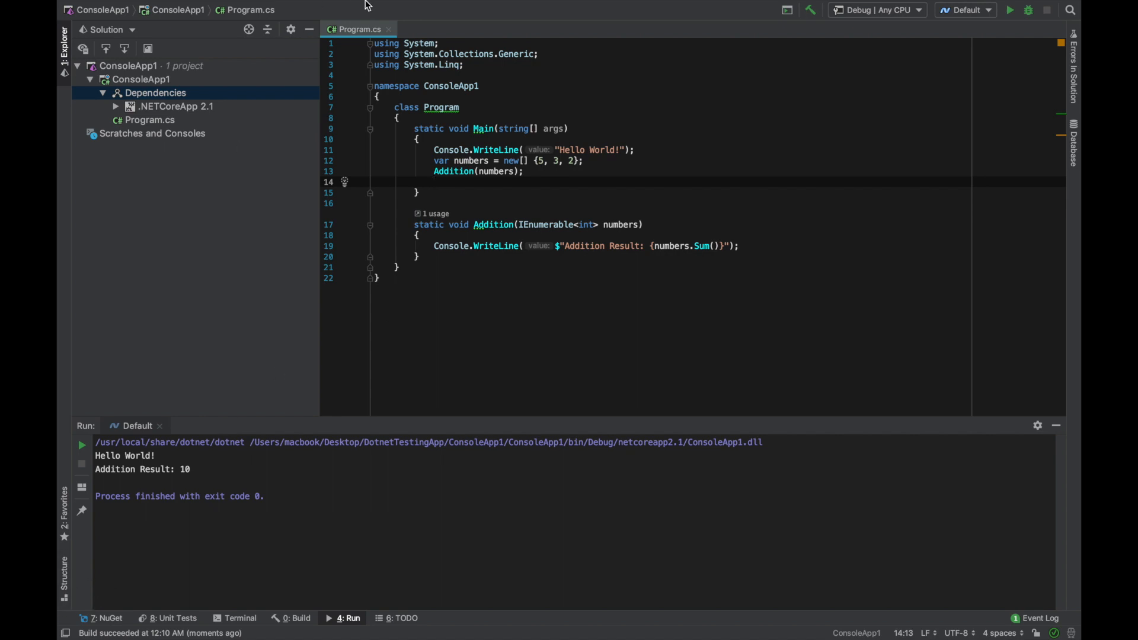
Step: Browse the Run, Tests, Tools and Refactor menus without invoking any command
{"action": "left_click", "coordinate": [467, 8]}
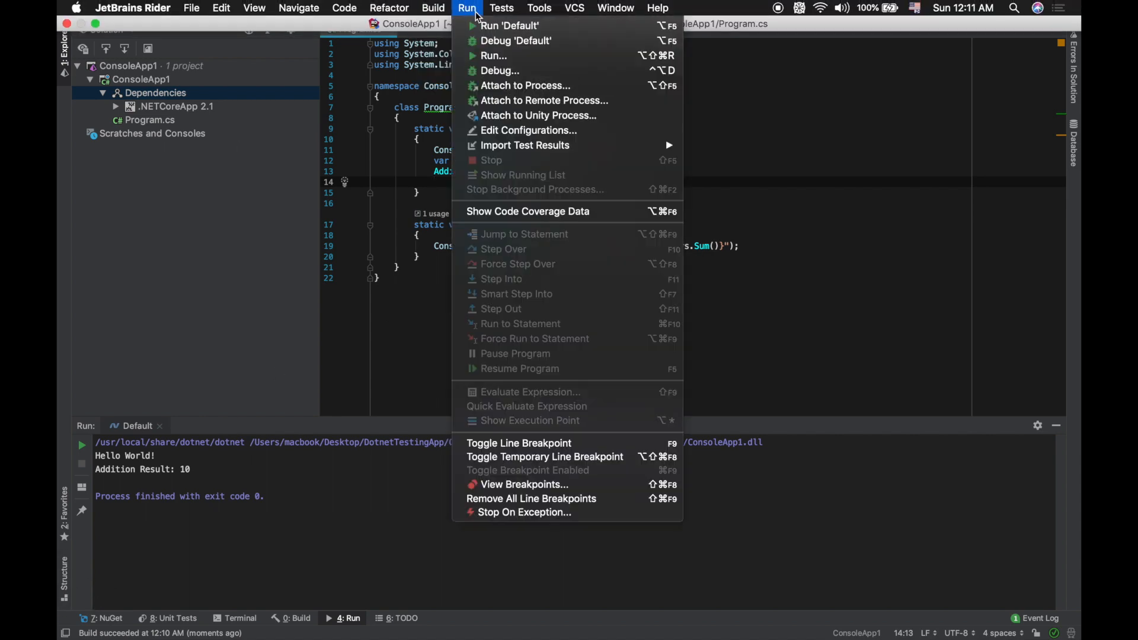
{"action": "left_click", "coordinate": [501, 8]}
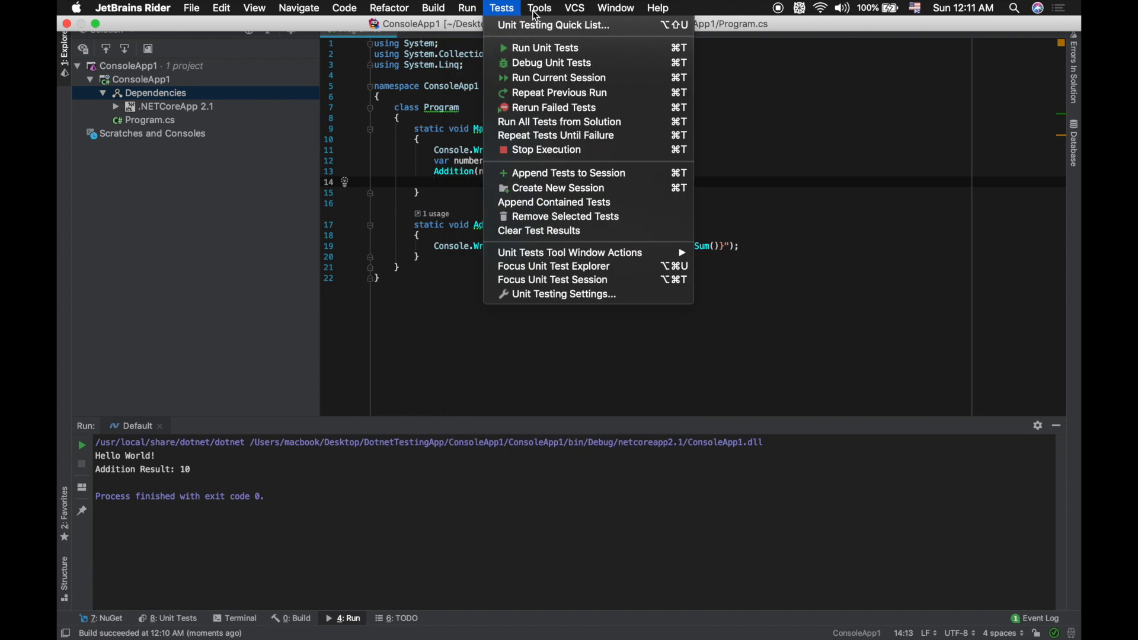
{"action": "left_click", "coordinate": [538, 8]}
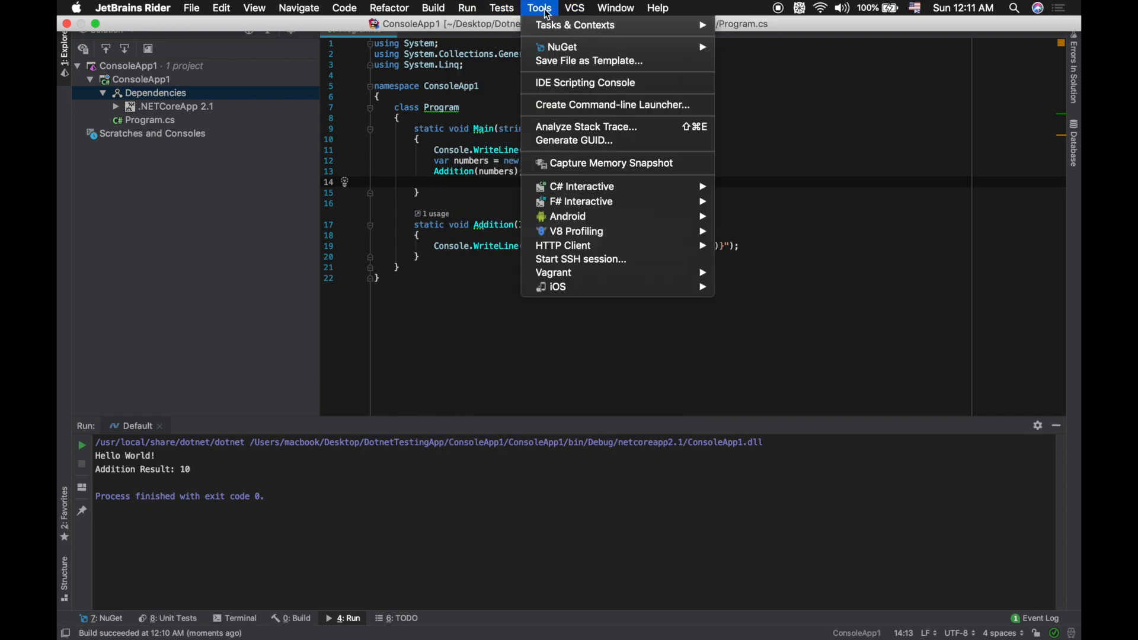
{"action": "mouse_move", "coordinate": [589, 61]}
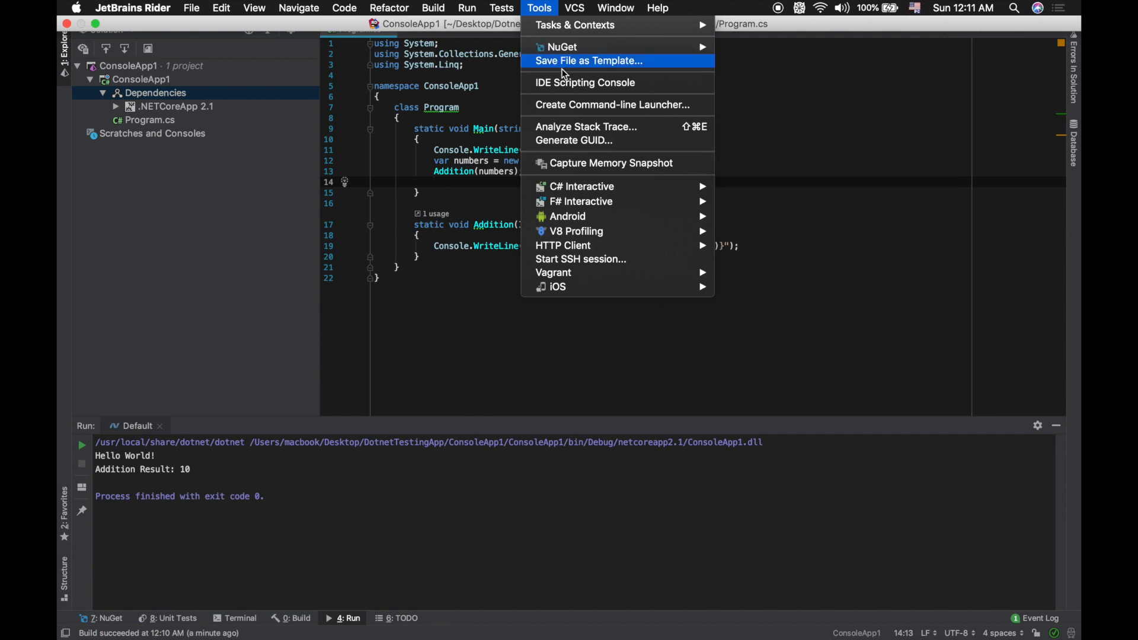
{"action": "left_click", "coordinate": [467, 8]}
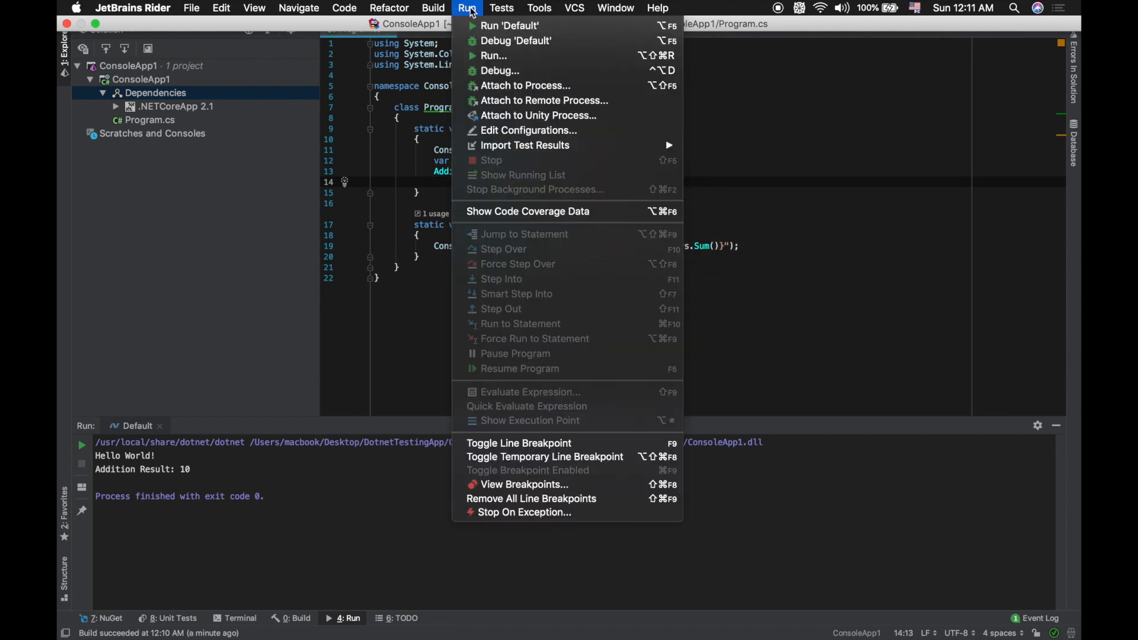
{"action": "left_click", "coordinate": [389, 8]}
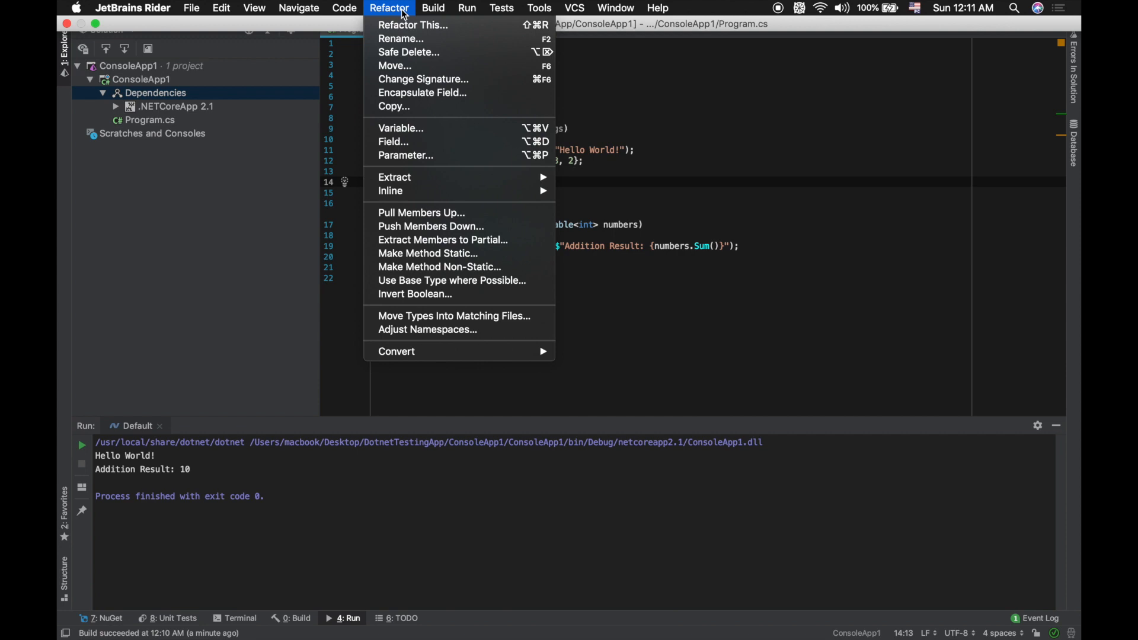
{"action": "mouse_move", "coordinate": [408, 51]}
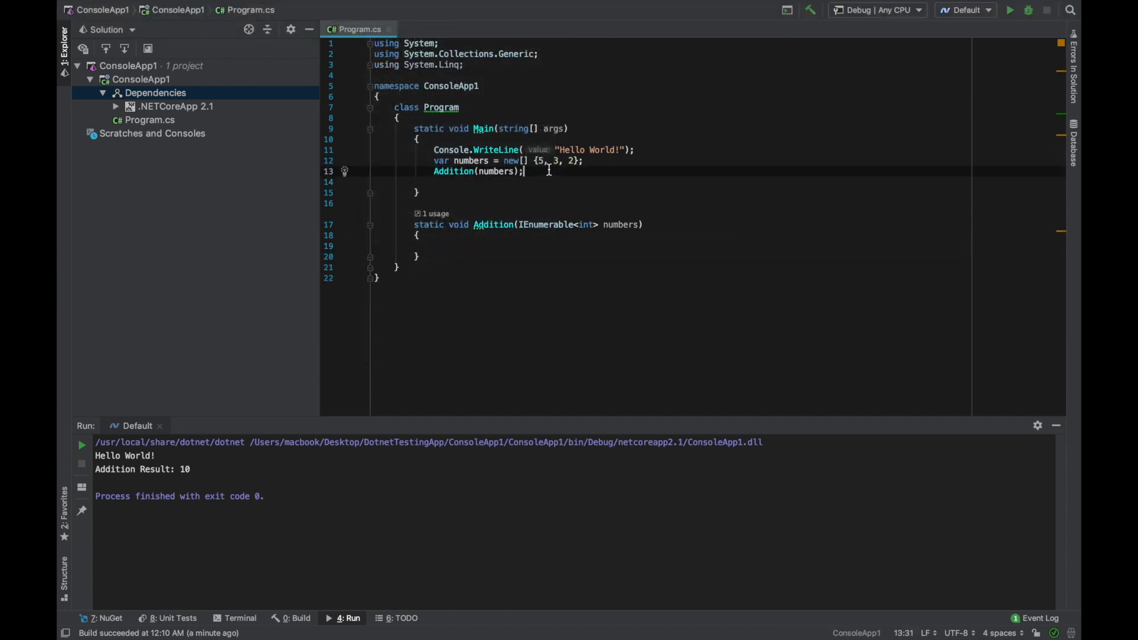
Step: Paste Console.WriteLine($"Addition Result: {numbers.Sum()}"); into Main and select the Addition call for removal
{"action": "type", "text": "Console.WriteLine($\"Addition Result: {numbers.Sum()}\");"}
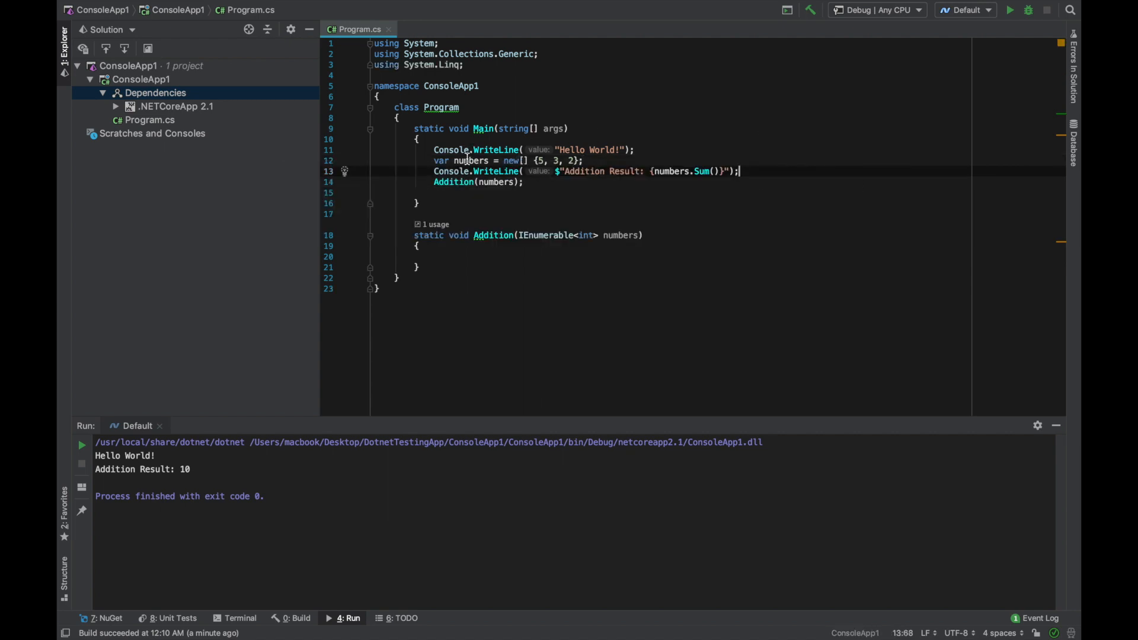
{"action": "double_click", "coordinate": [668, 171]}
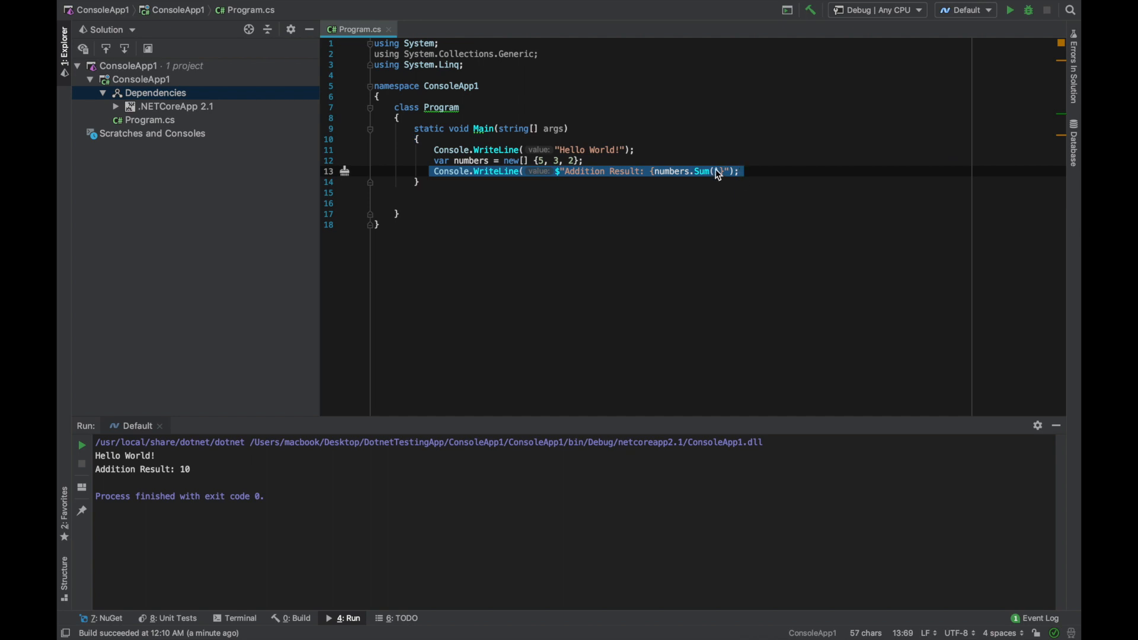
Step: Extract the printing line into a new private static void Add(int[] numbers) via Refactor This > Extract Method
{"action": "right_click", "coordinate": [717, 171]}
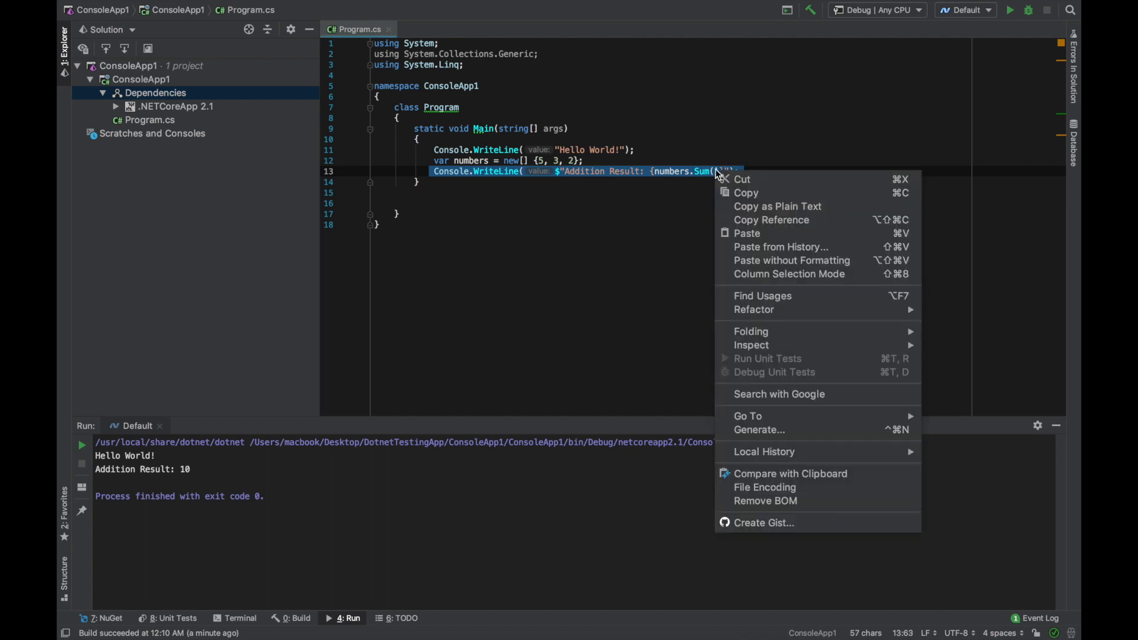
{"action": "mouse_move", "coordinate": [789, 274]}
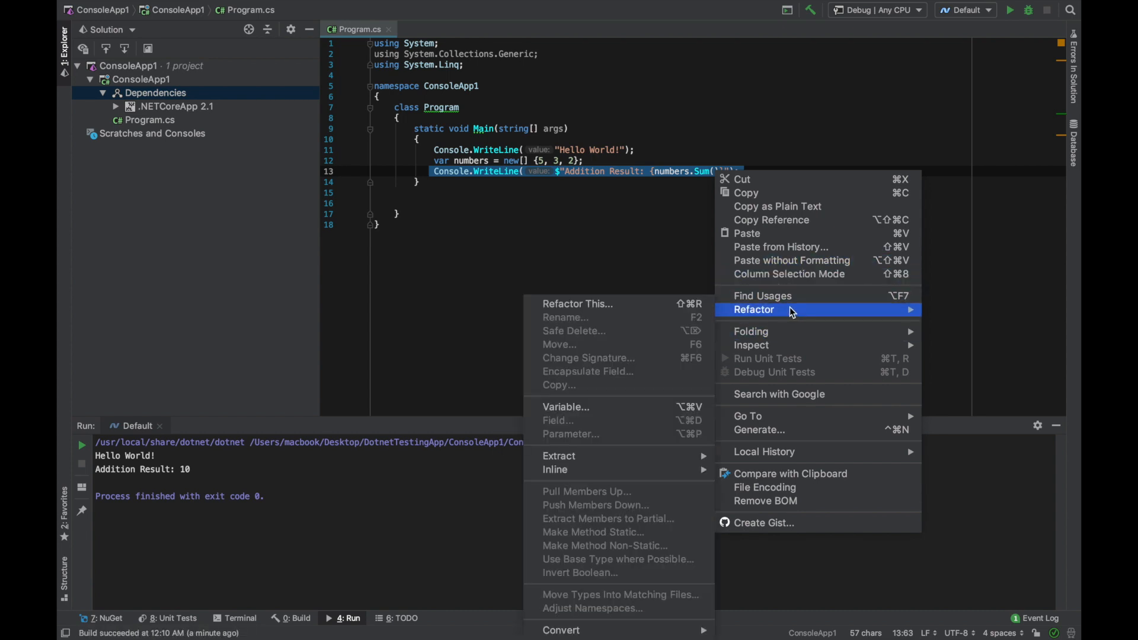
{"action": "mouse_move", "coordinate": [577, 303]}
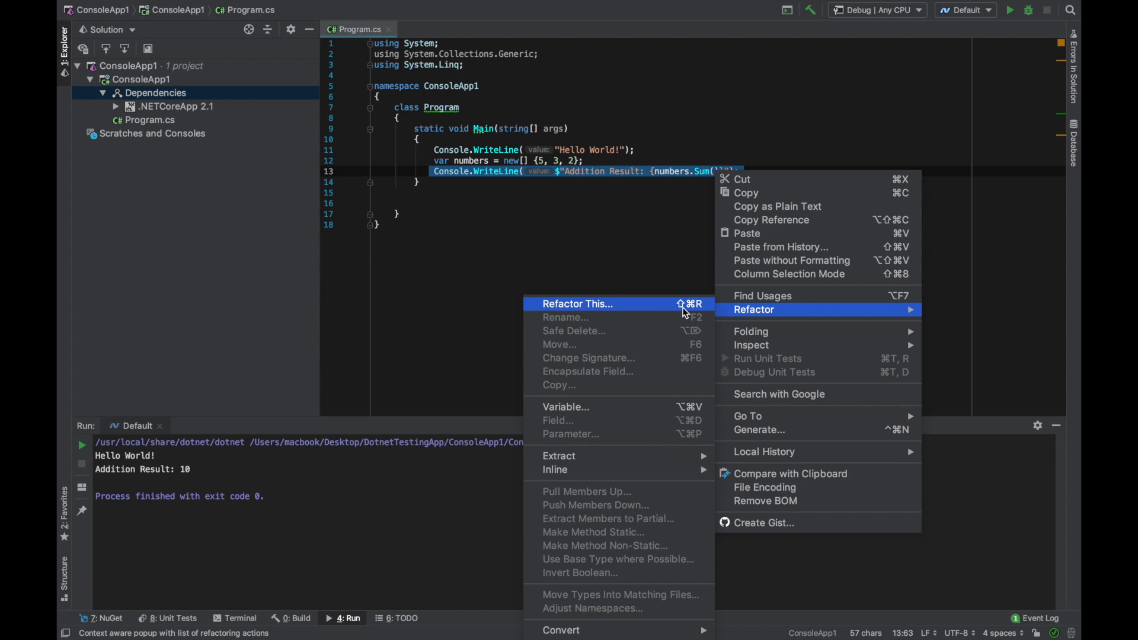
{"action": "left_click", "coordinate": [577, 303]}
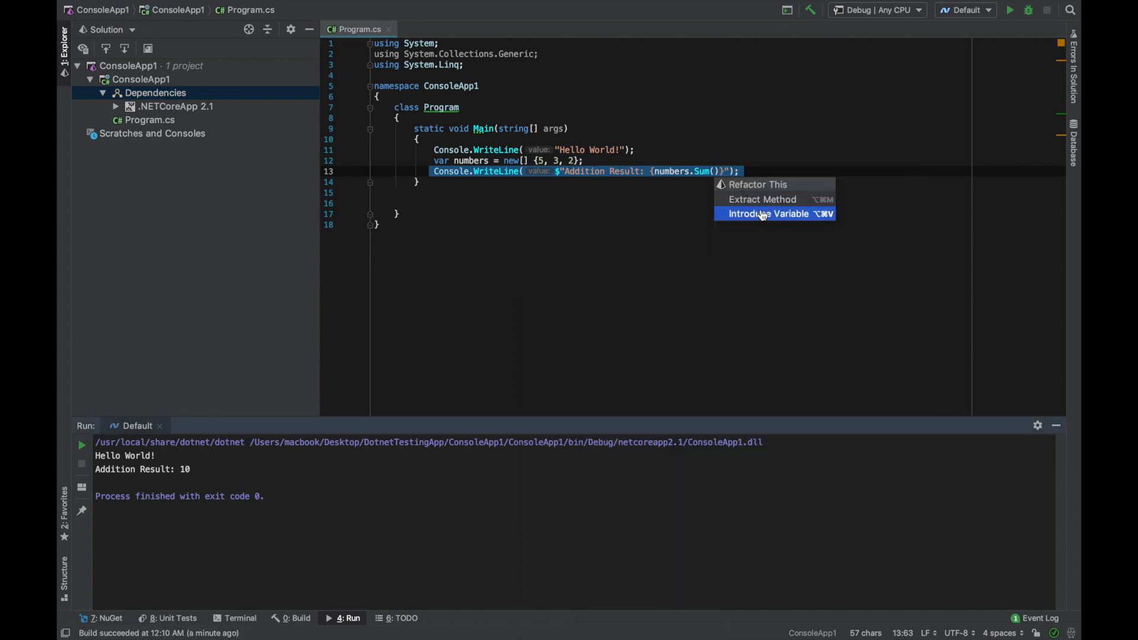
{"action": "mouse_move", "coordinate": [763, 199]}
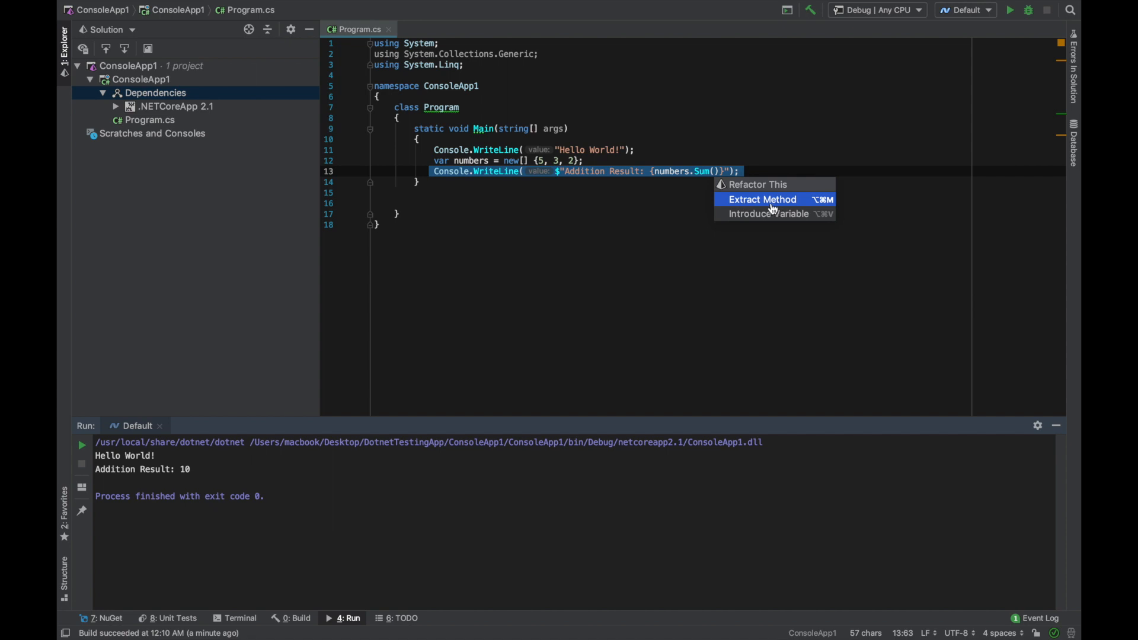
{"action": "left_click", "coordinate": [762, 199]}
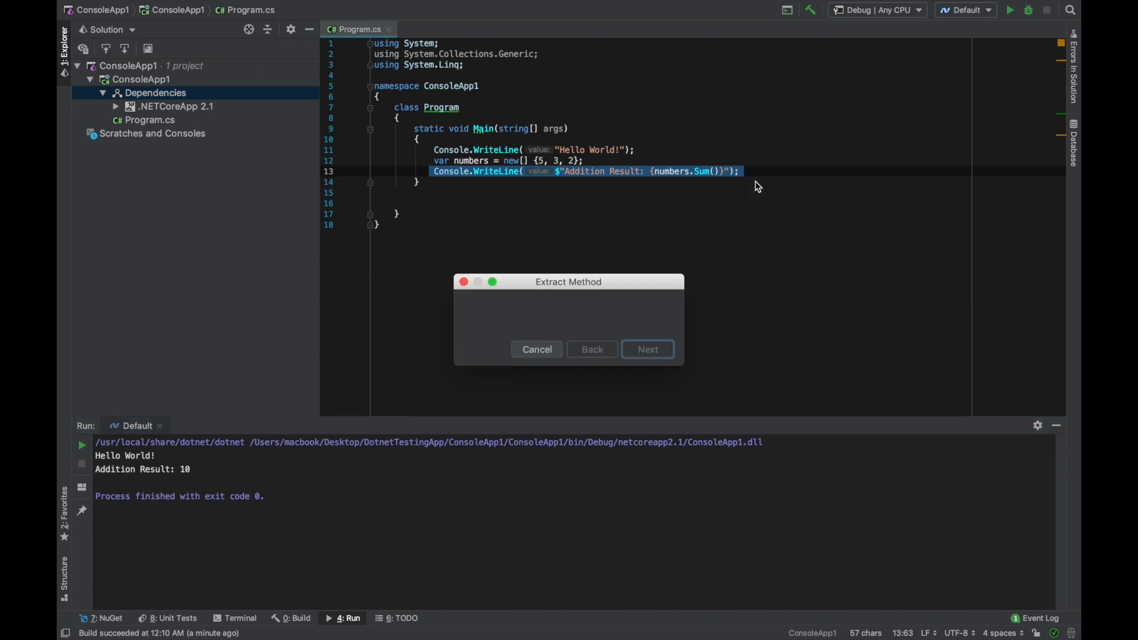
{"action": "left_click", "coordinate": [647, 349]}
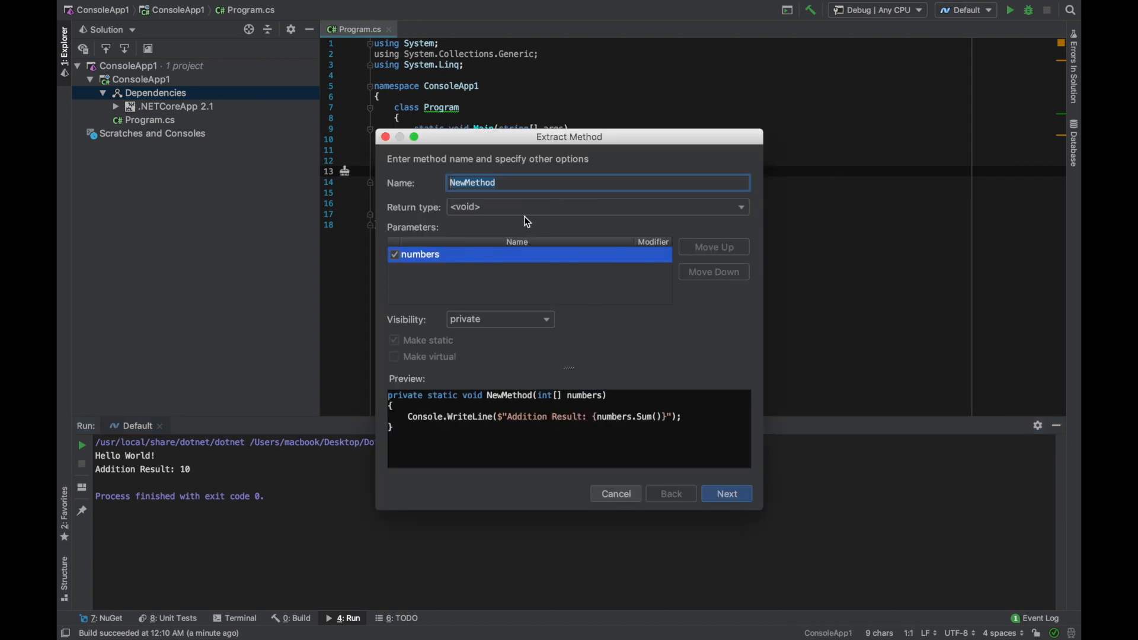
{"action": "type", "text": "Add"}
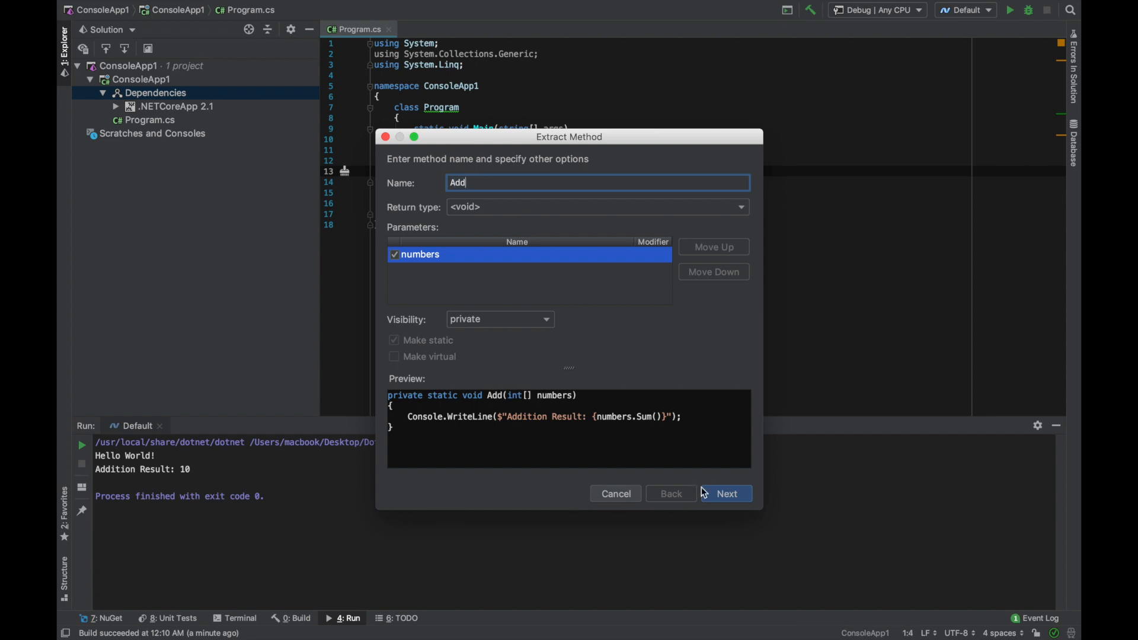
{"action": "left_click", "coordinate": [726, 493]}
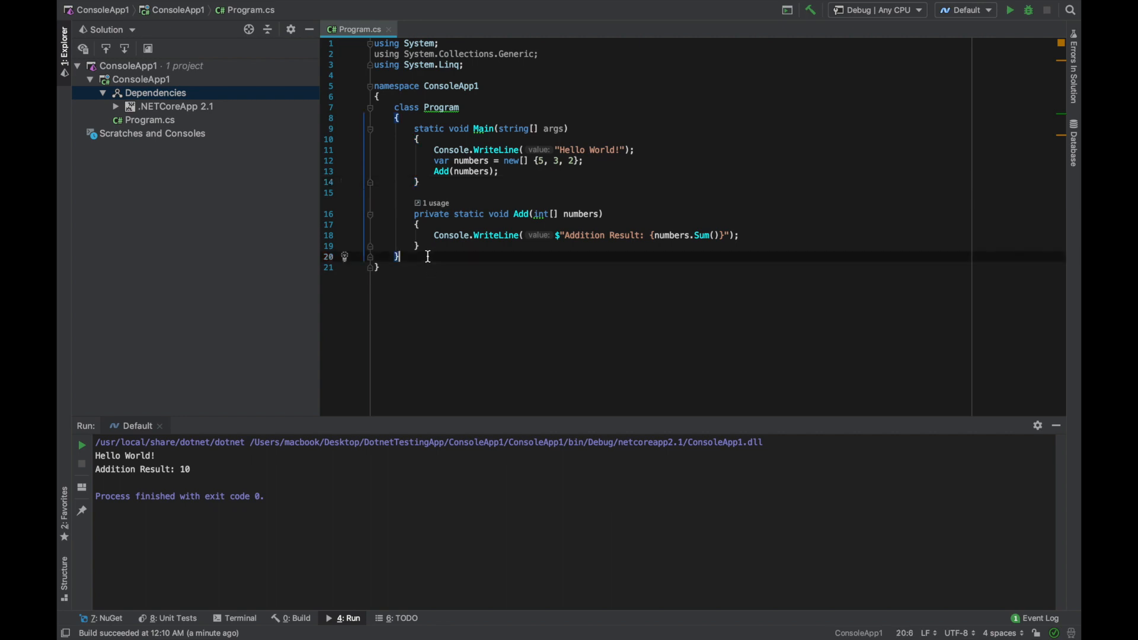
Step: Declare class Person with a public string PersoneNam auto-property via the prop template
{"action": "type", "text": "class MyClass"}
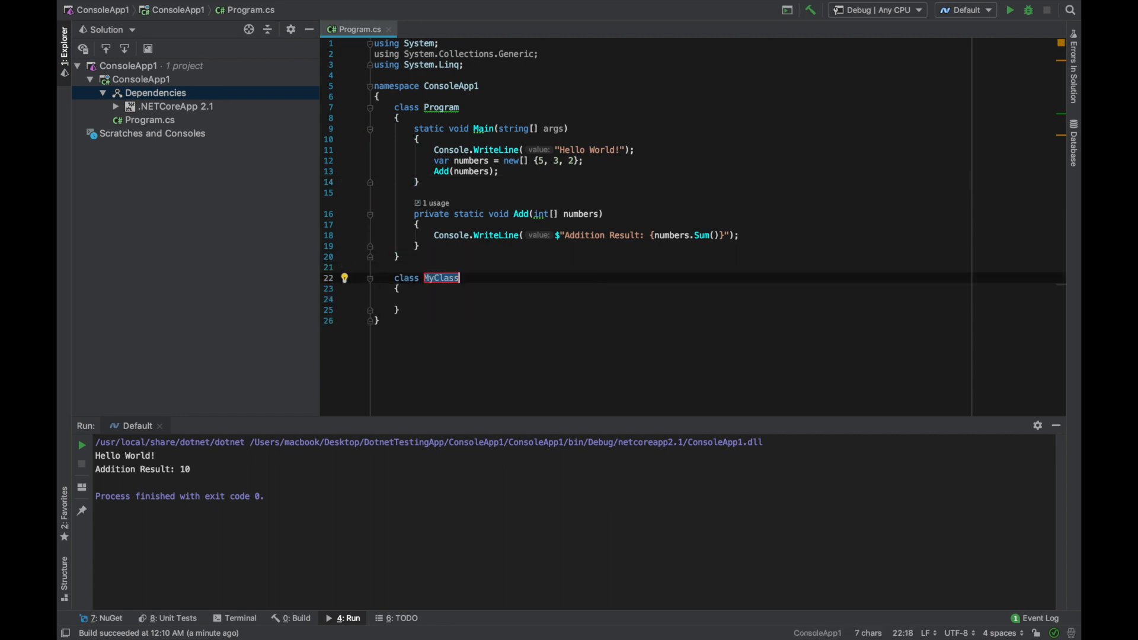
{"action": "type", "text": "Person"}
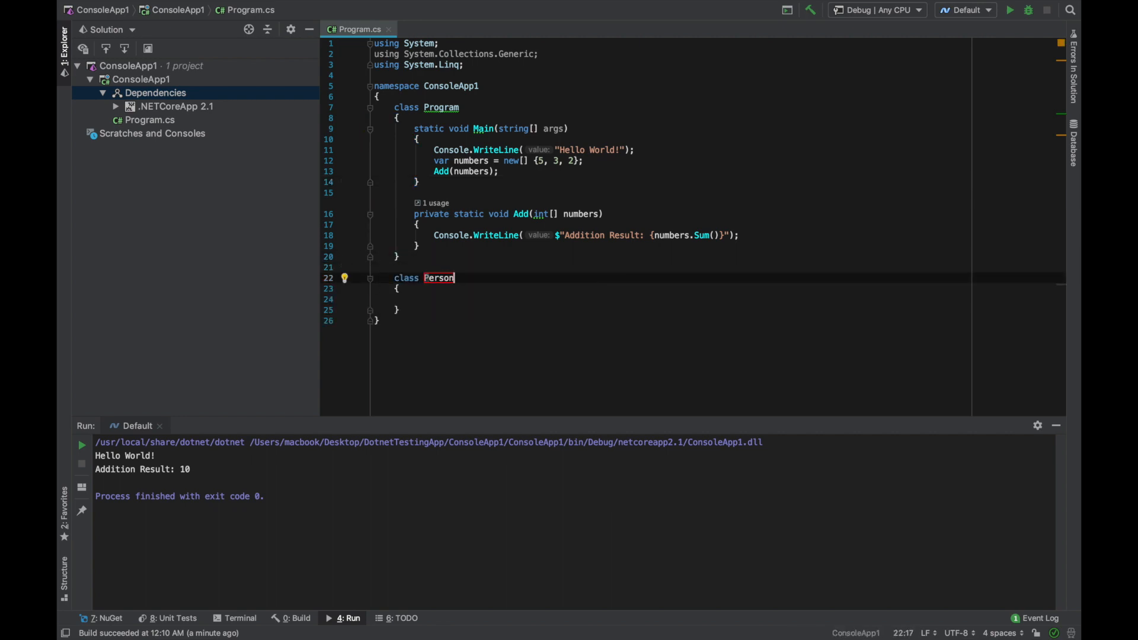
{"action": "left_click", "coordinate": [415, 299]}
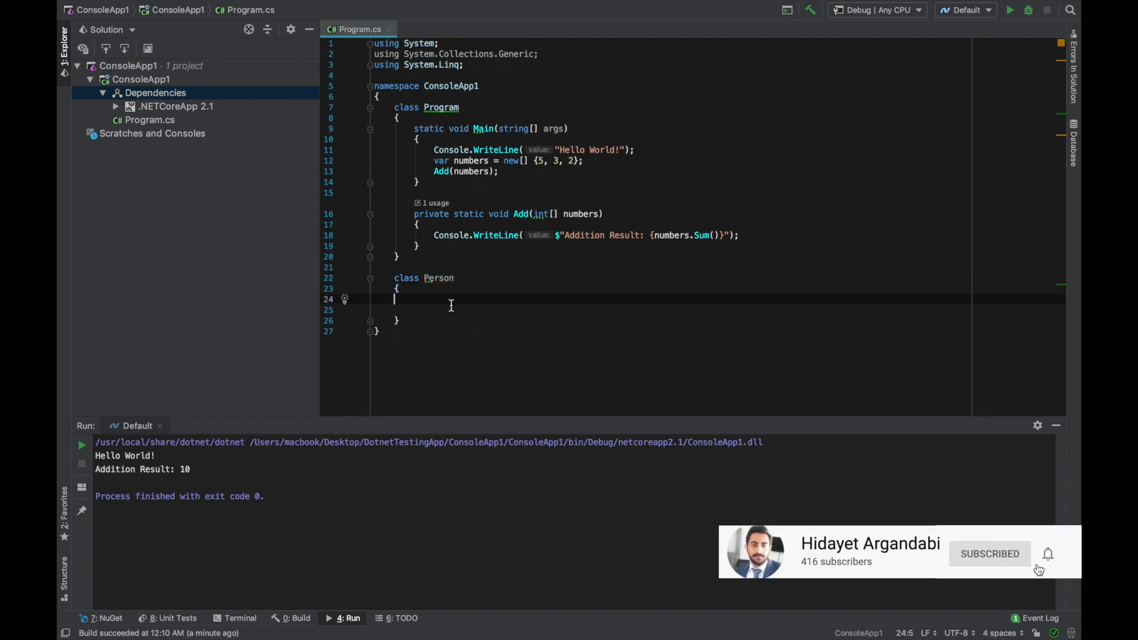
{"action": "type", "text": "prop"}
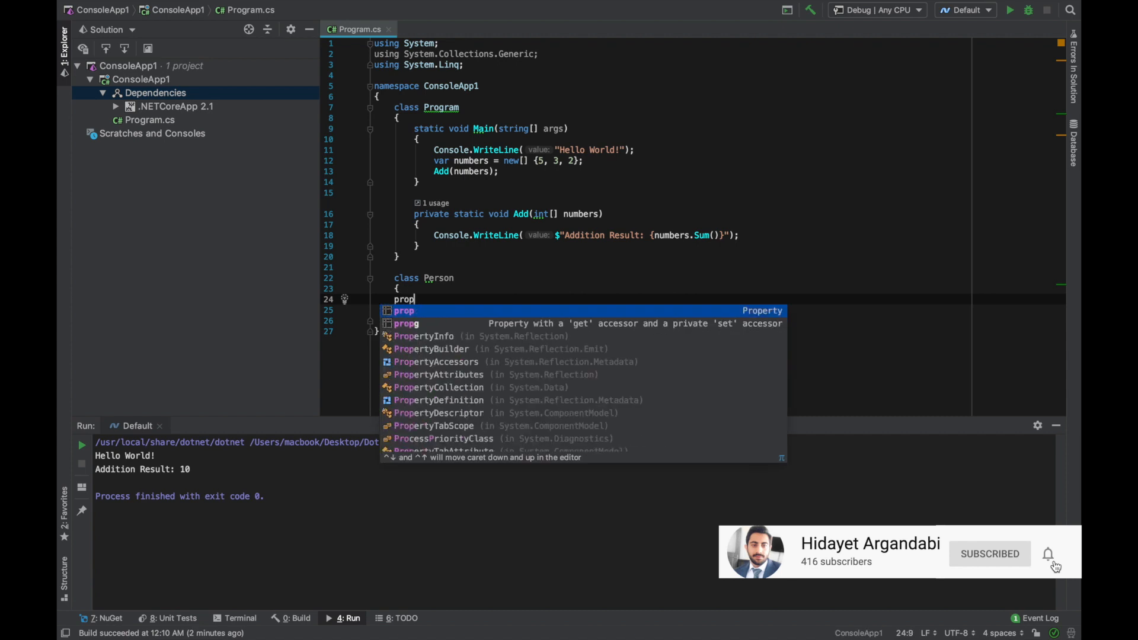
{"action": "key", "text": "Tab"}
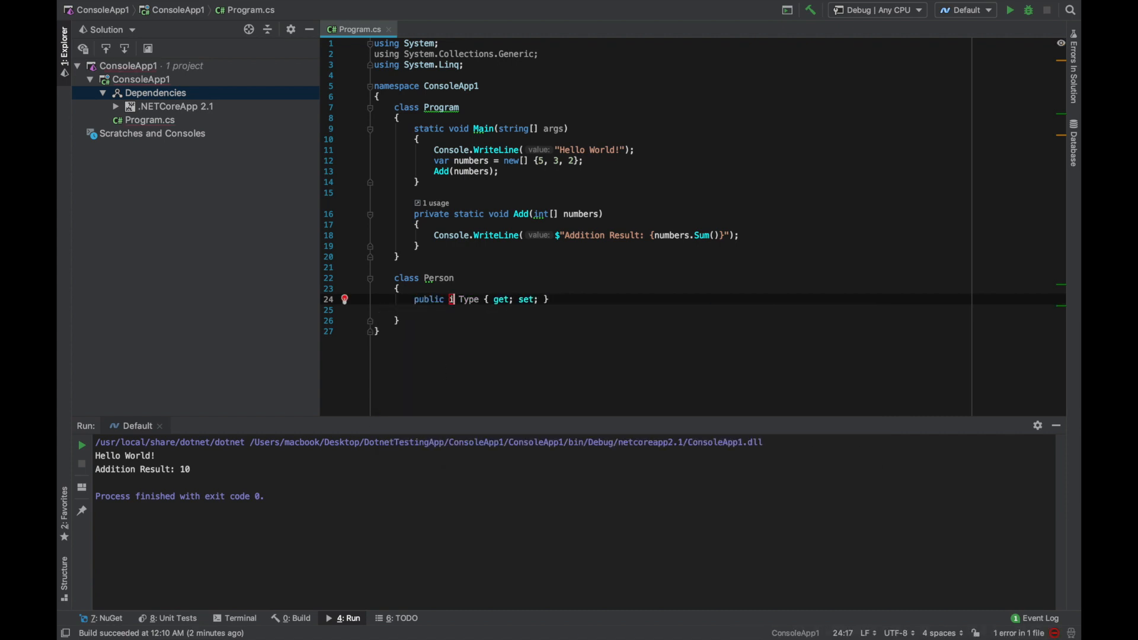
{"action": "type", "text": "string"}
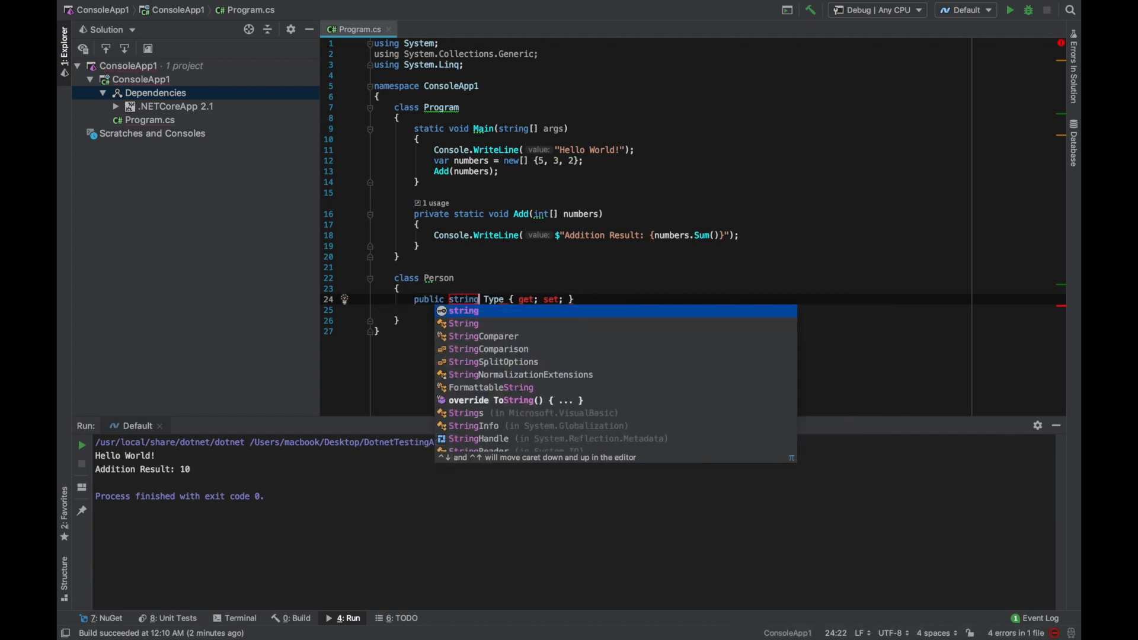
{"action": "type", "text": "P"}
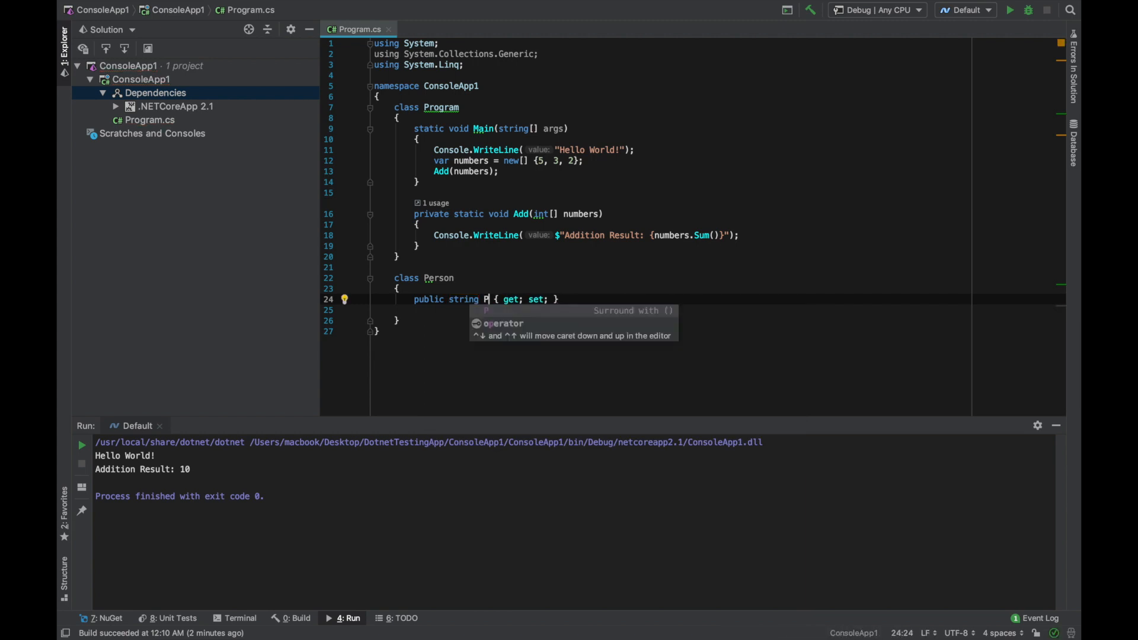
{"action": "type", "text": "ersoneName"}
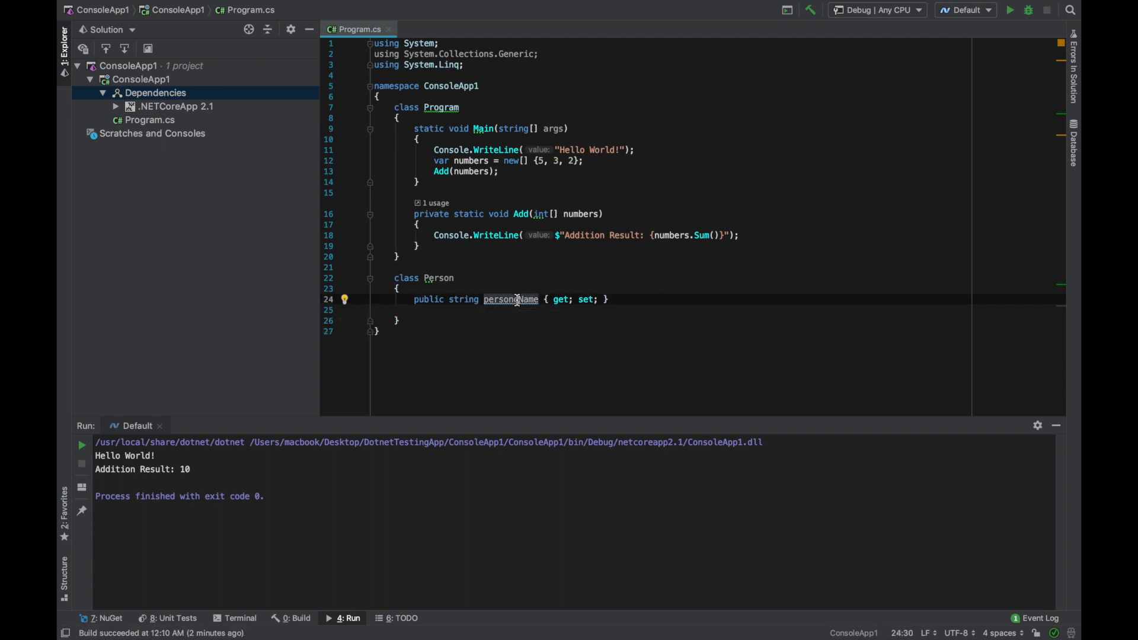
Step: Apply the naming quick-fix to rename the property to PersoneName
{"action": "left_click", "coordinate": [345, 299]}
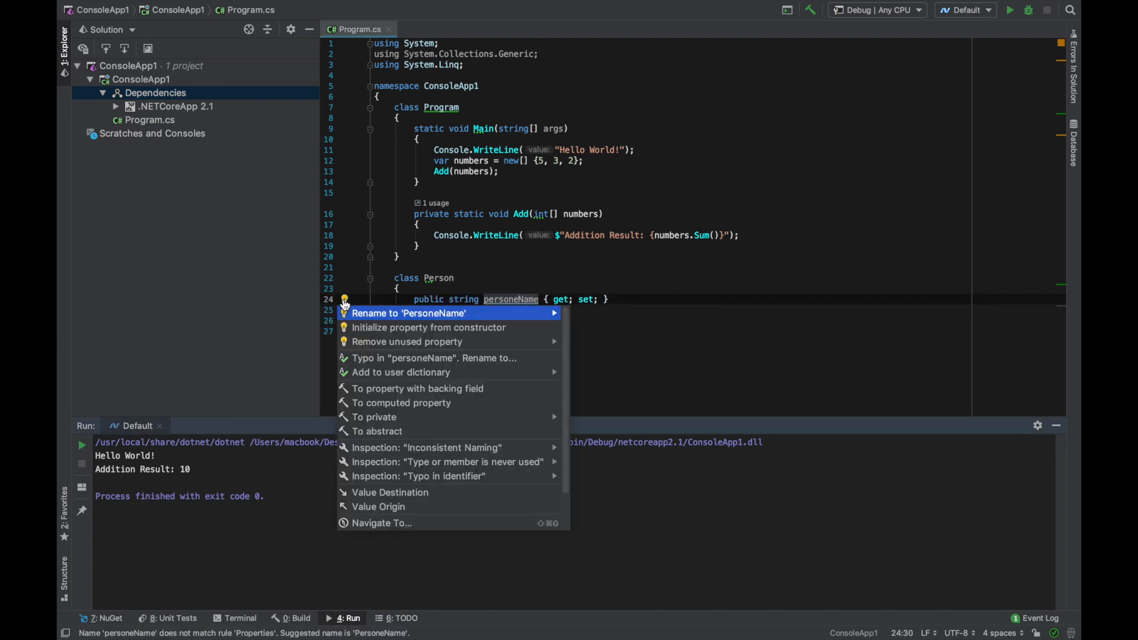
{"action": "left_click", "coordinate": [409, 312]}
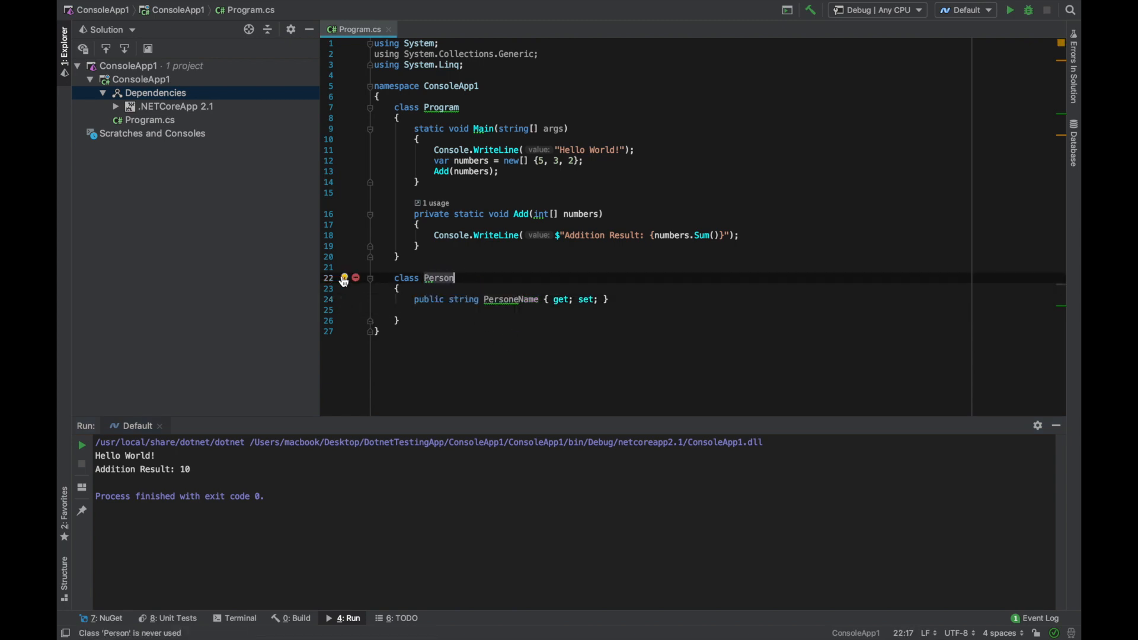
Step: Move Person into Person.cs via the quick-fix and confirm Program.cs holds only Program
{"action": "left_click", "coordinate": [344, 279]}
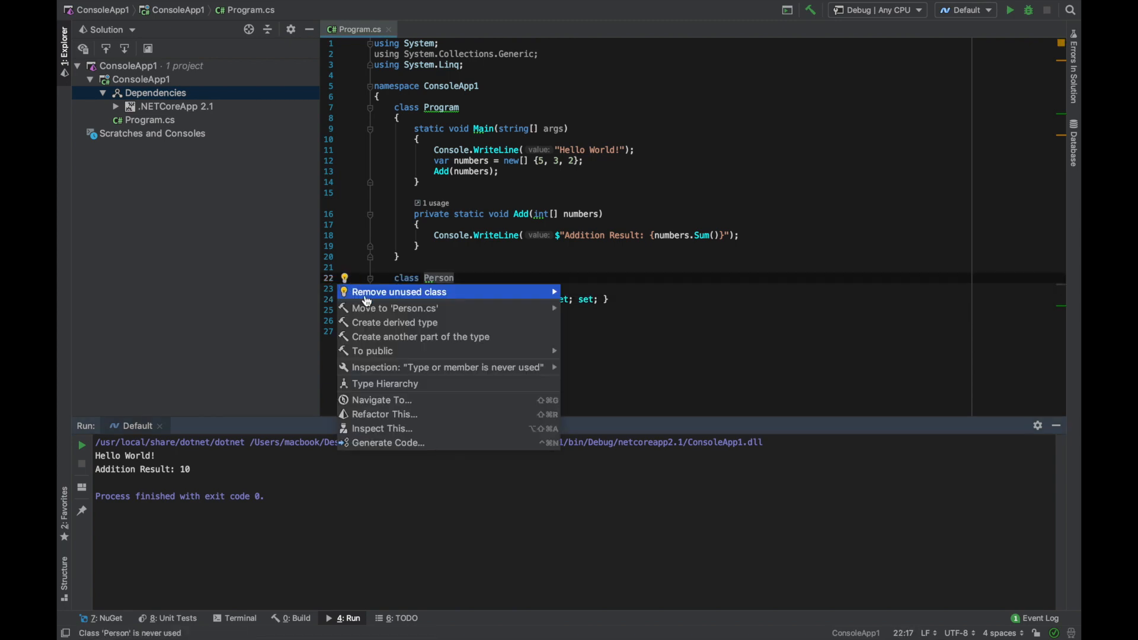
{"action": "mouse_move", "coordinate": [395, 308]}
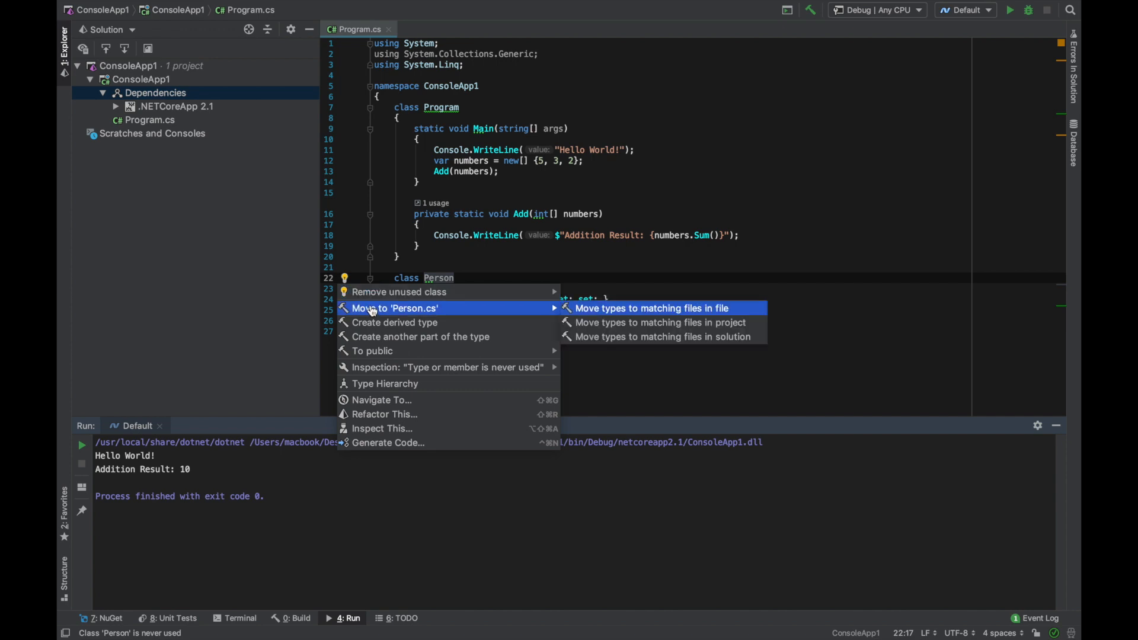
{"action": "mouse_move", "coordinate": [406, 308]}
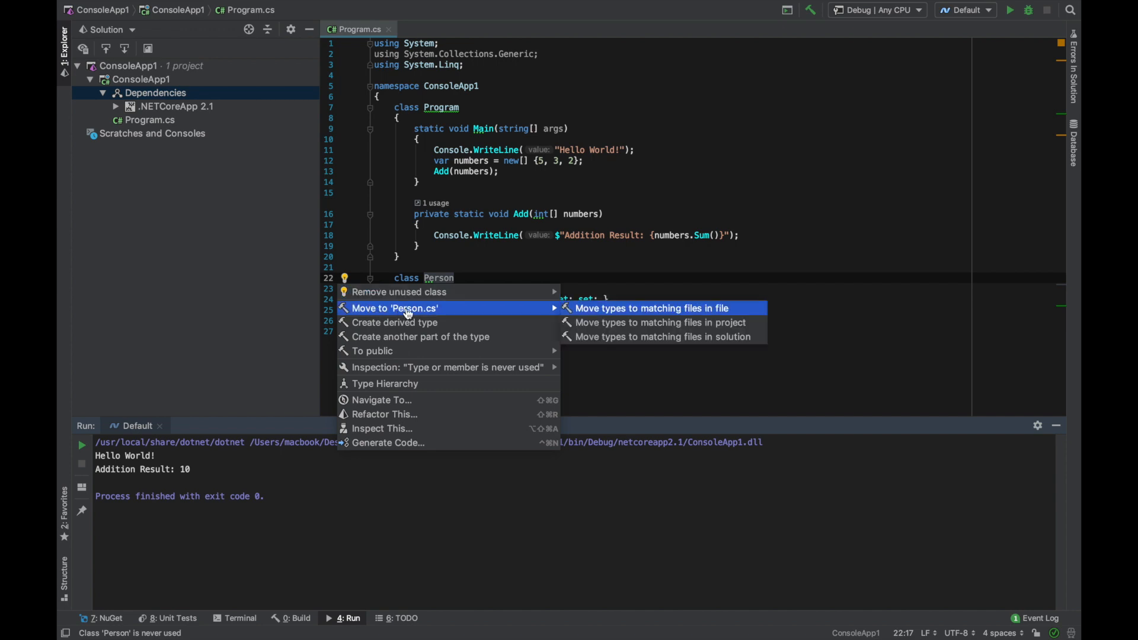
{"action": "left_click", "coordinate": [650, 308]}
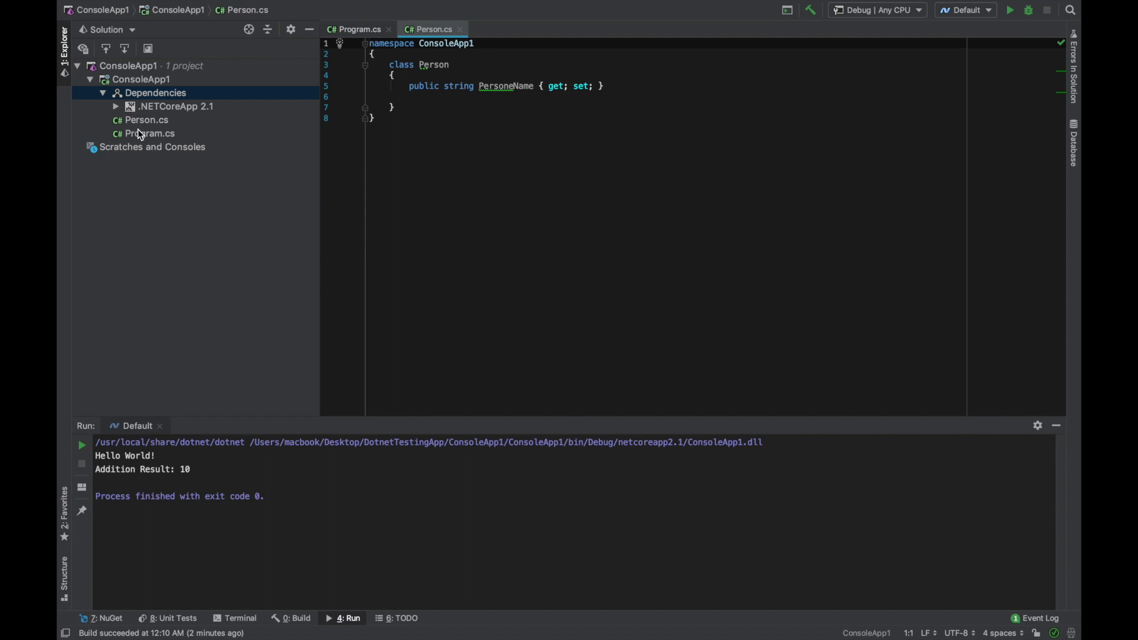
{"action": "left_click", "coordinate": [146, 120]}
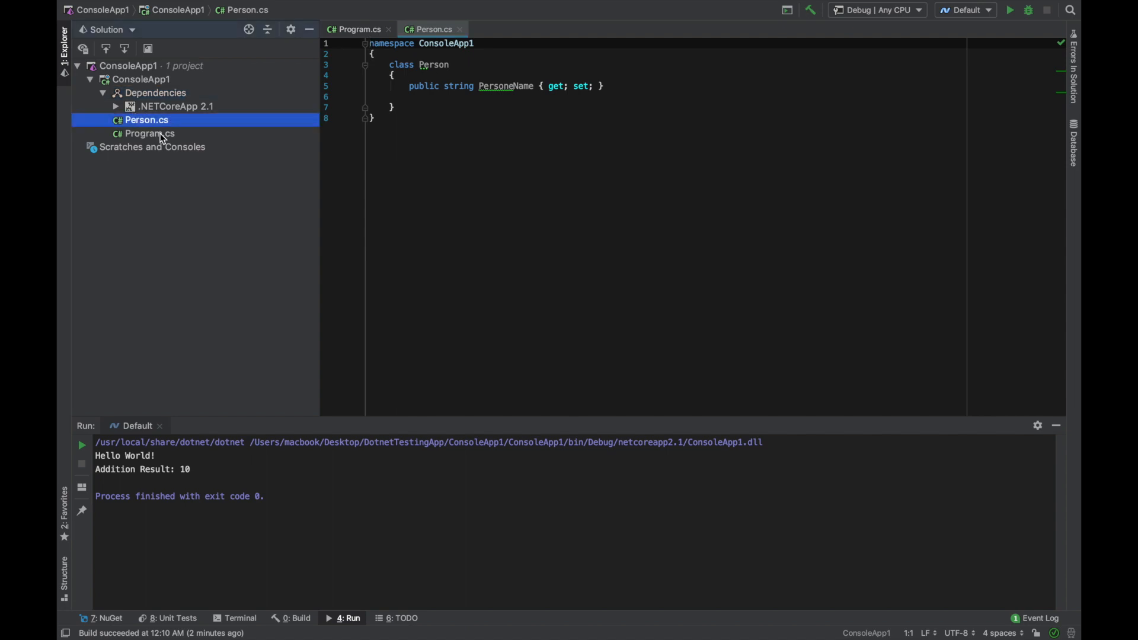
{"action": "left_click", "coordinate": [149, 134]}
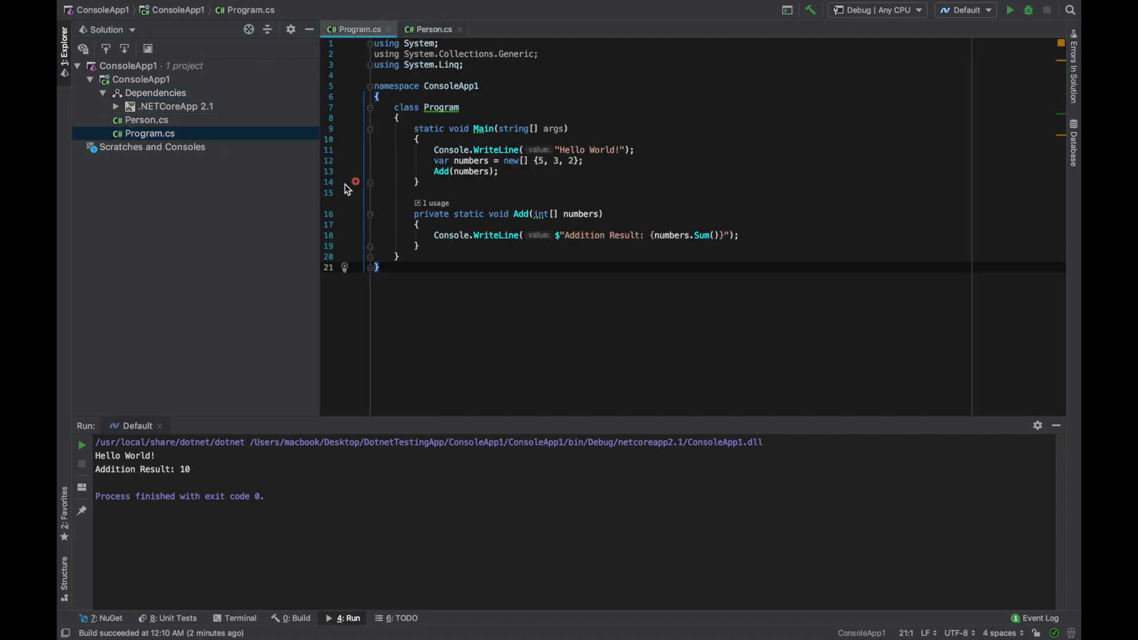